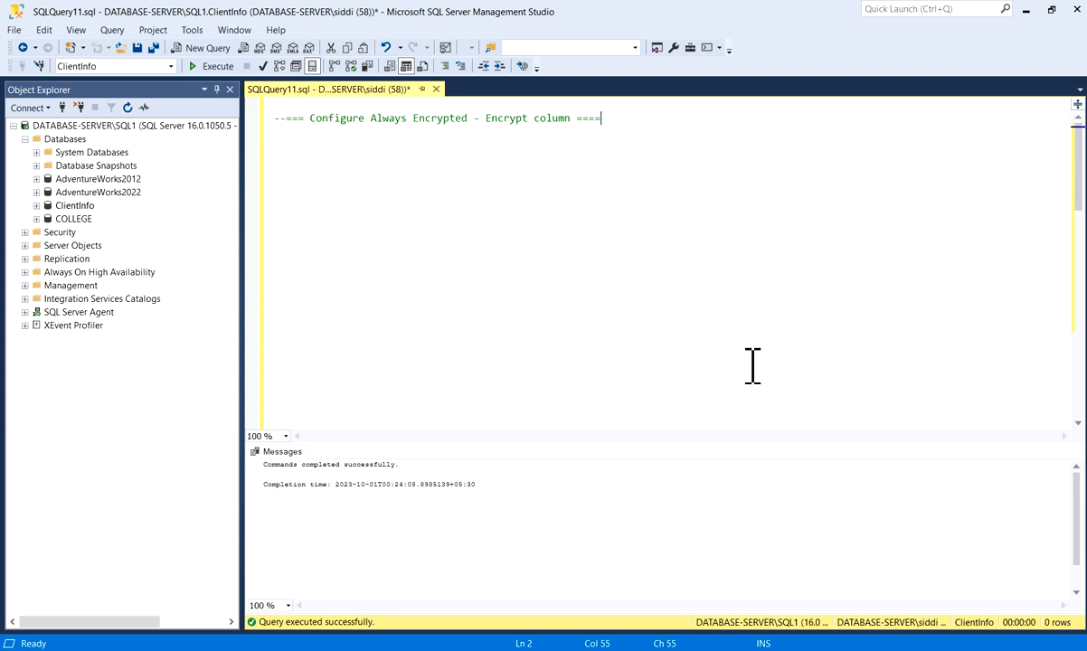
pyautogui.moveTo(563, 339)
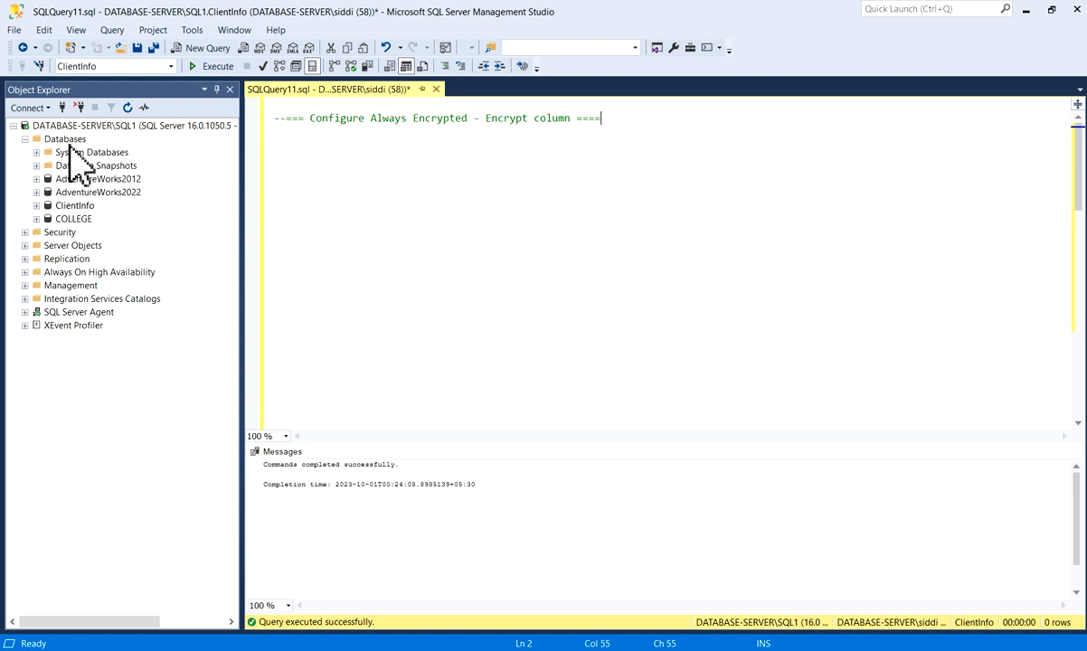
pyautogui.moveTo(96, 172)
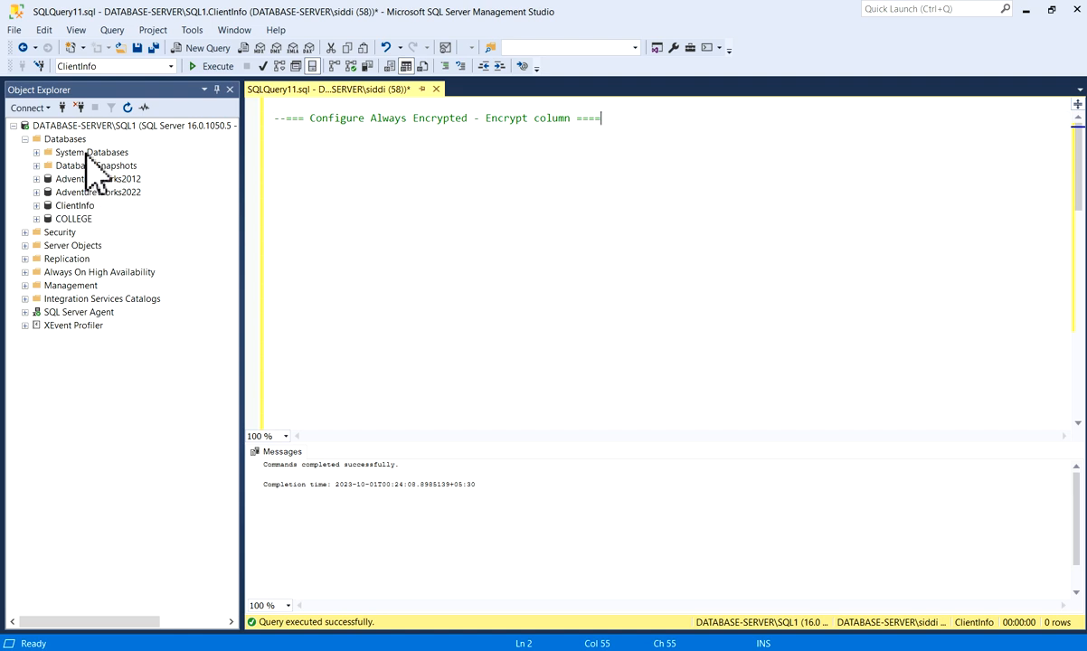
# Expand ClientInfo > Tables > dbo.ClientDetails > Columns and begin a SELECT * FROM ClientDetails query.
pyautogui.click(76, 206)
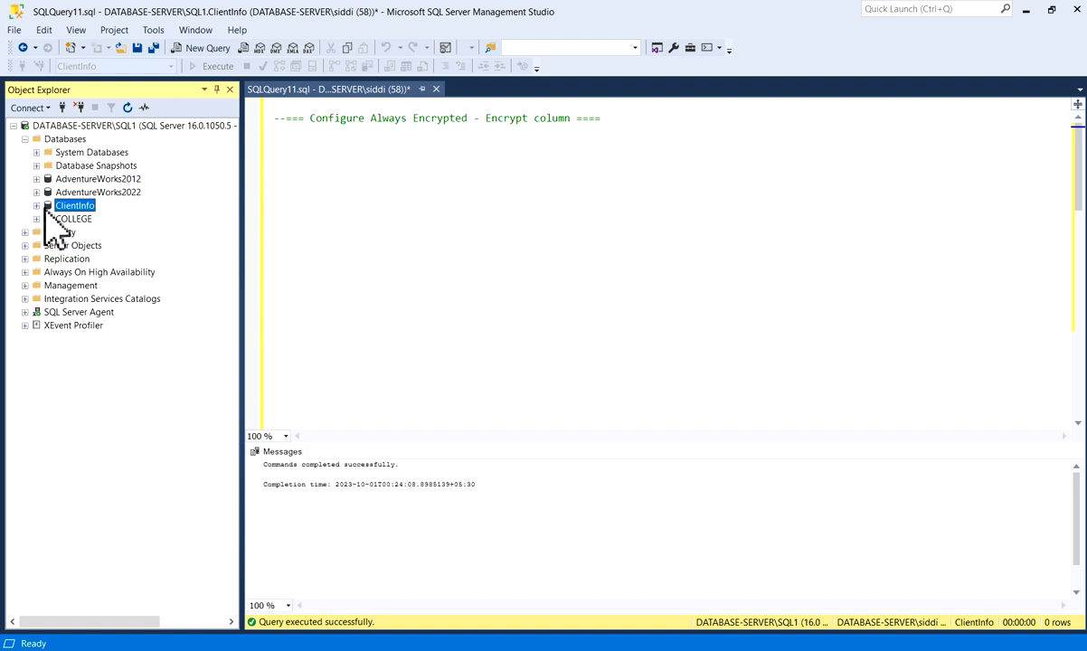
pyautogui.click(37, 206)
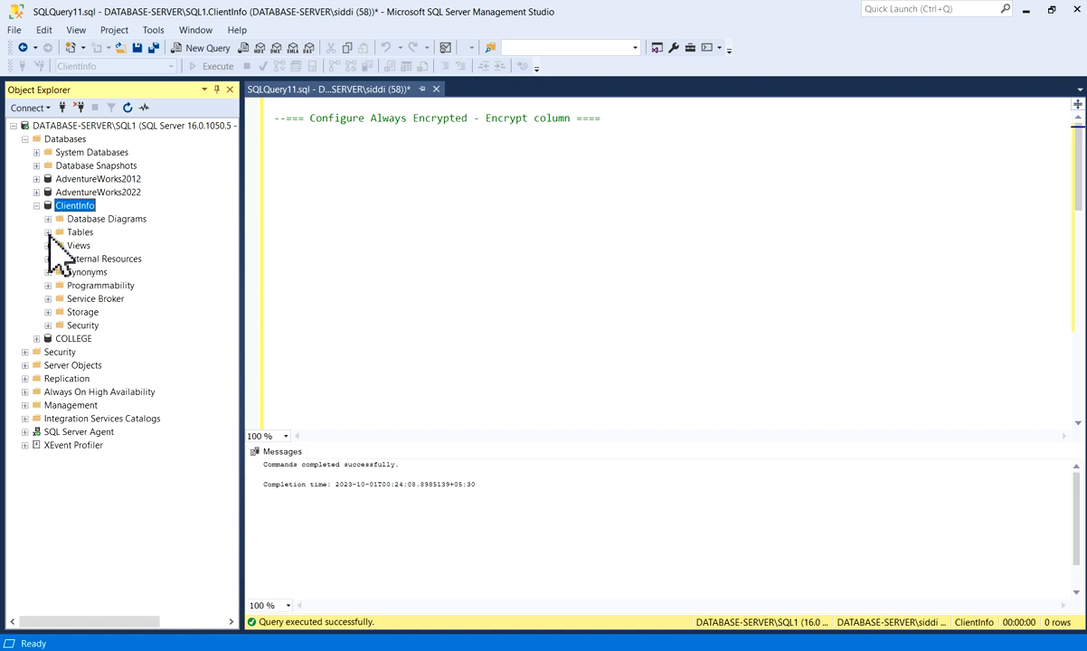
pyautogui.click(48, 232)
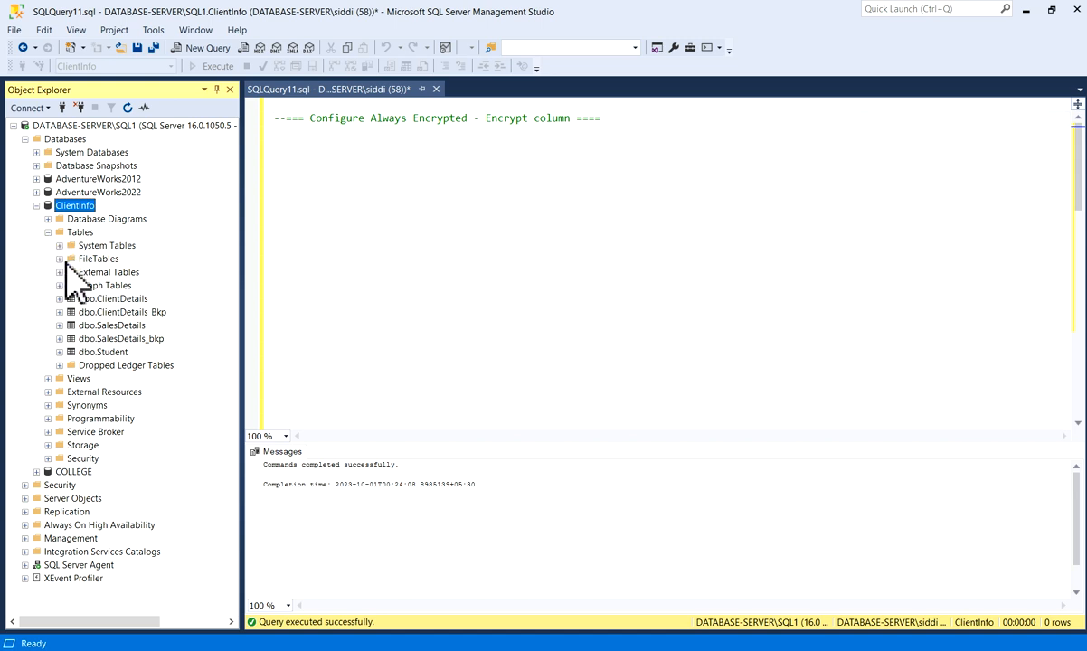
pyautogui.click(113, 299)
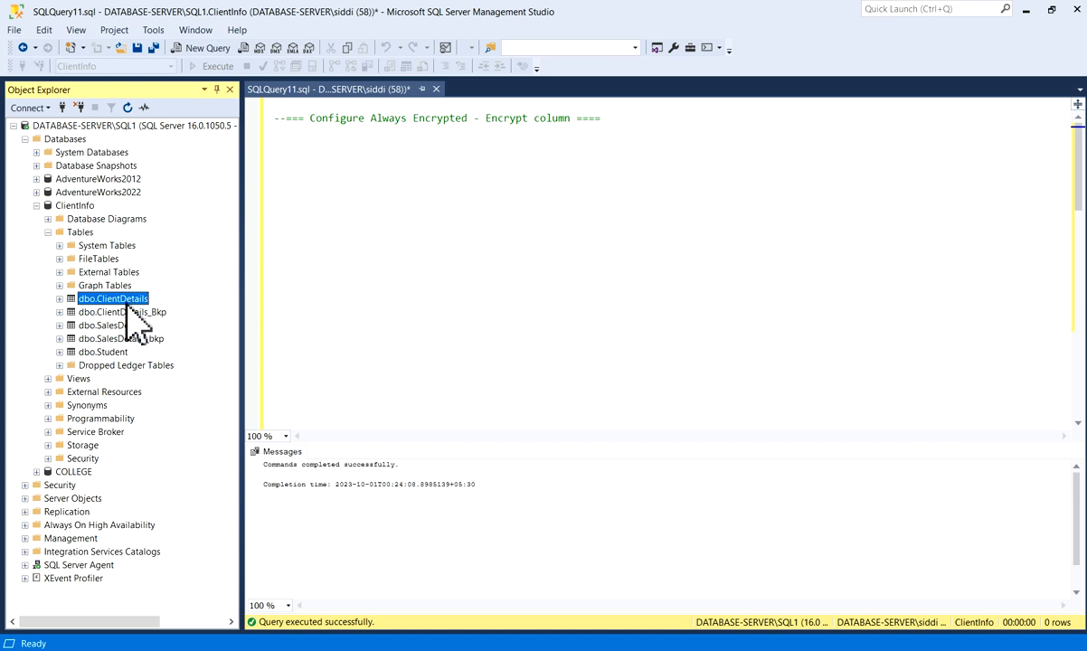
pyautogui.click(57, 299)
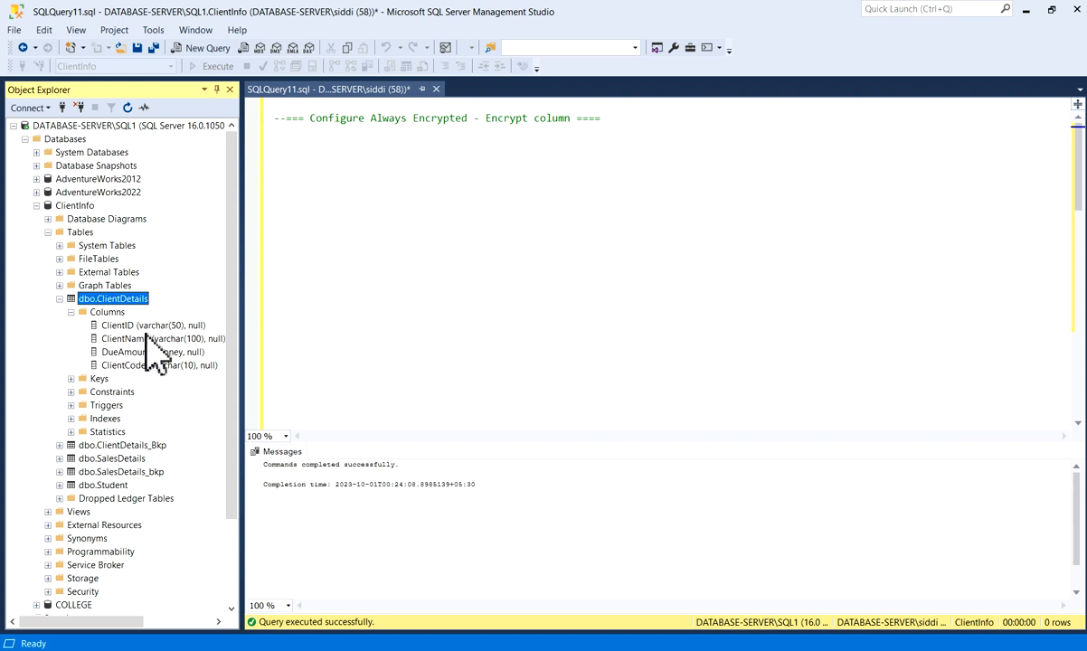
pyautogui.click(154, 339)
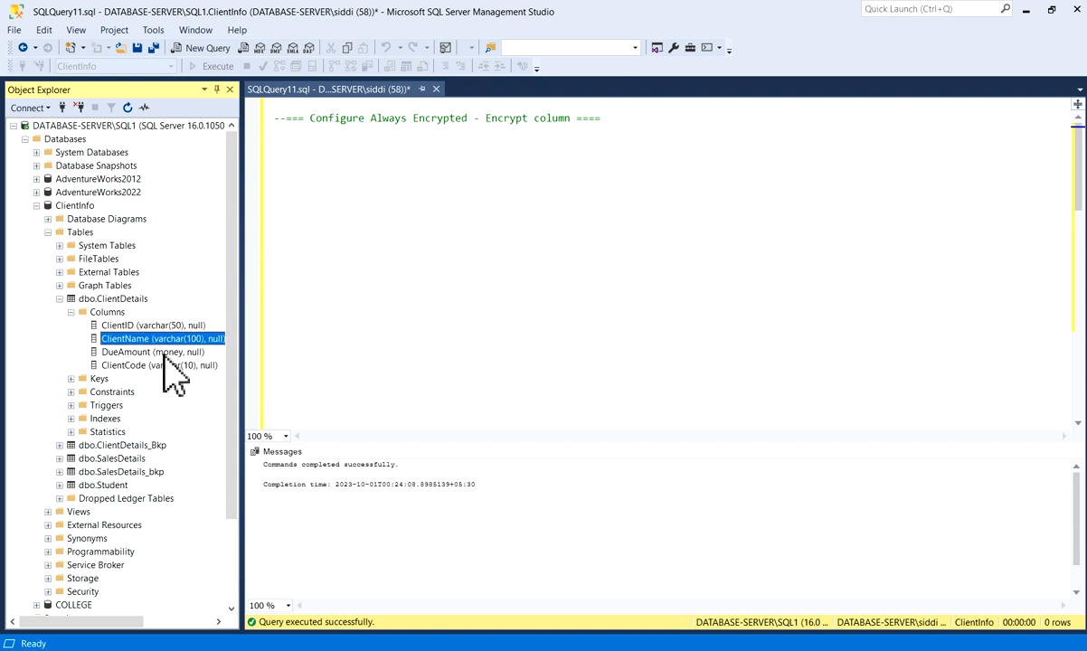
pyautogui.click(152, 351)
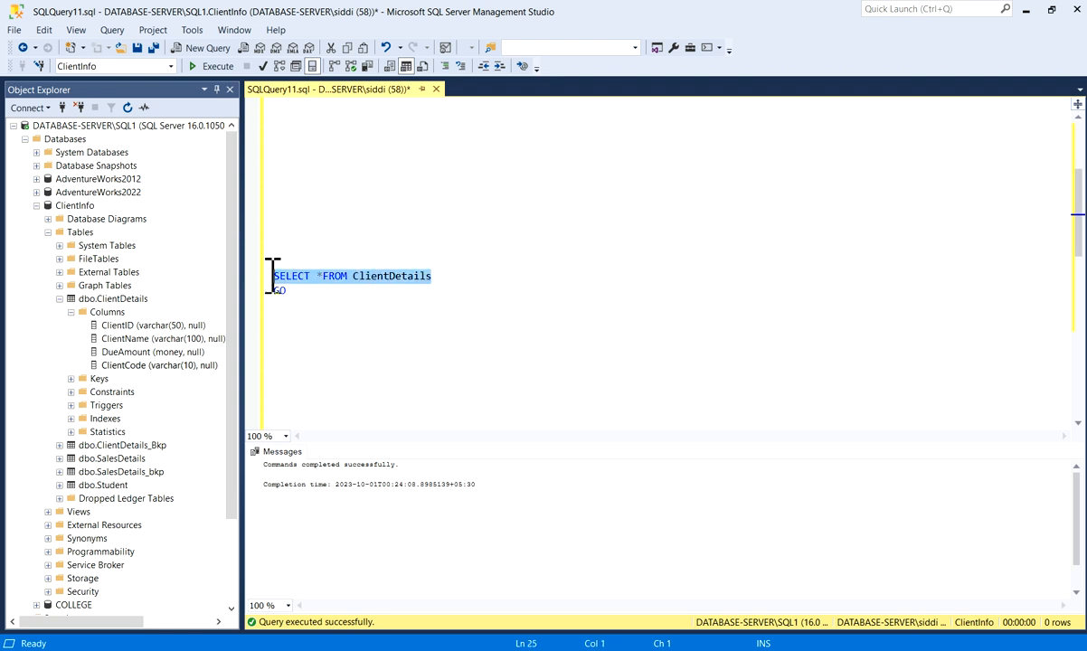
# Execute the SELECT to show the three ClientDetails rows with plaintext ClientCode values.
pyautogui.click(210, 65)
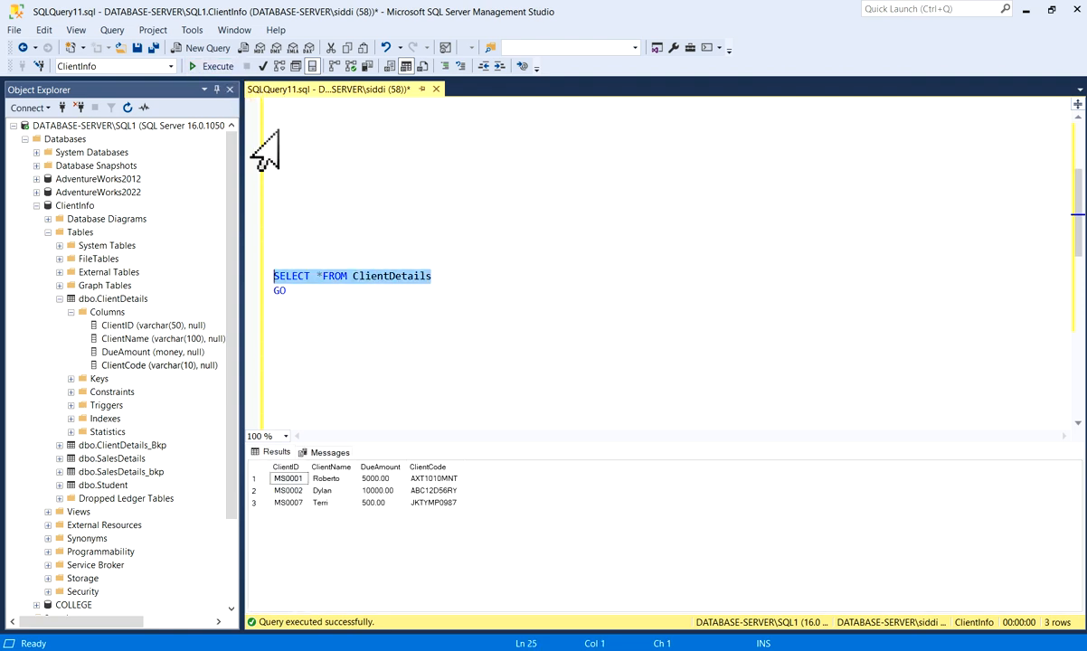
pyautogui.click(380, 503)
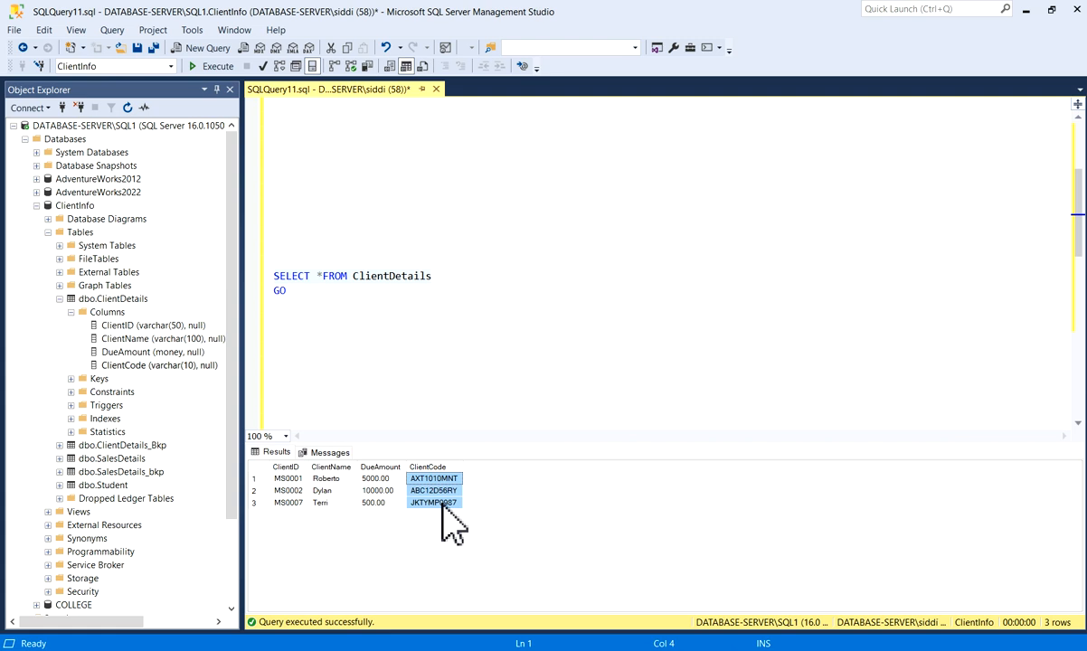
pyautogui.moveTo(456, 514)
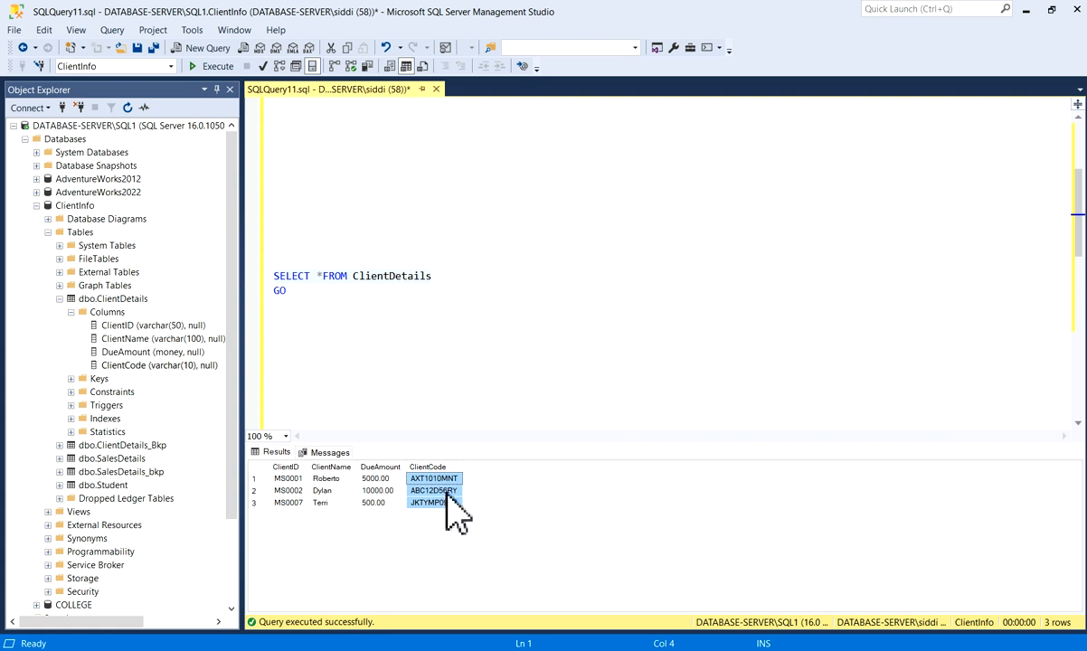
pyautogui.click(434, 490)
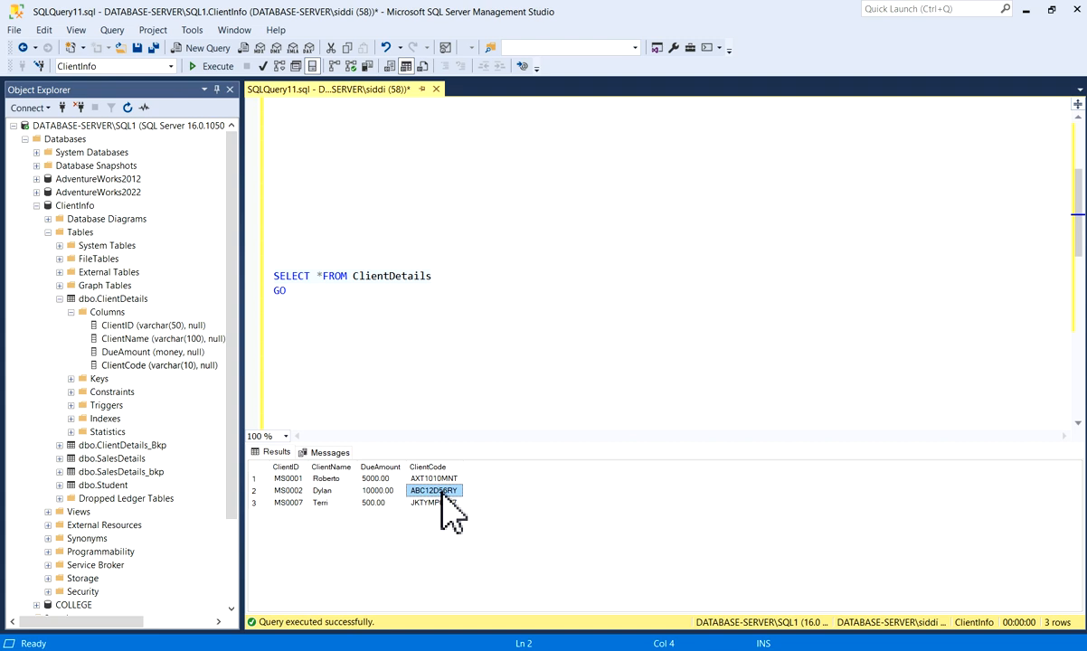
pyautogui.moveTo(473, 527)
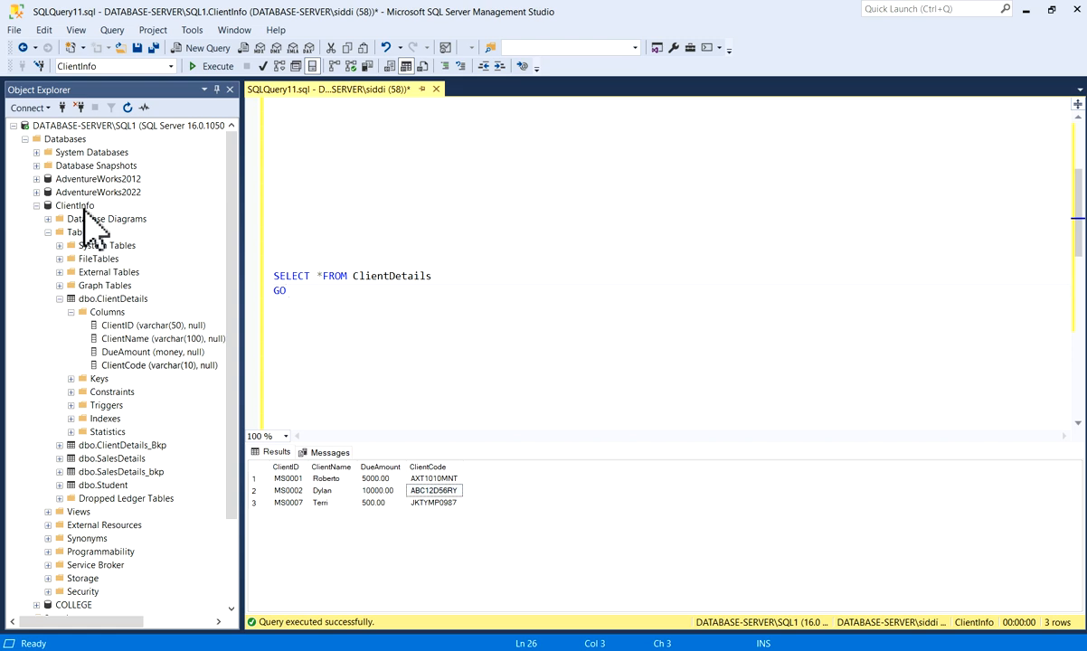
pyautogui.click(74, 206)
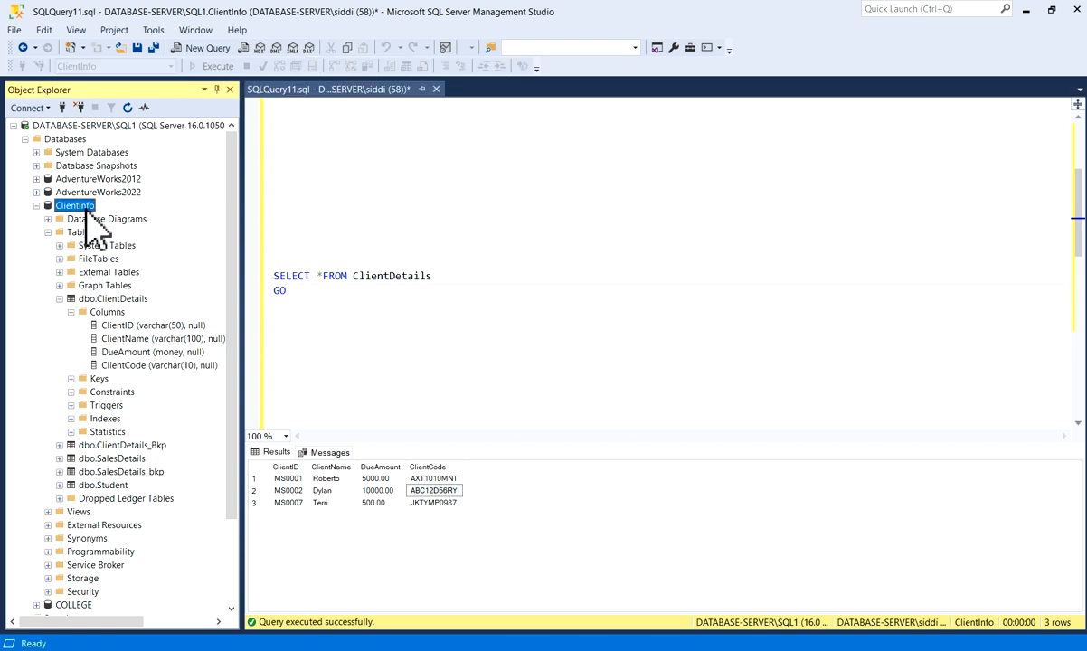
pyautogui.rightClick(74, 206)
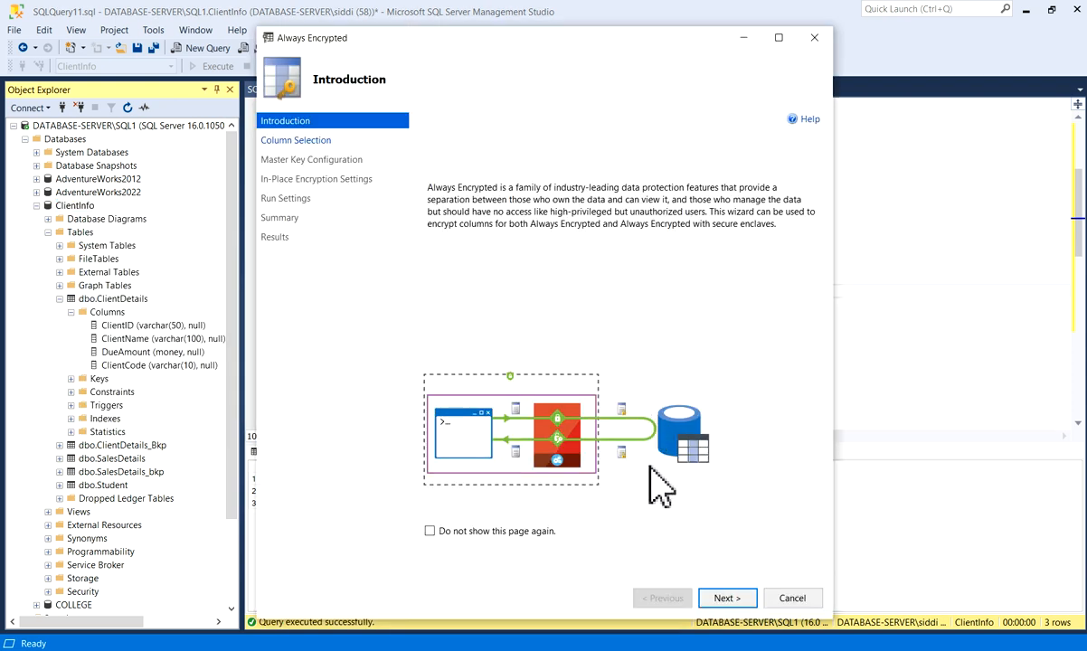
pyautogui.moveTo(624, 348)
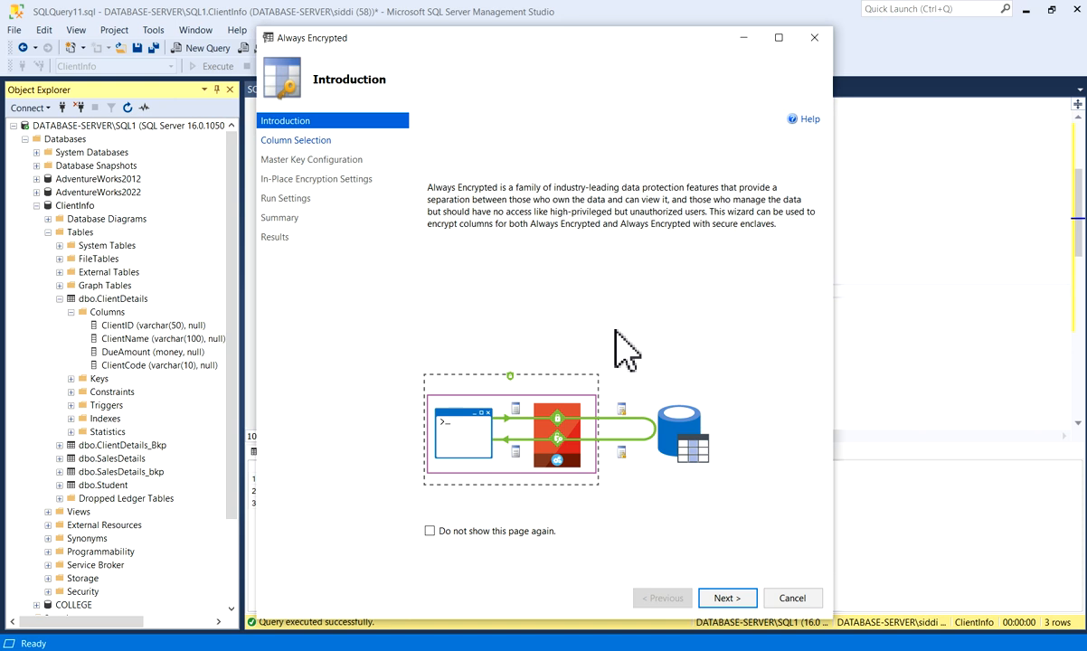
pyautogui.moveTo(617, 335)
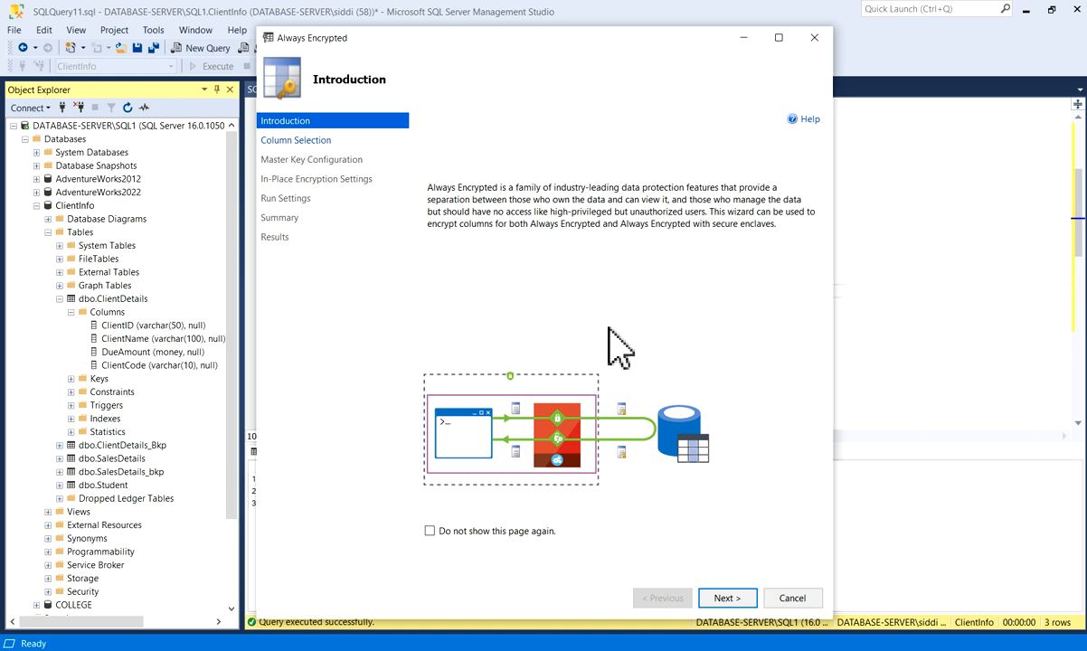
pyautogui.moveTo(793, 597)
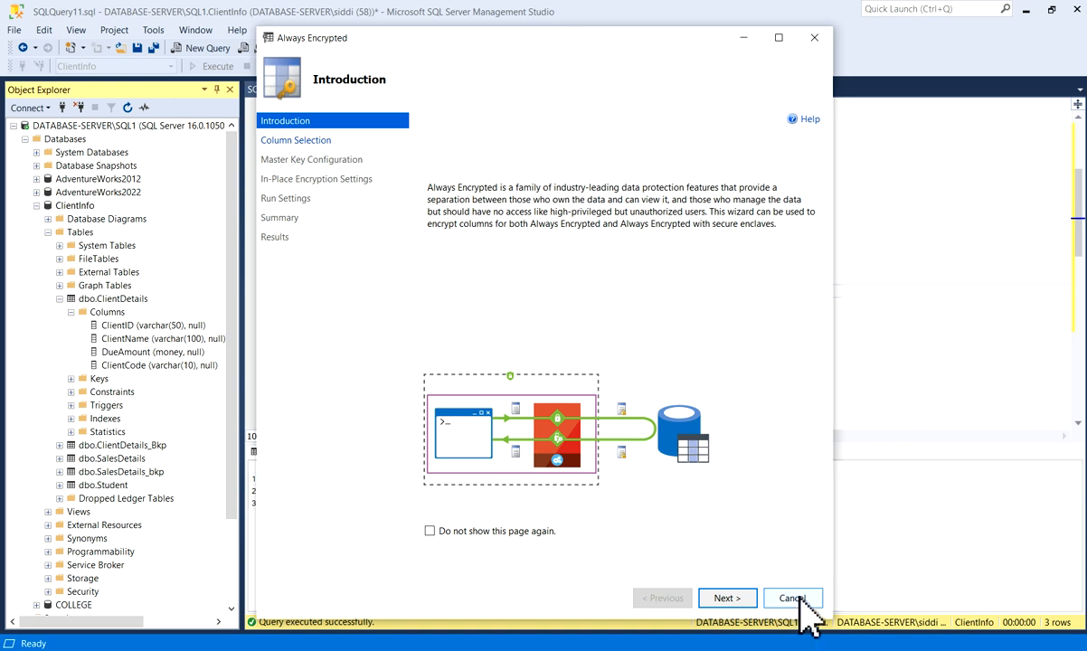
pyautogui.click(793, 597)
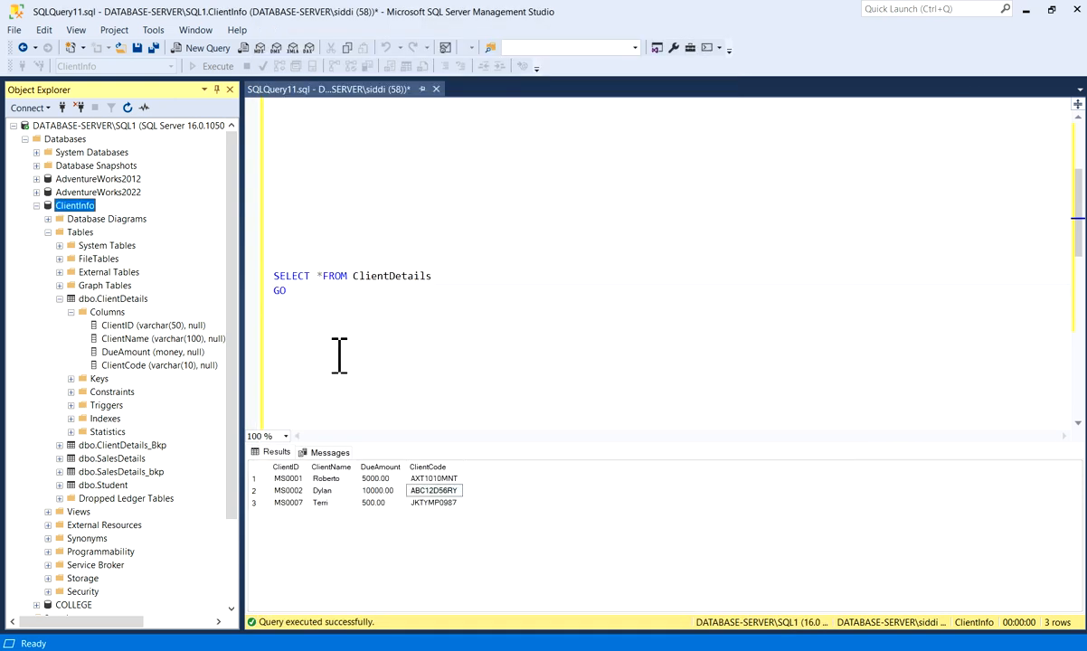
# Show the context menu for the ClientCode column under dbo.ClientDetails.
pyautogui.click(136, 366)
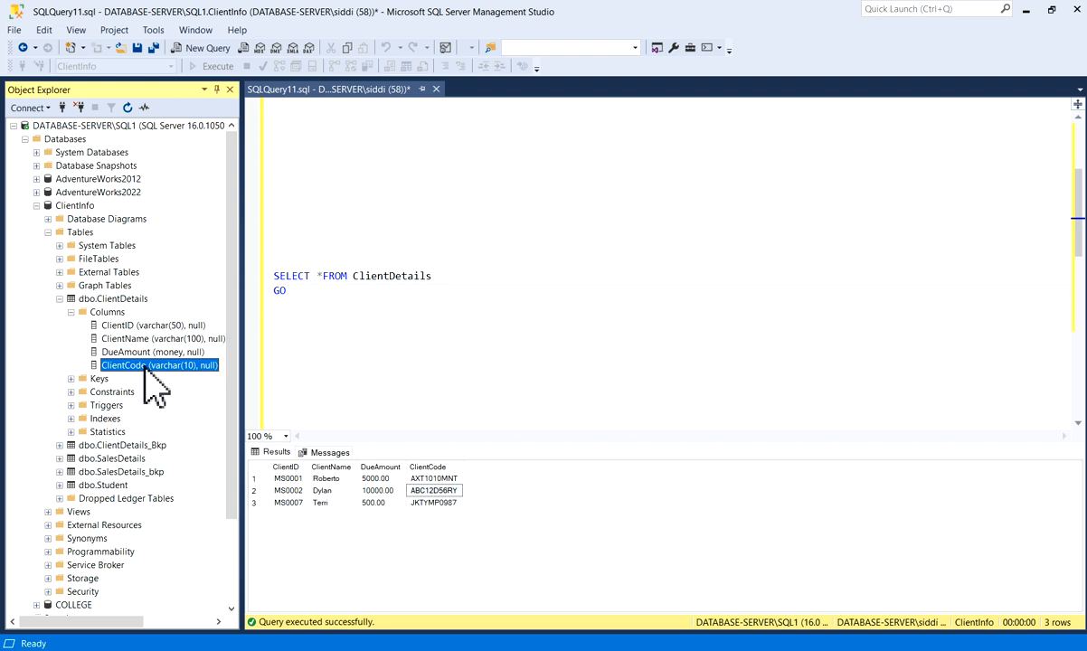
pyautogui.moveTo(168, 381)
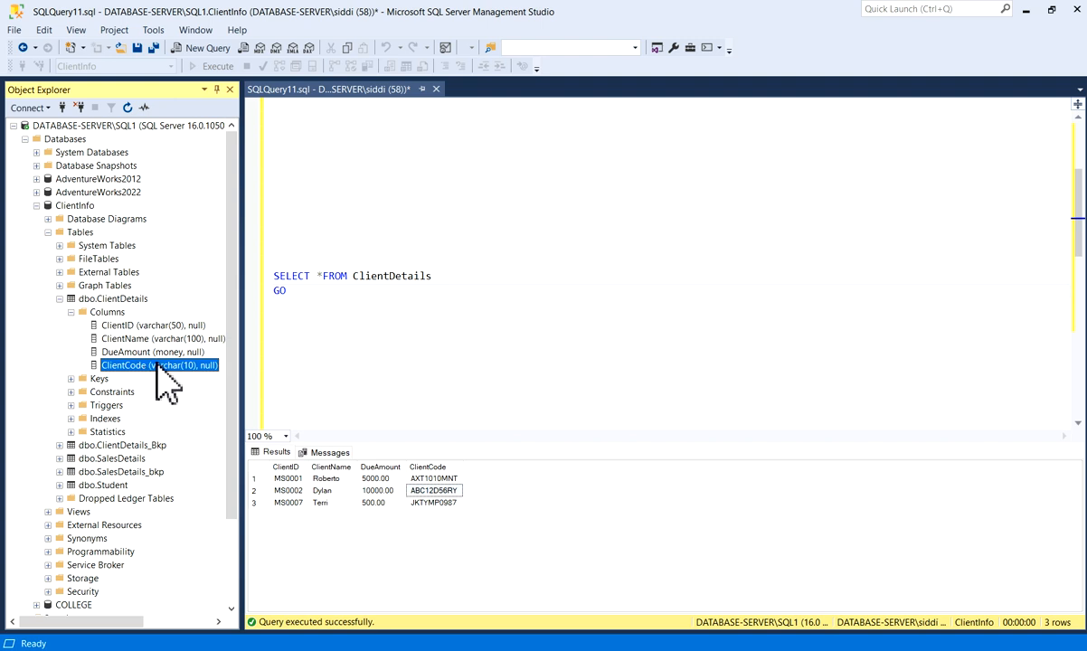
pyautogui.moveTo(152, 387)
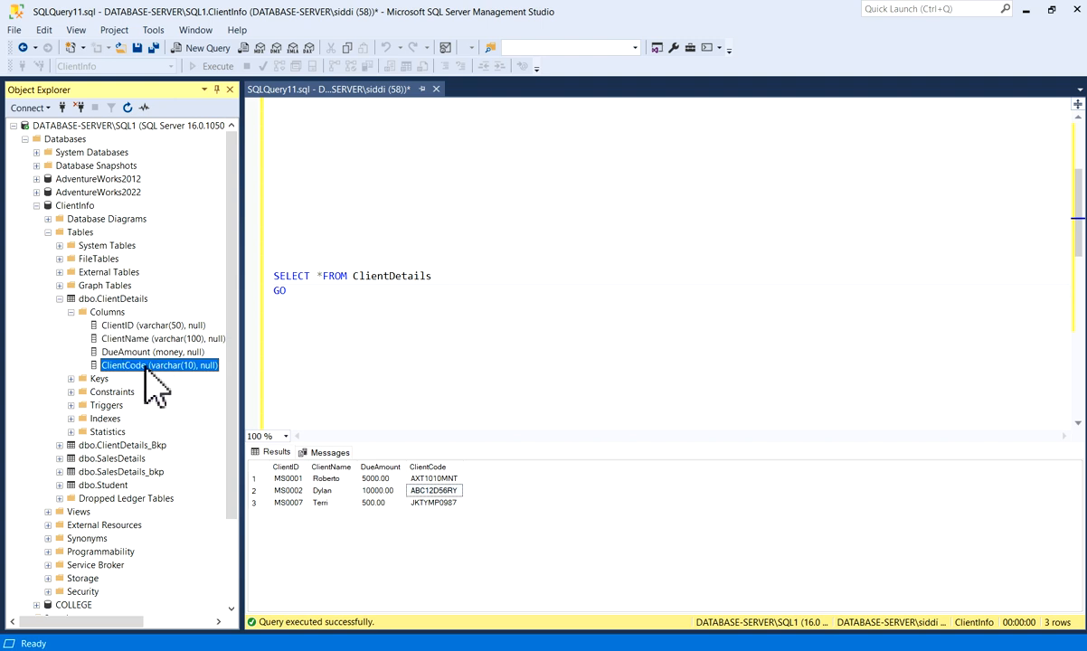
pyautogui.rightClick(160, 365)
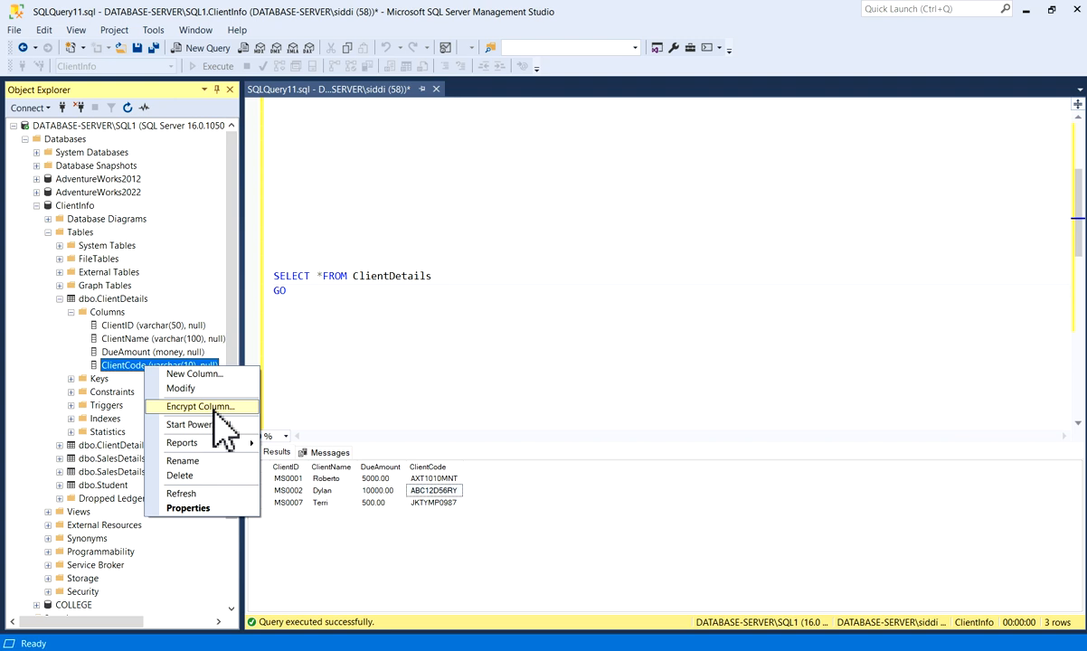
# Launch the Always Encrypted wizard via Encrypt Columns… for ClientCode.
pyautogui.click(583, 322)
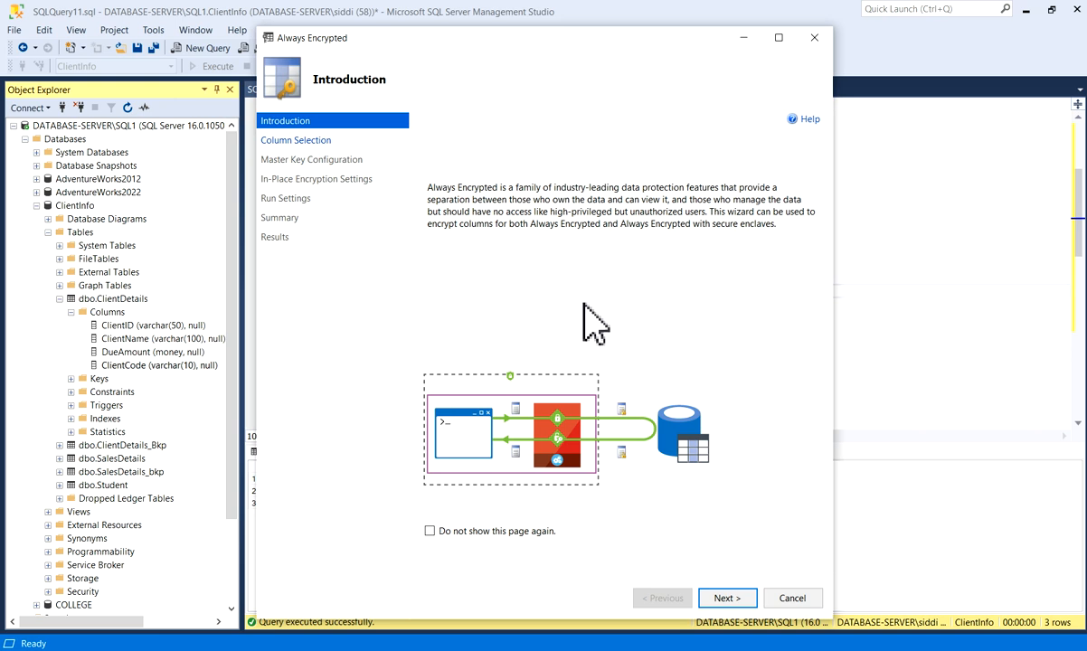
pyautogui.moveTo(409, 239)
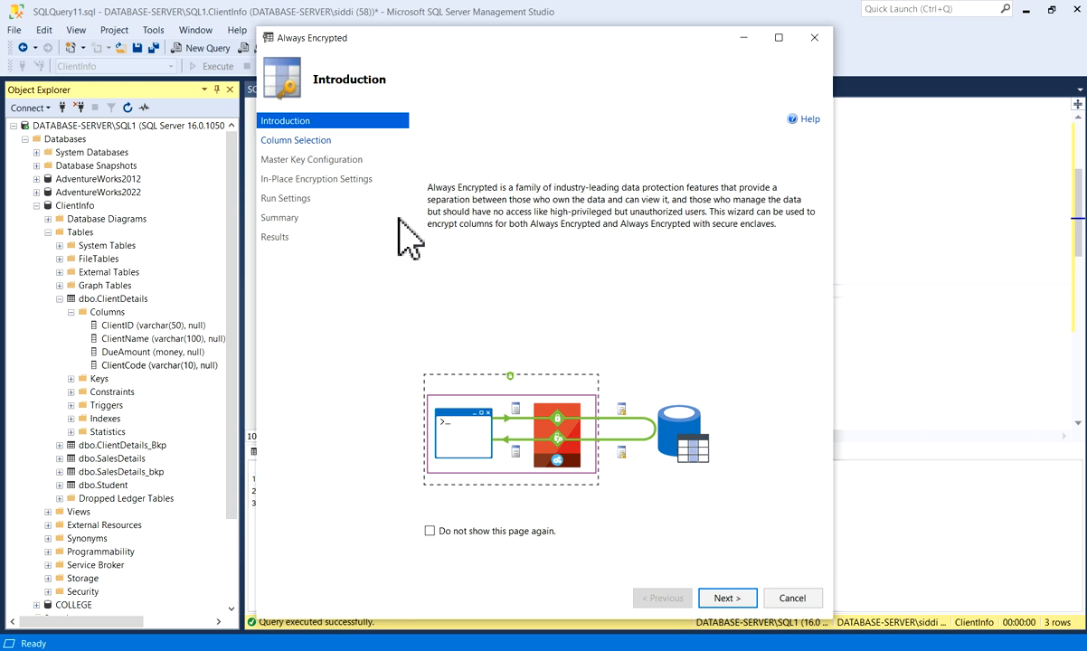
pyautogui.moveTo(307, 148)
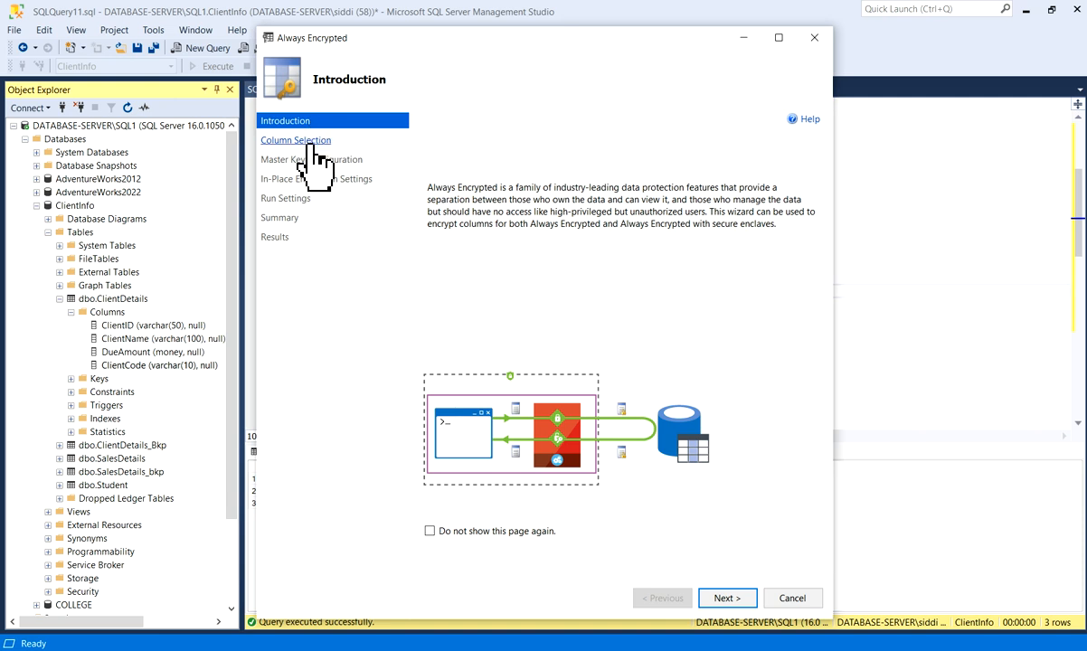
pyautogui.moveTo(333, 166)
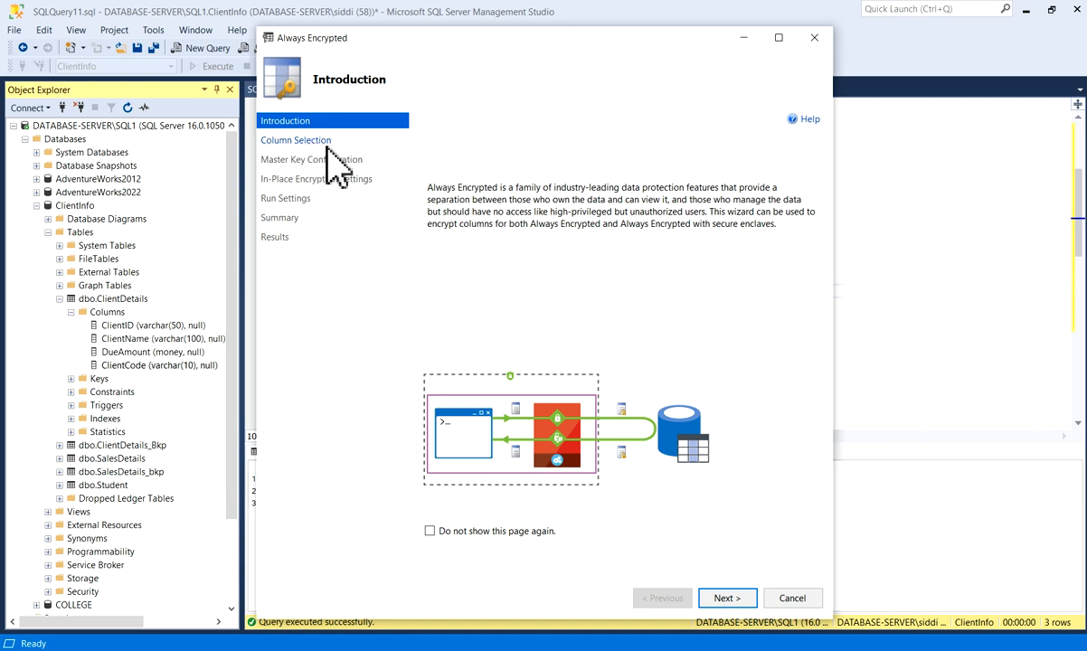
pyautogui.moveTo(309, 186)
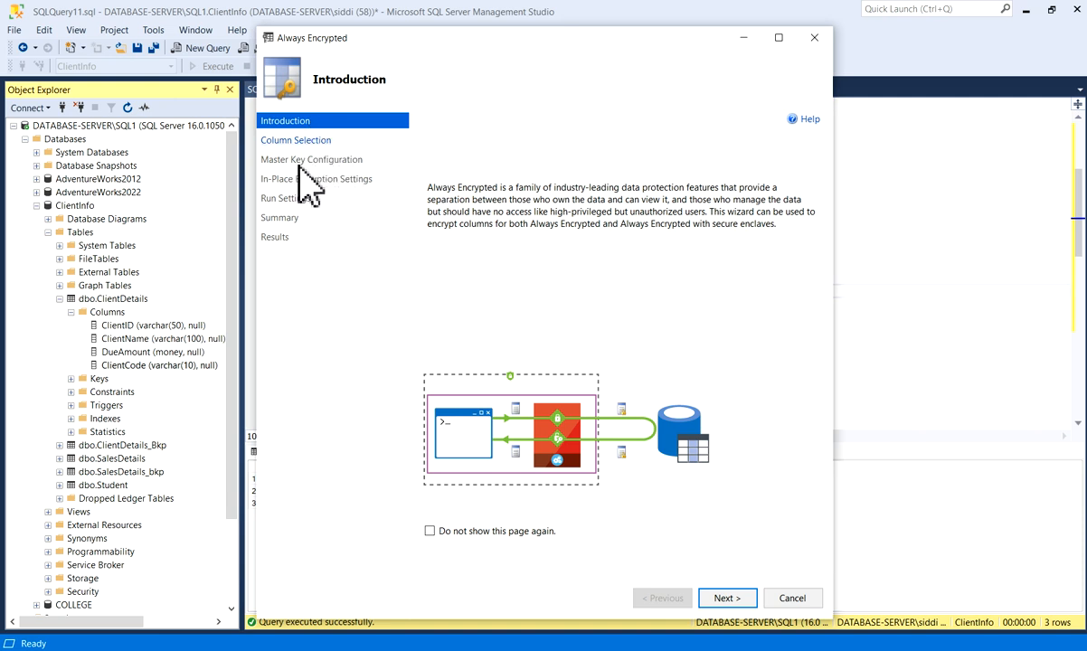
pyautogui.moveTo(348, 197)
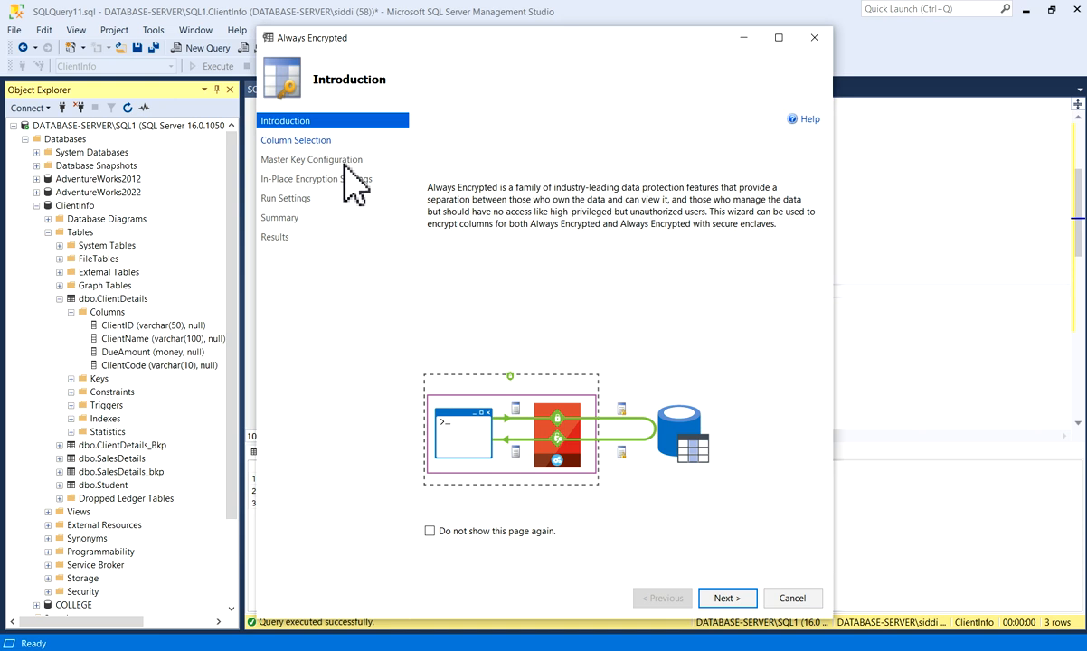
pyautogui.moveTo(326, 208)
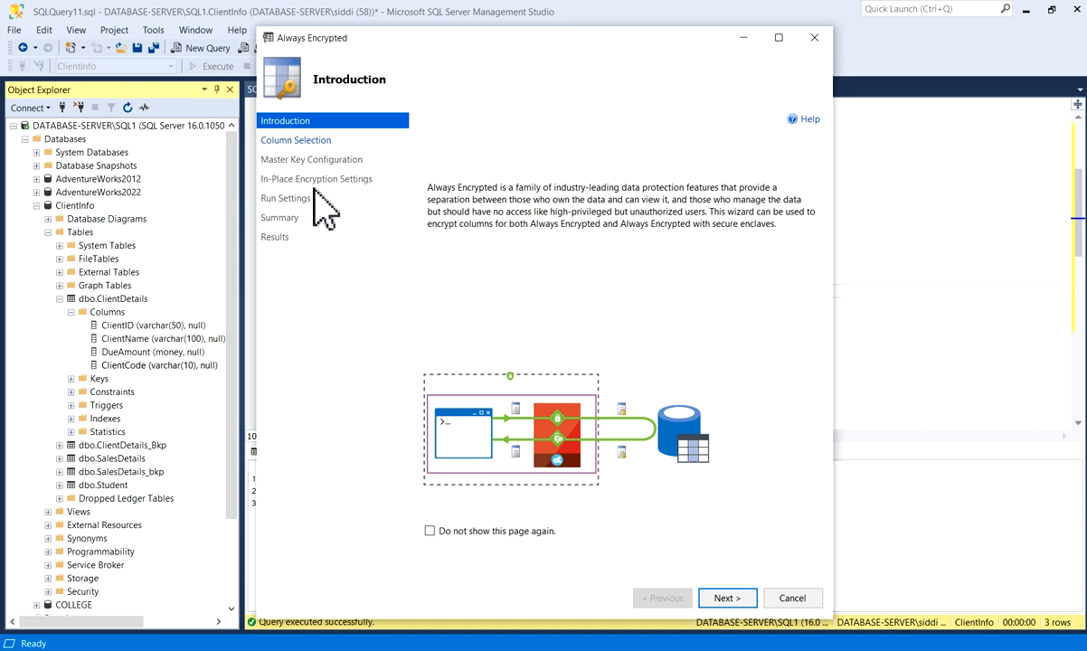
pyautogui.moveTo(344, 217)
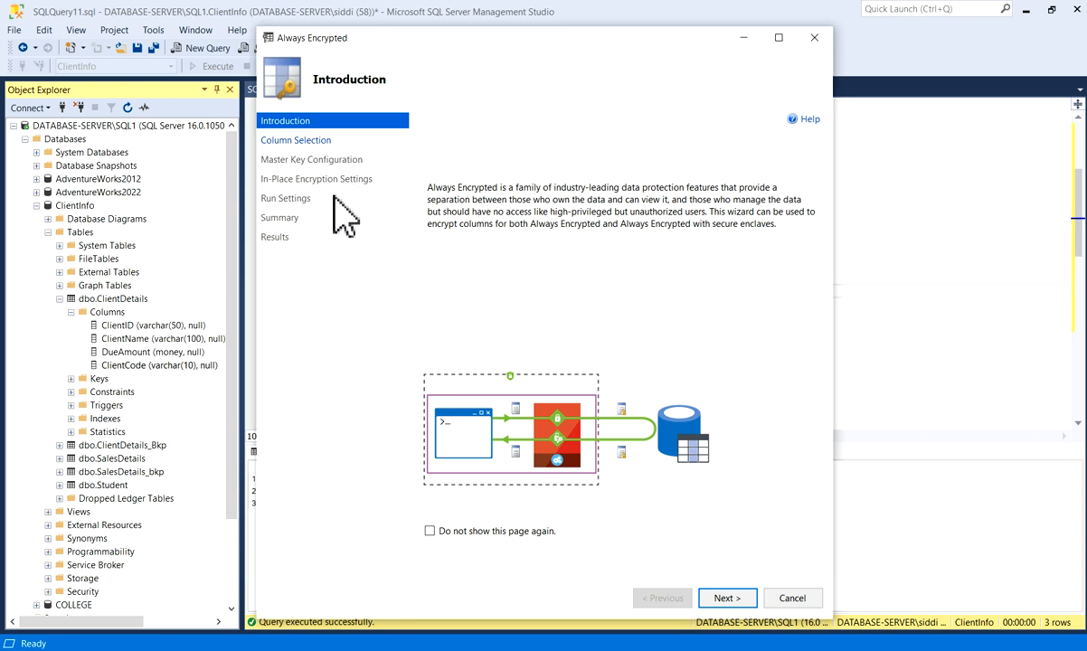
pyautogui.moveTo(307, 244)
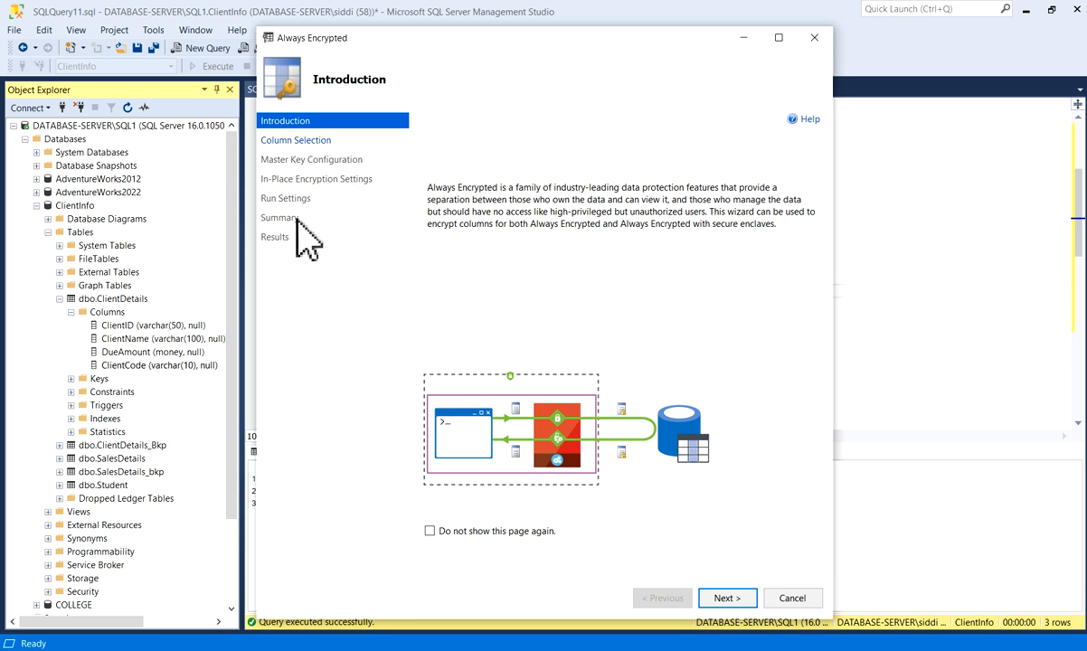
pyautogui.moveTo(282, 264)
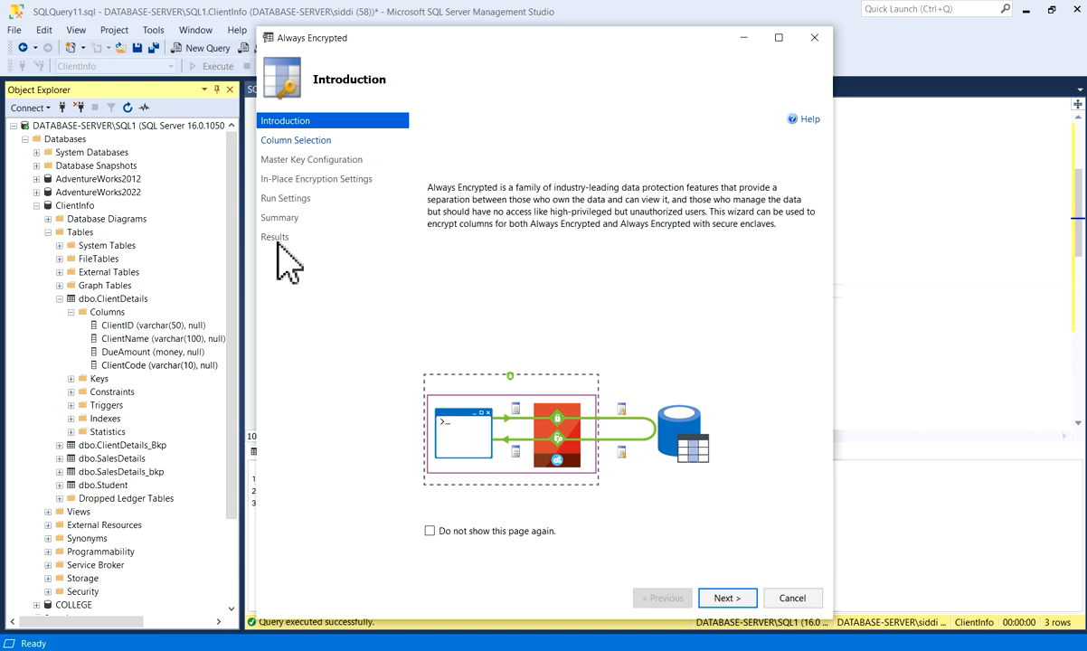
pyautogui.moveTo(461, 268)
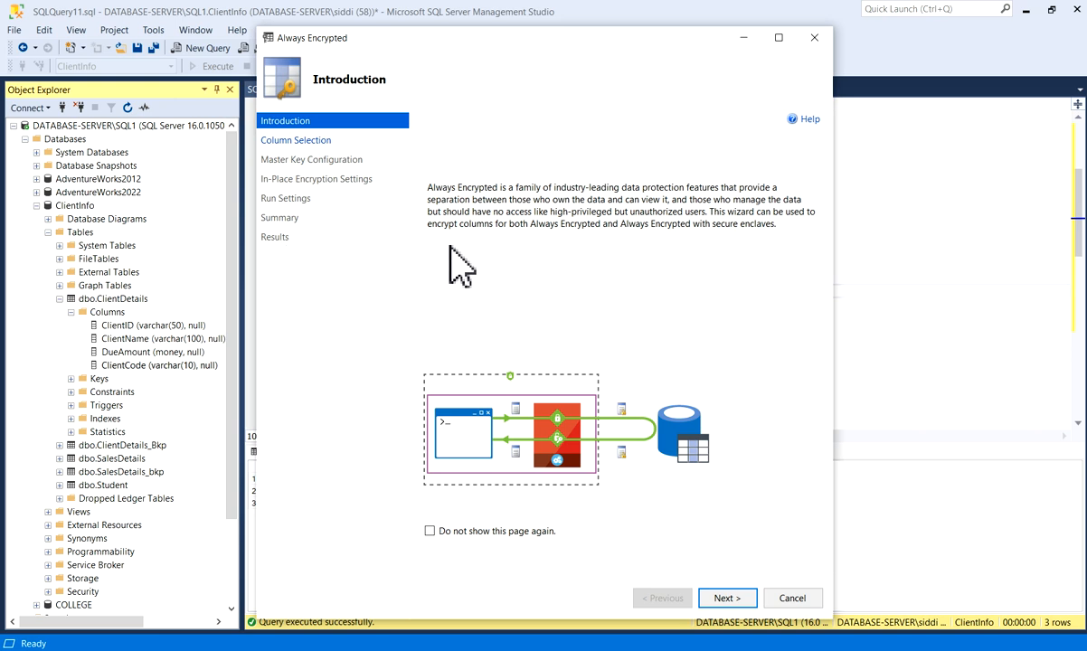
pyautogui.moveTo(570, 210)
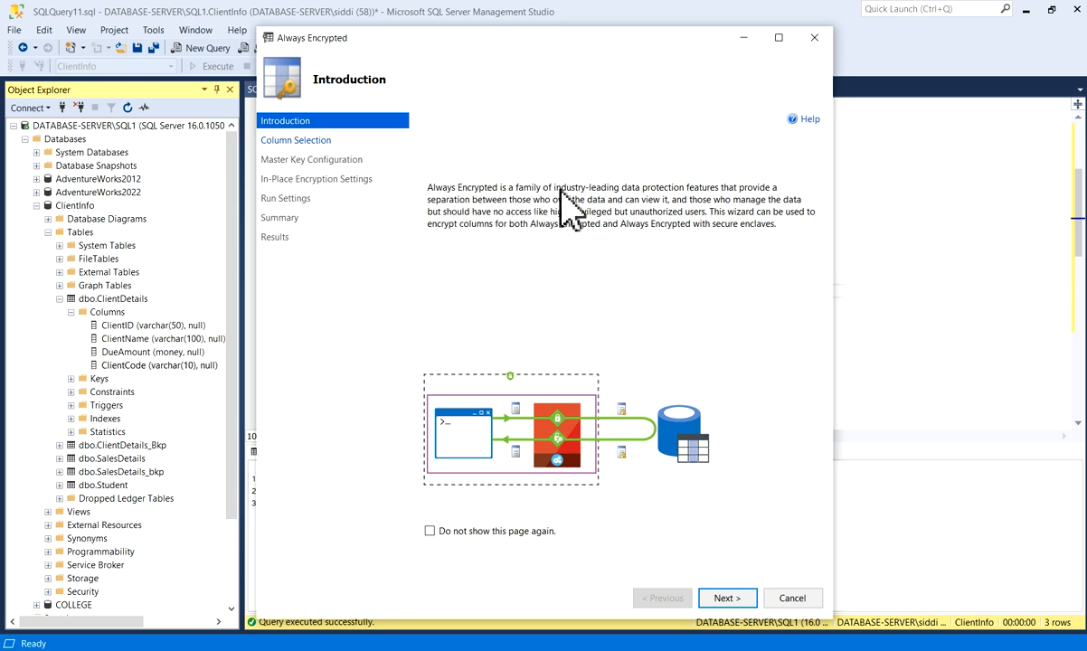
pyautogui.moveTo(670, 220)
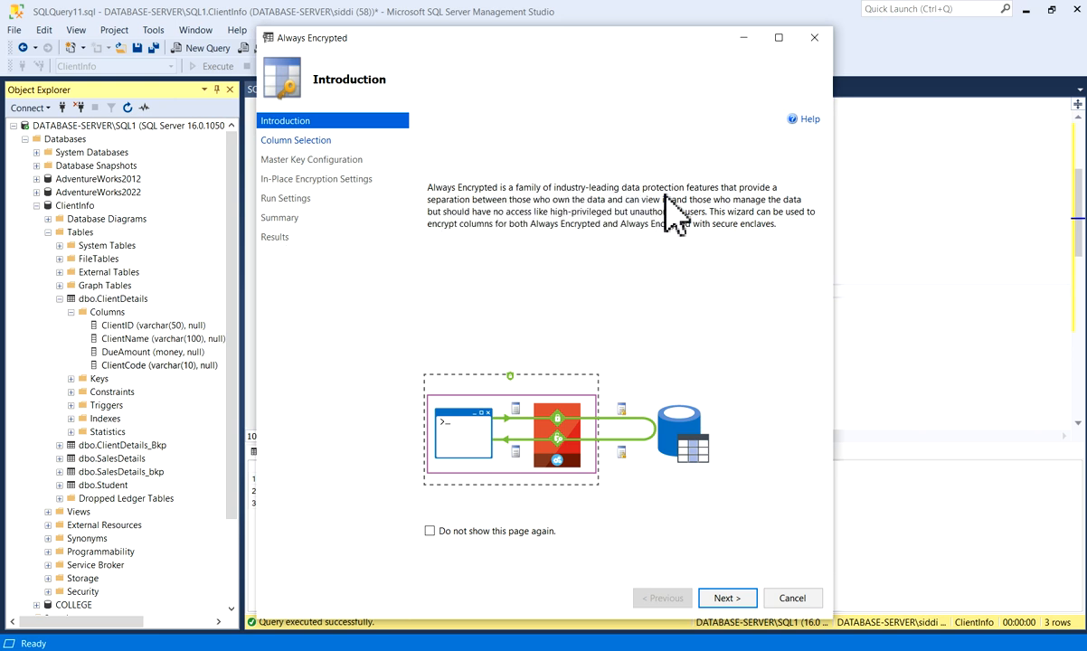
pyautogui.moveTo(768, 220)
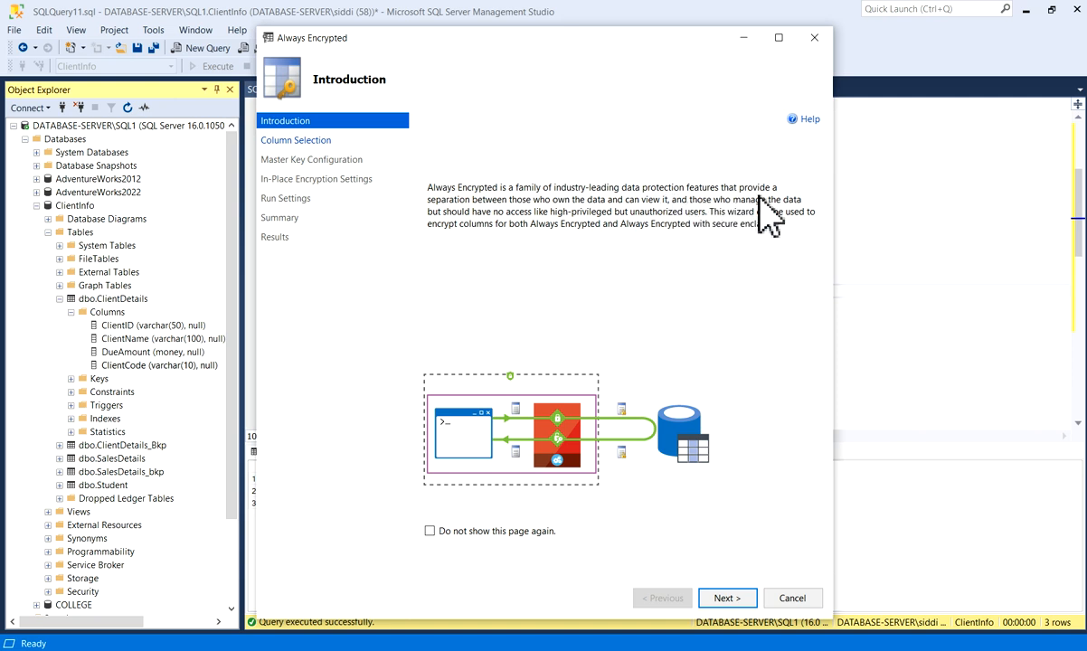
pyautogui.moveTo(522, 242)
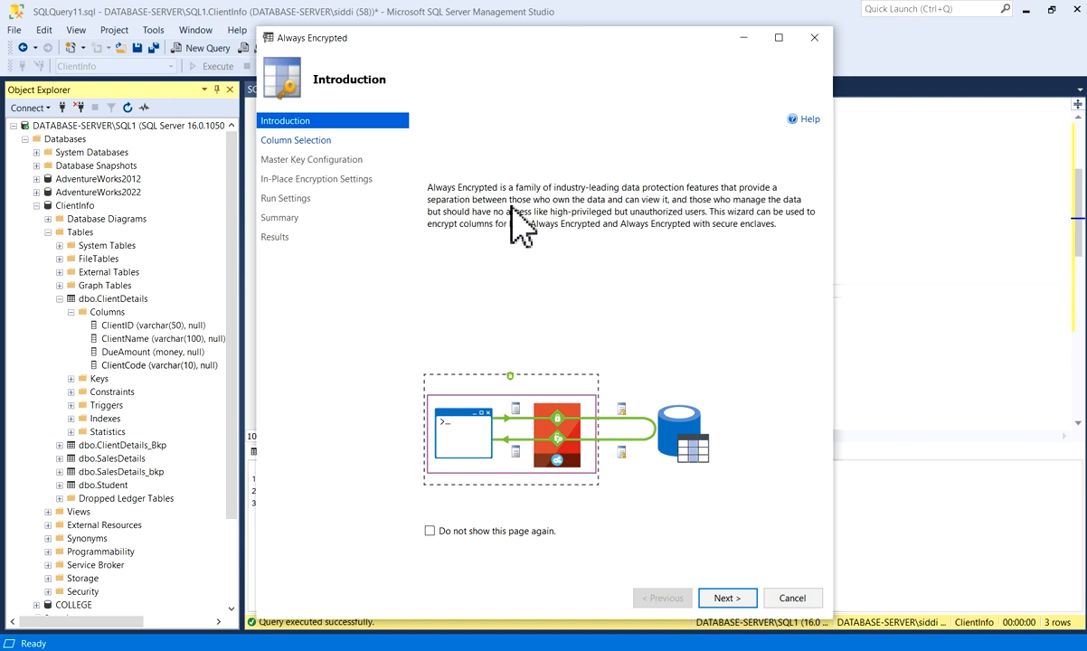
pyautogui.moveTo(651, 232)
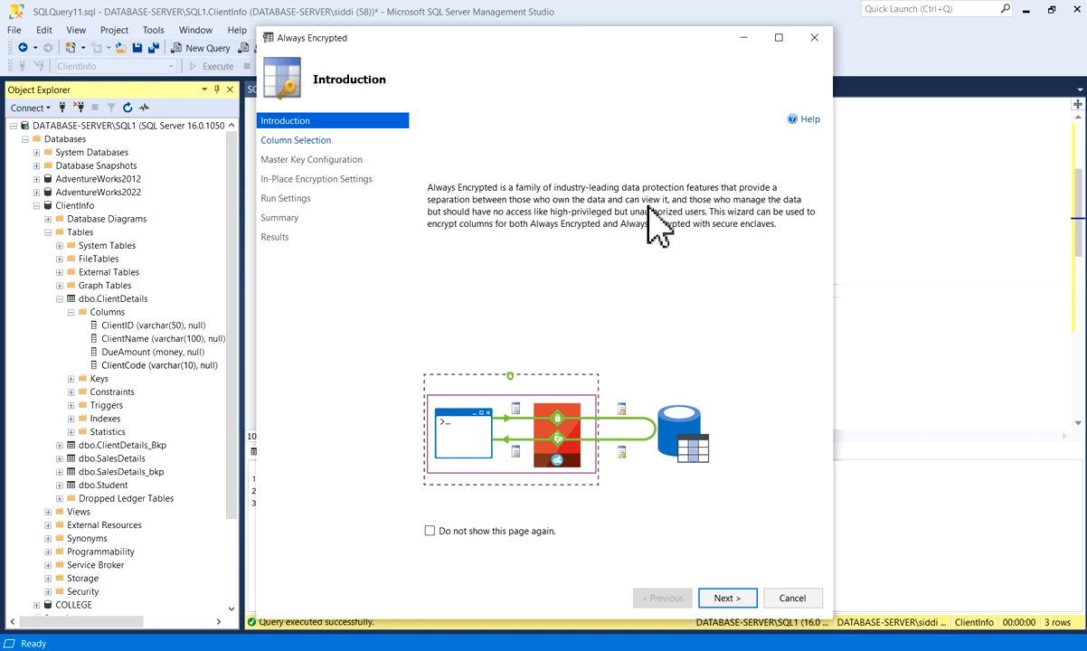
pyautogui.moveTo(794, 232)
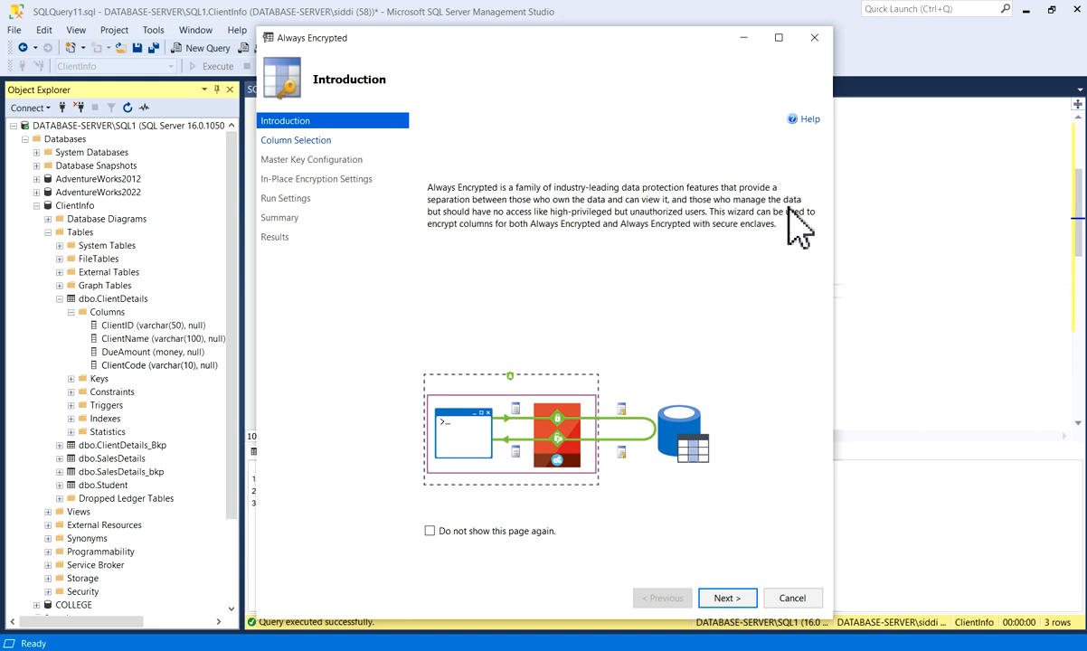
pyautogui.moveTo(554, 246)
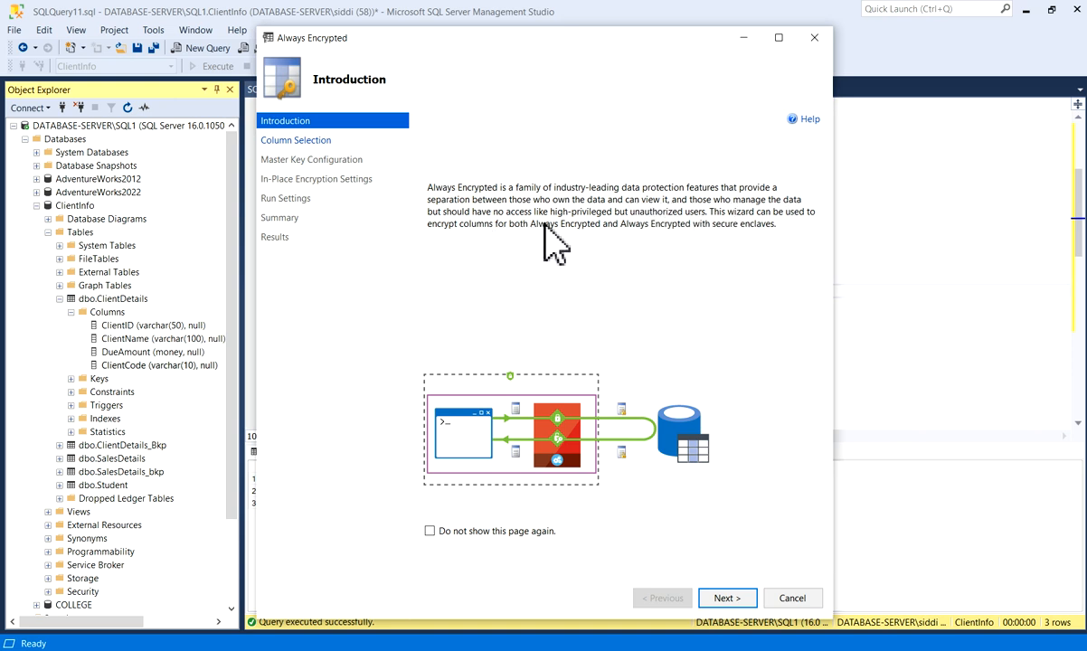
pyautogui.moveTo(689, 244)
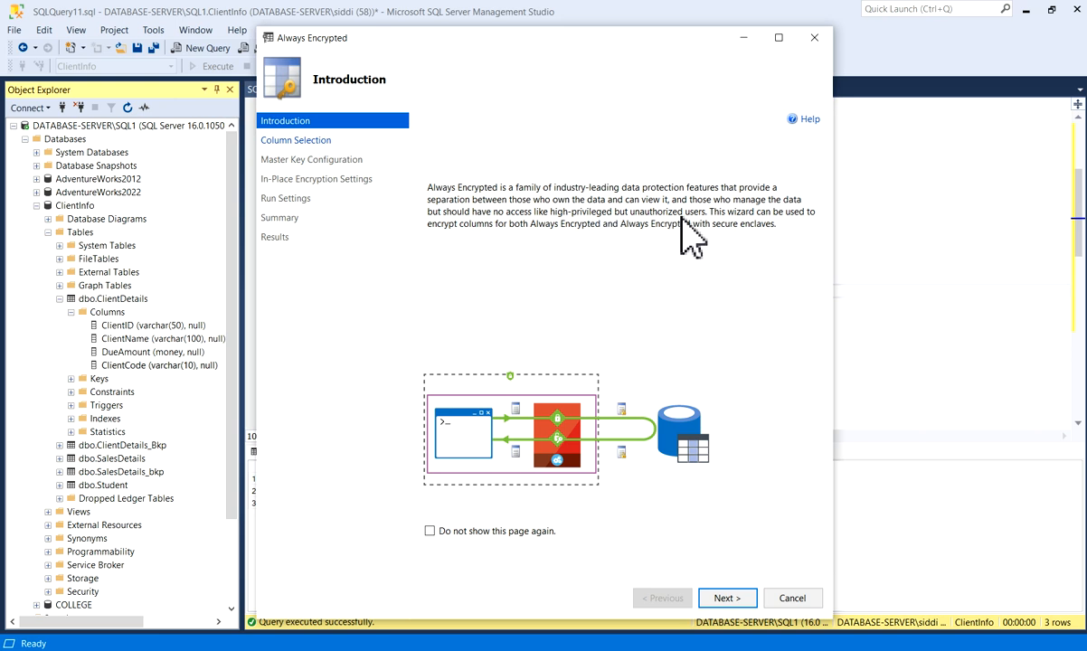
pyautogui.moveTo(756, 373)
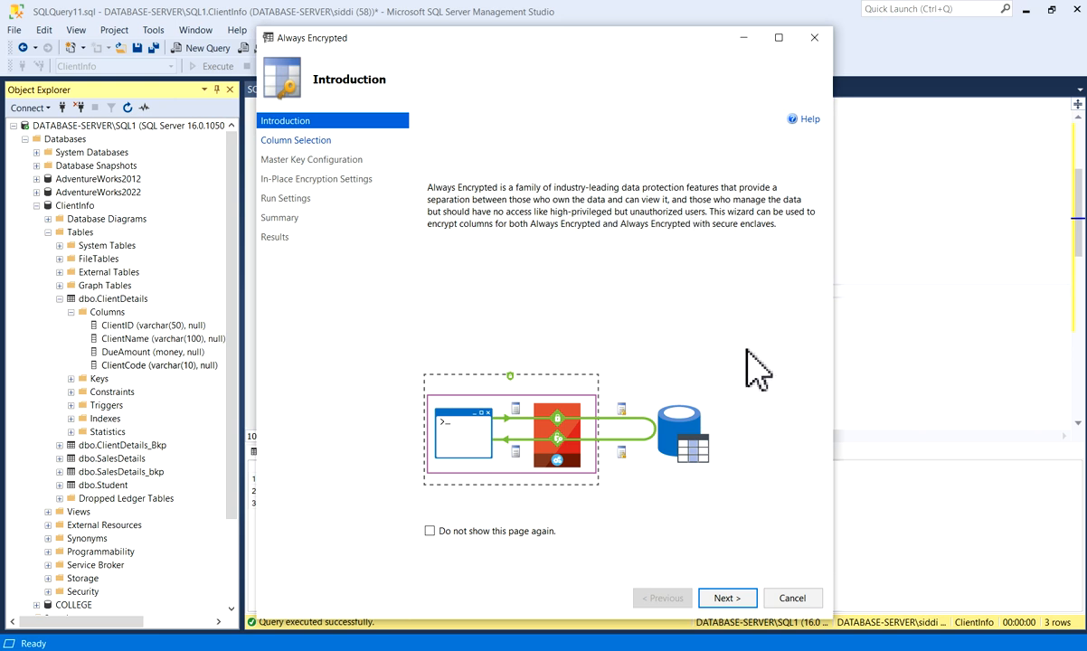
# On Column Selection, tick ClientCode for encryption with the new CEK_Auto1 key.
pyautogui.click(728, 597)
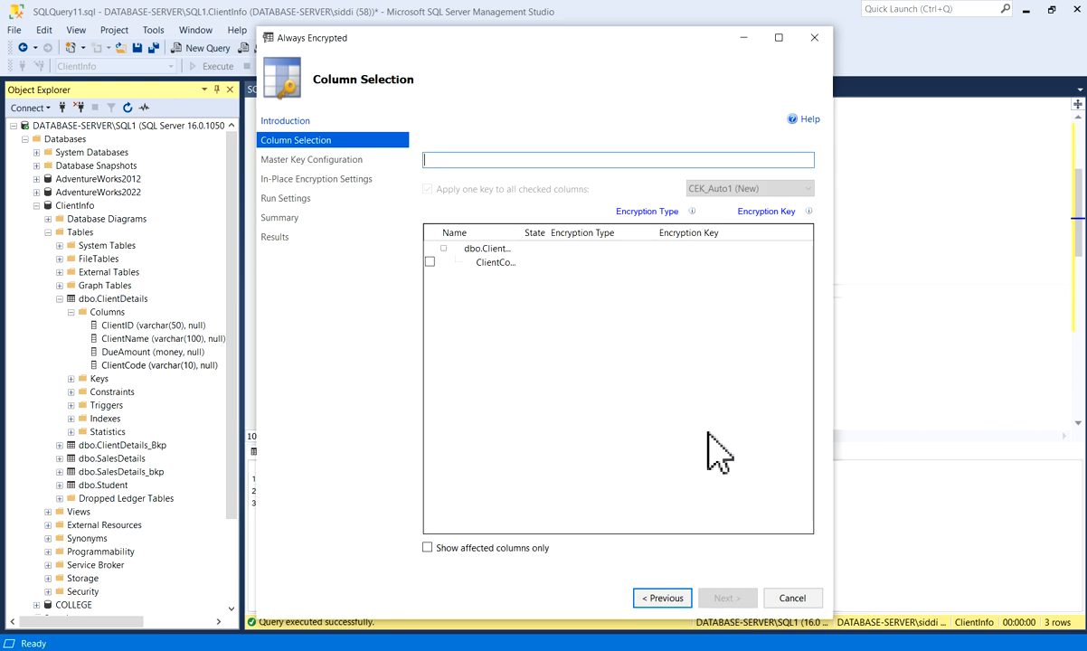
pyautogui.moveTo(573, 380)
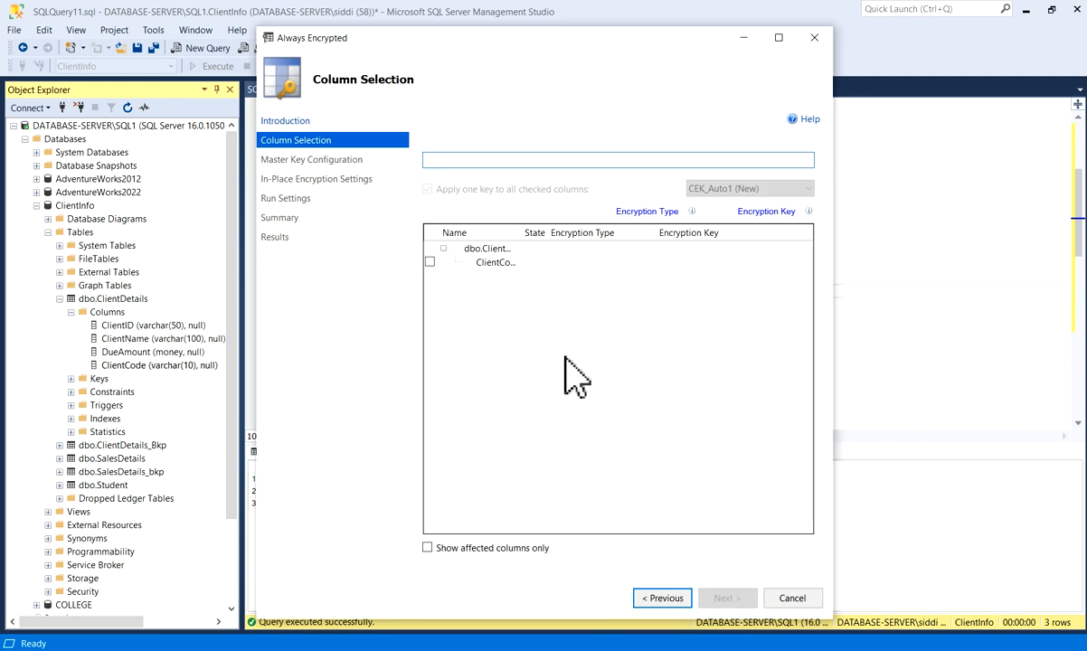
pyautogui.moveTo(575, 366)
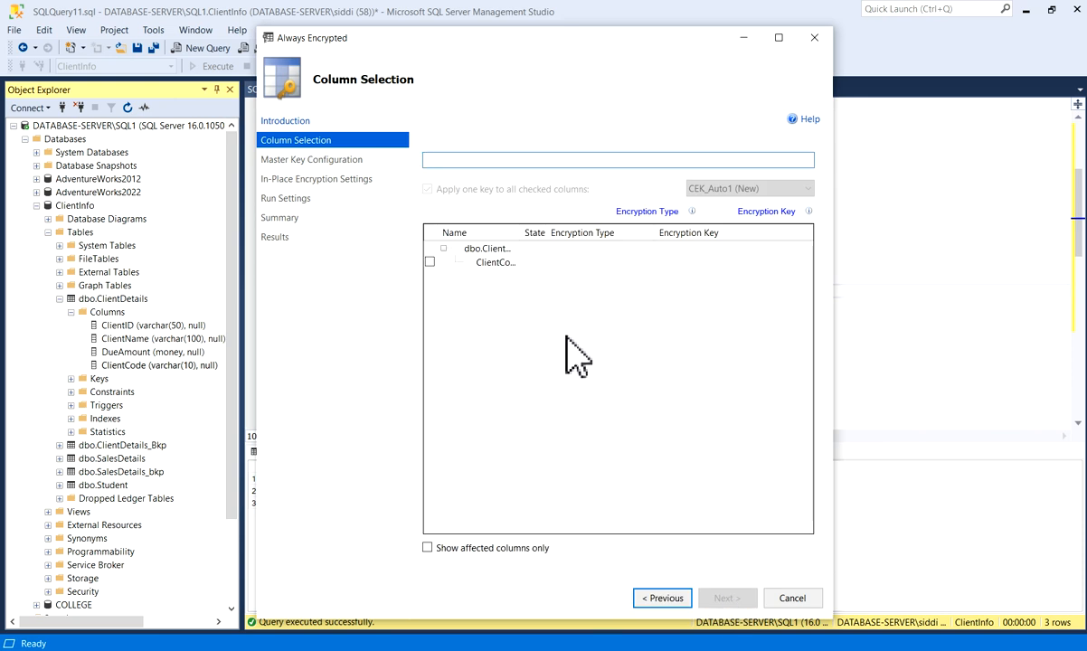
pyautogui.moveTo(539, 231)
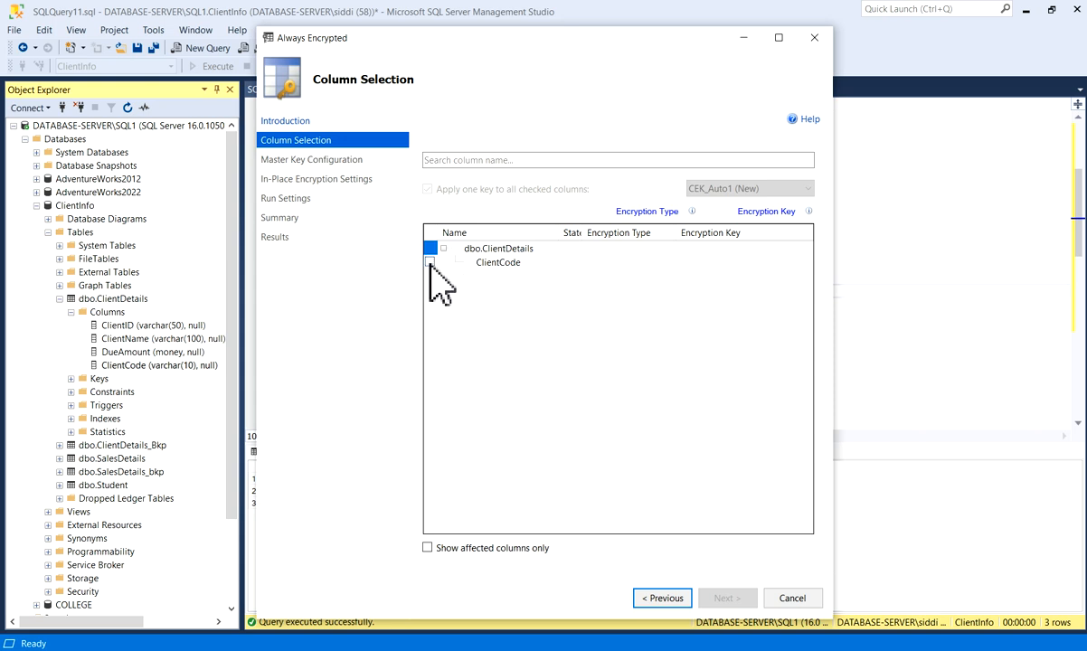
pyautogui.click(427, 263)
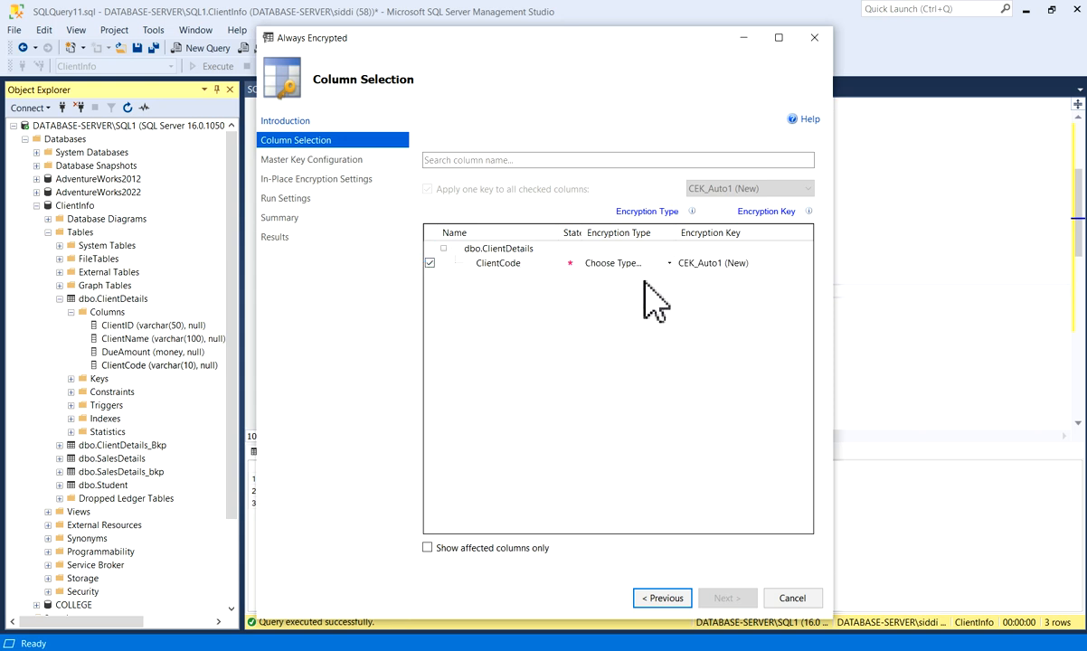
pyautogui.moveTo(679, 286)
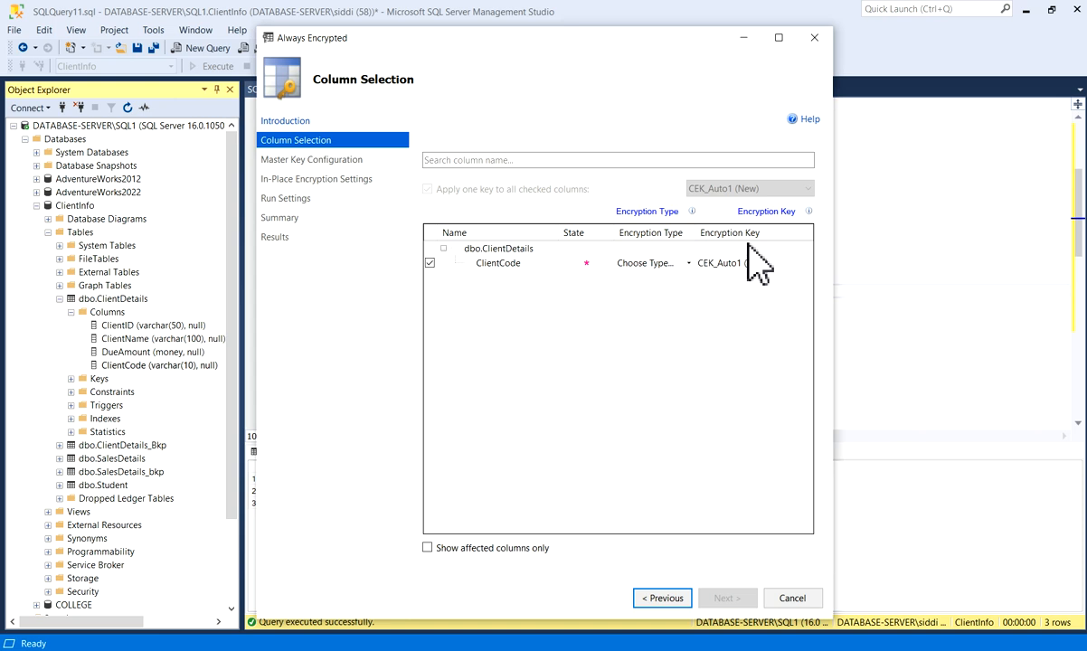
pyautogui.moveTo(660, 290)
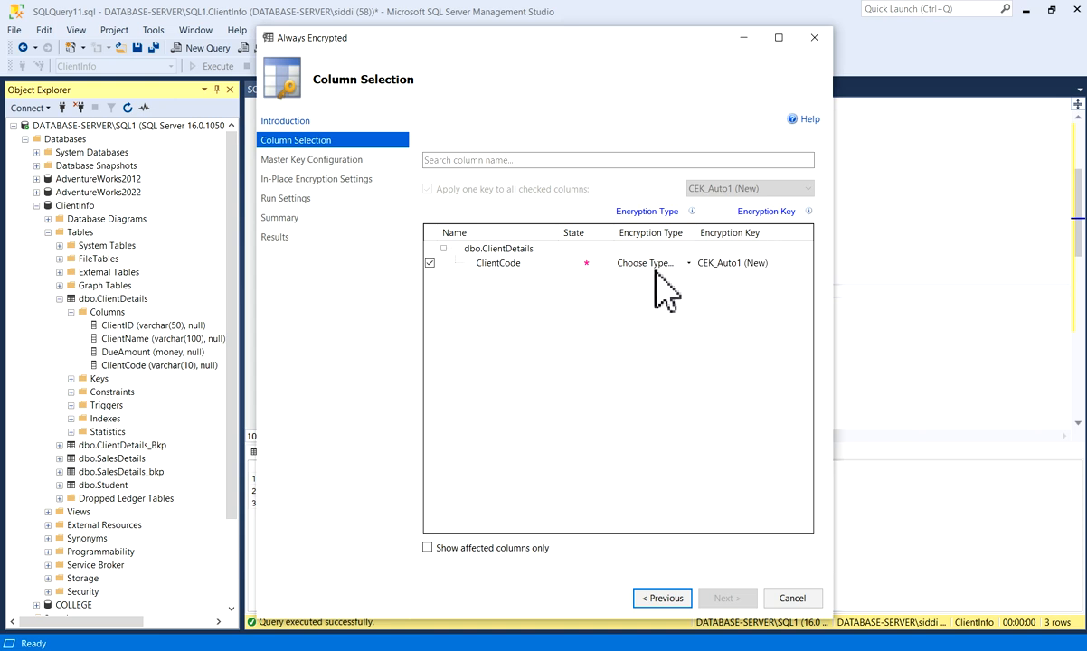
pyautogui.click(648, 262)
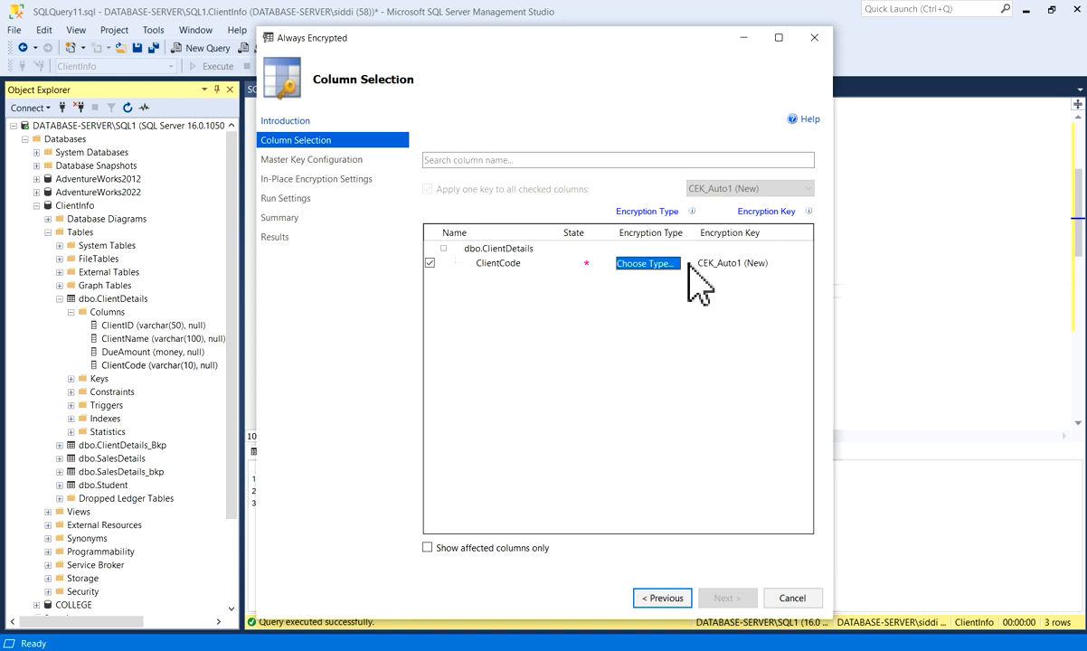
# Show the Deterministic/Randomized encryption type choices for ClientCode.
pyautogui.click(648, 265)
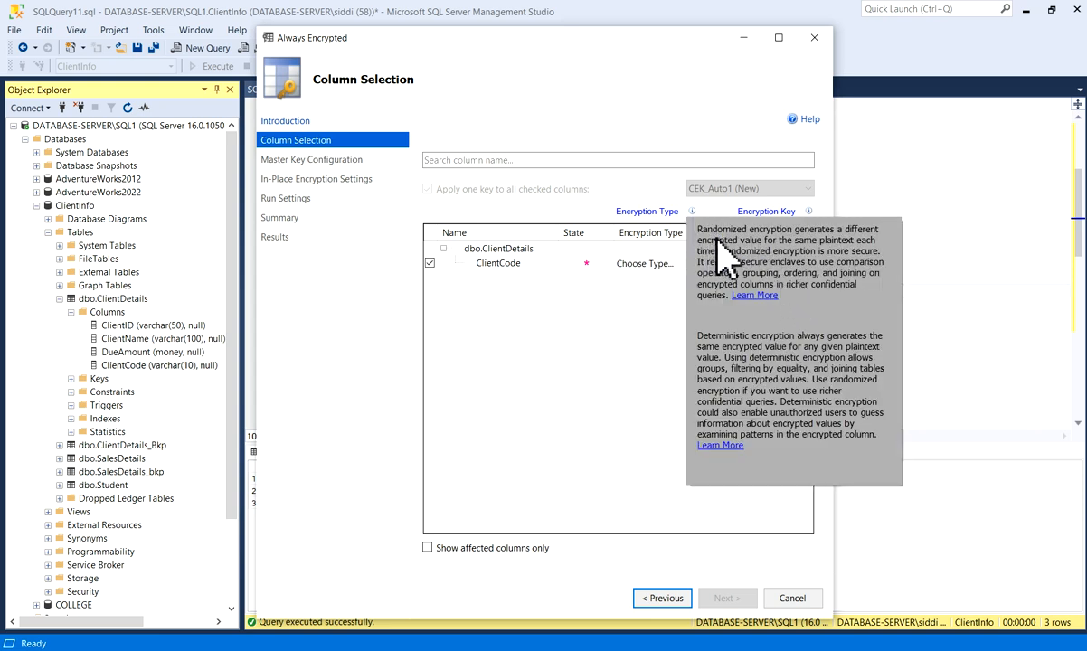
pyautogui.moveTo(865, 251)
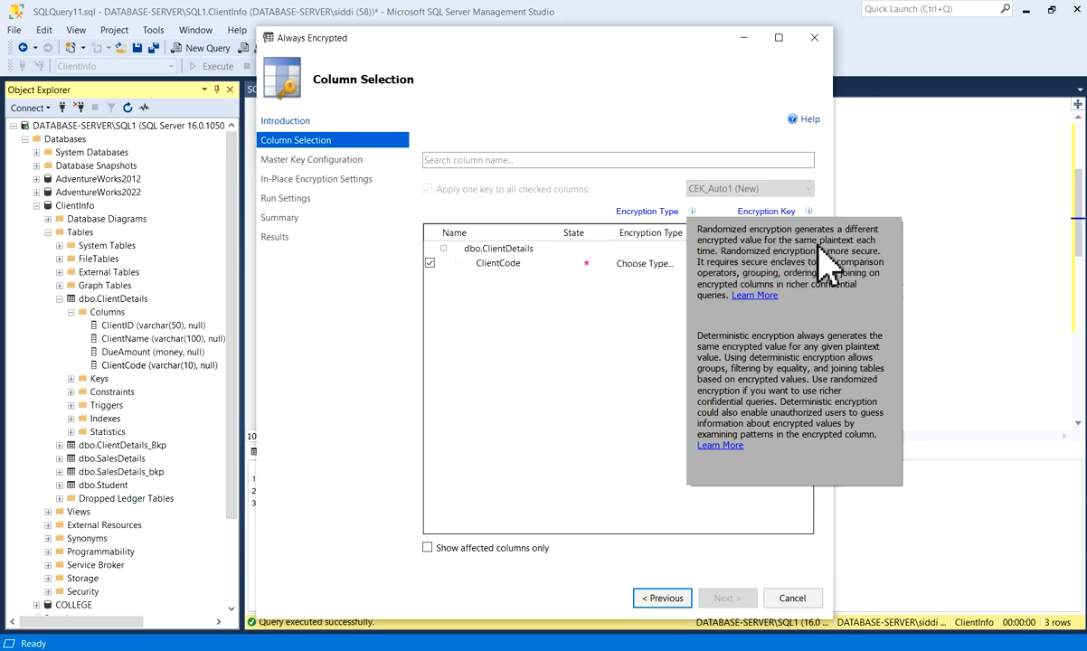
pyautogui.moveTo(731, 275)
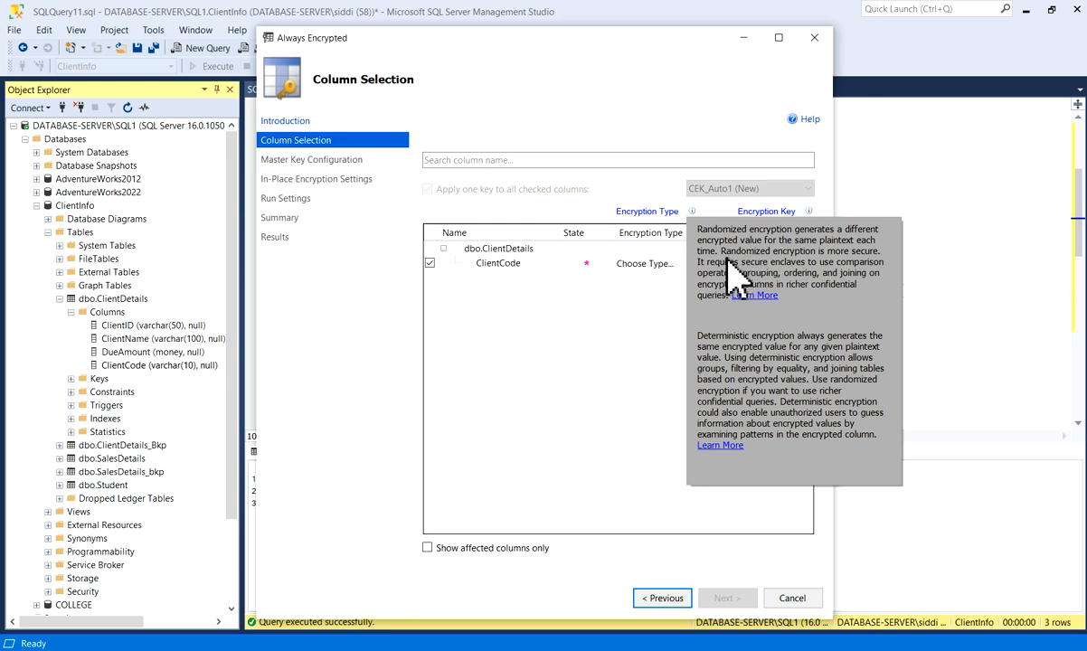
pyautogui.moveTo(806, 275)
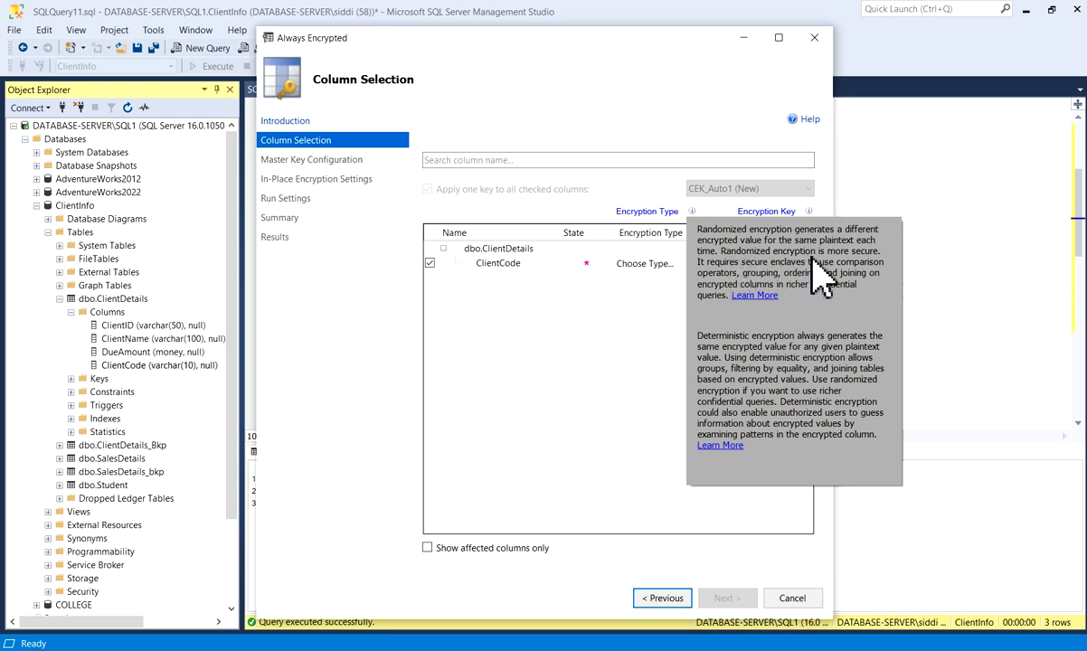
pyautogui.moveTo(851, 289)
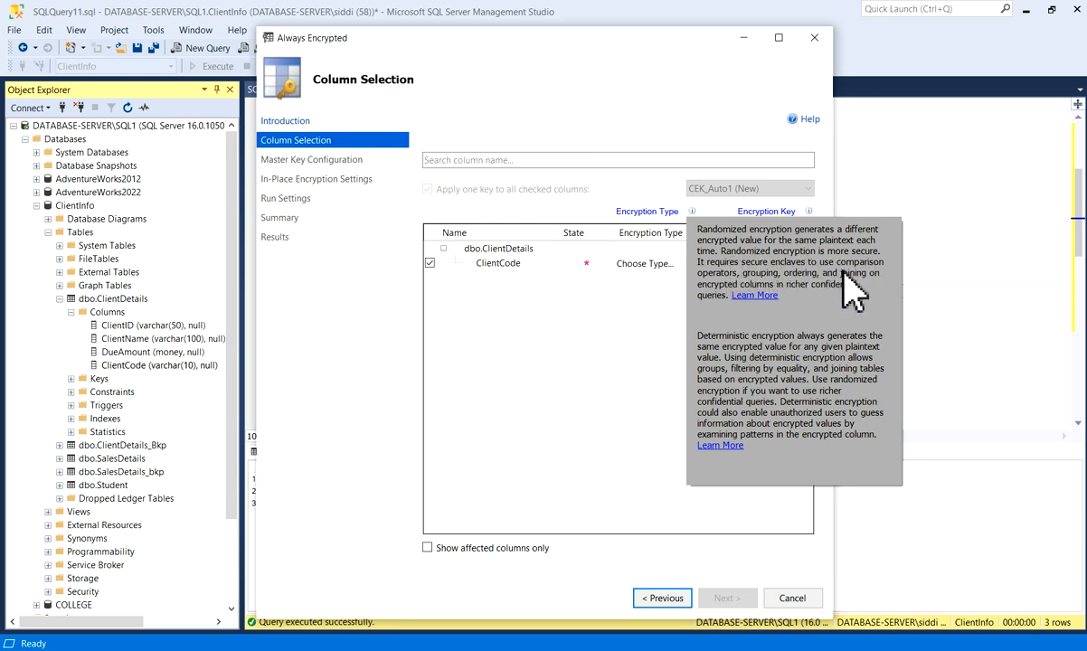
pyautogui.moveTo(786, 364)
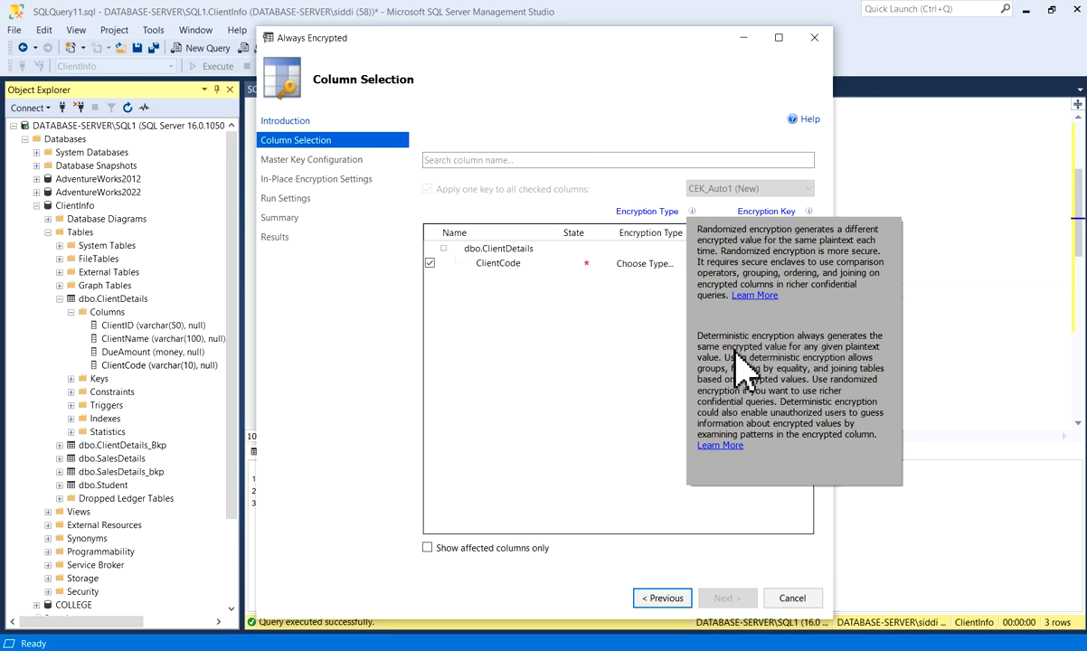
pyautogui.moveTo(843, 365)
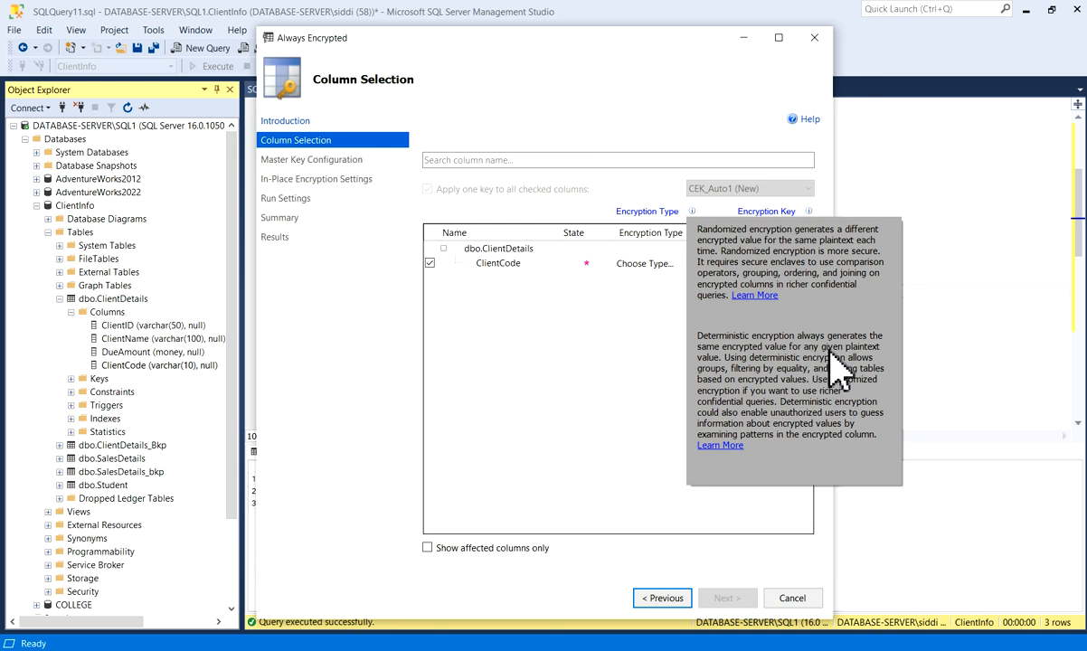
pyautogui.moveTo(733, 389)
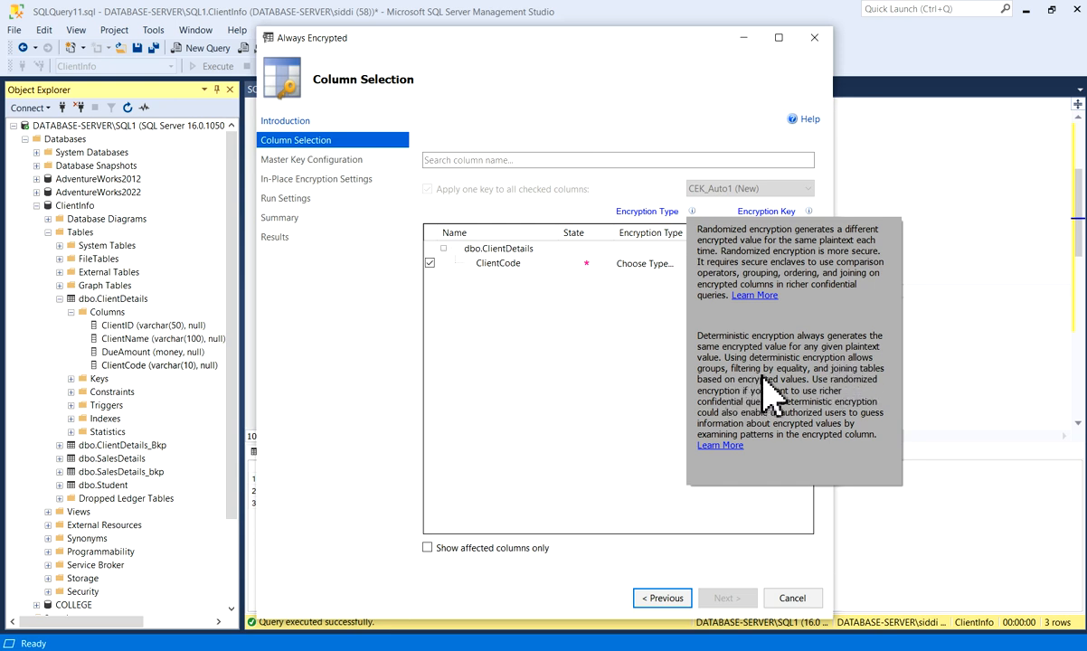
pyautogui.moveTo(880, 394)
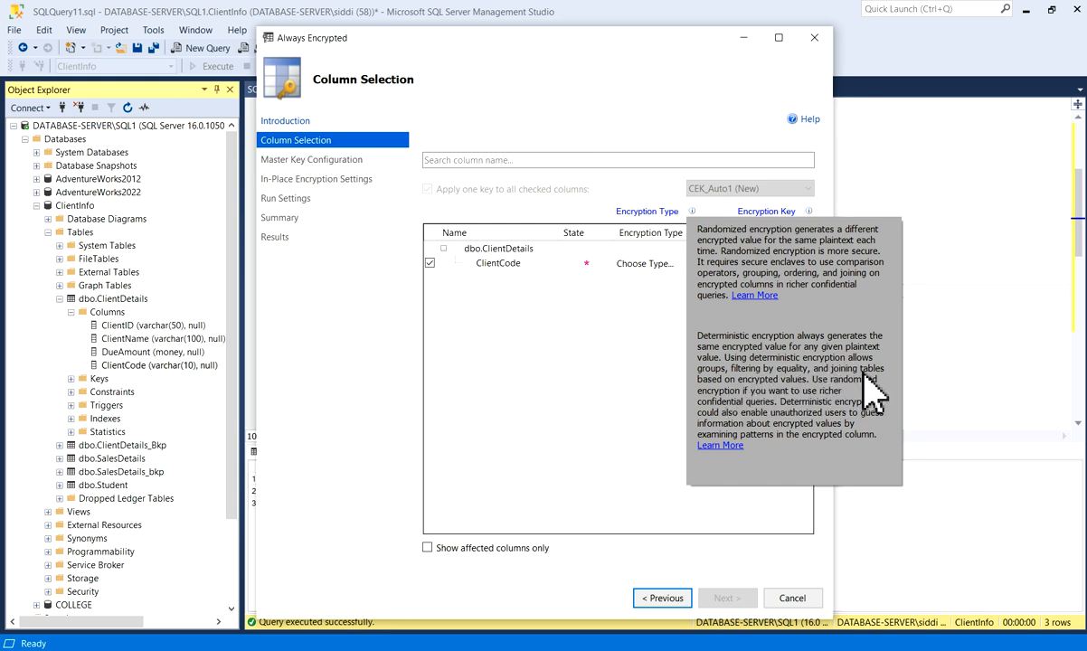
pyautogui.moveTo(792, 407)
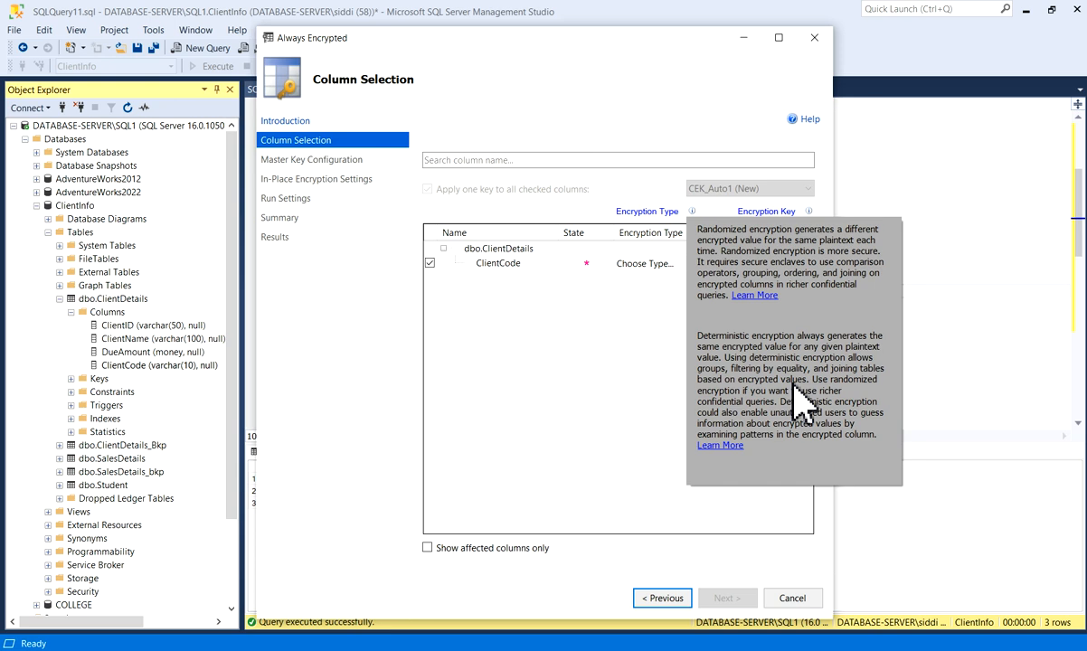
pyautogui.moveTo(782, 462)
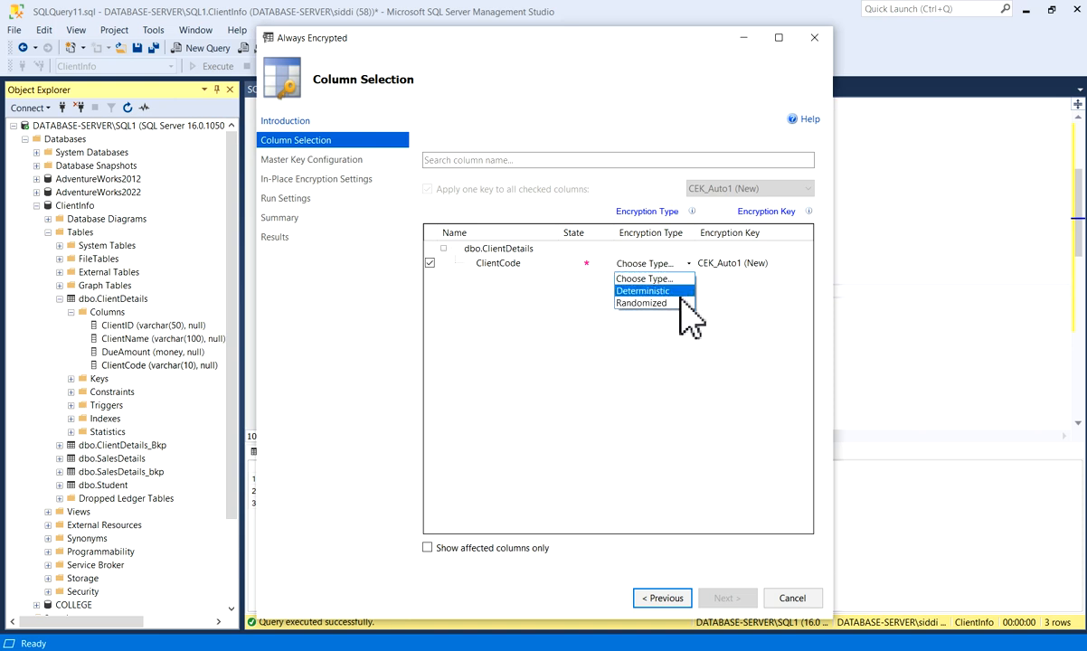
pyautogui.click(641, 304)
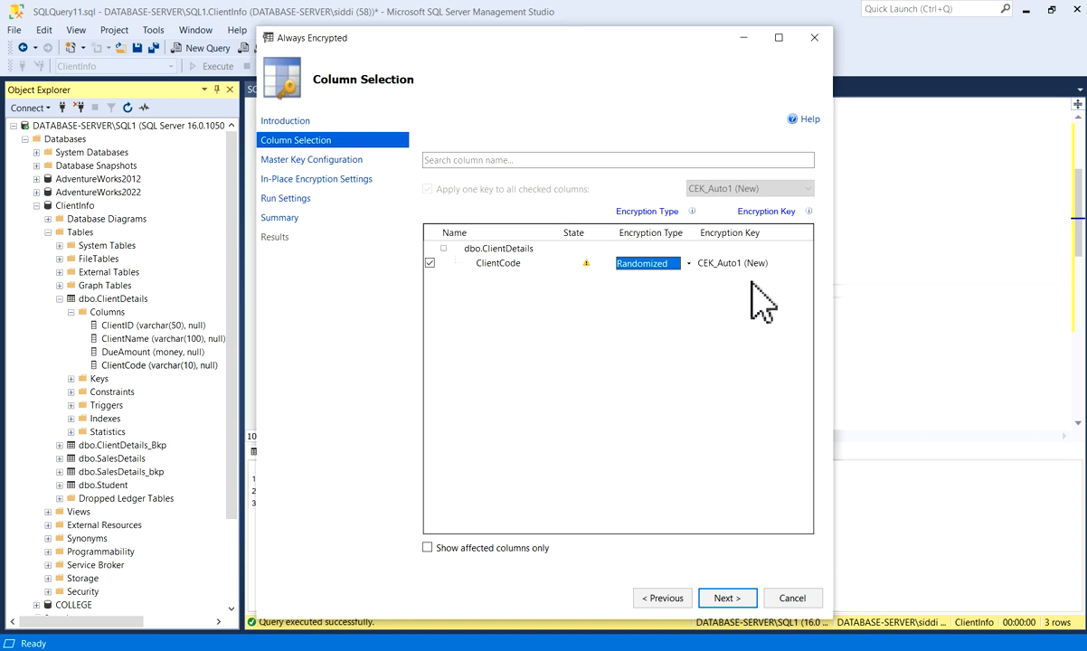
pyautogui.moveTo(757, 290)
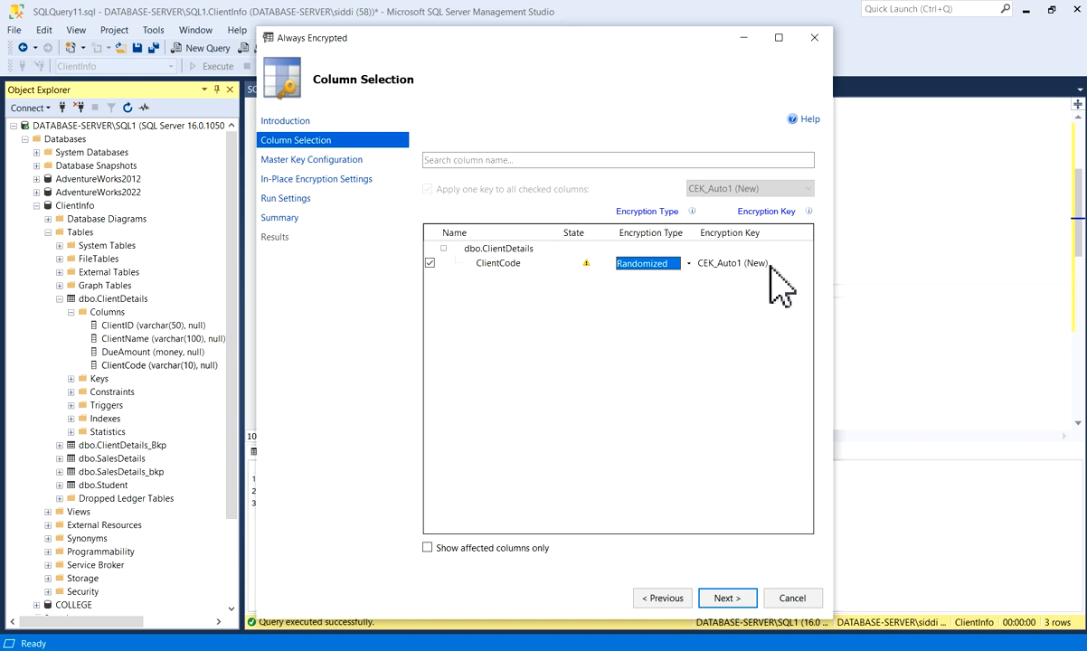
pyautogui.moveTo(811, 211)
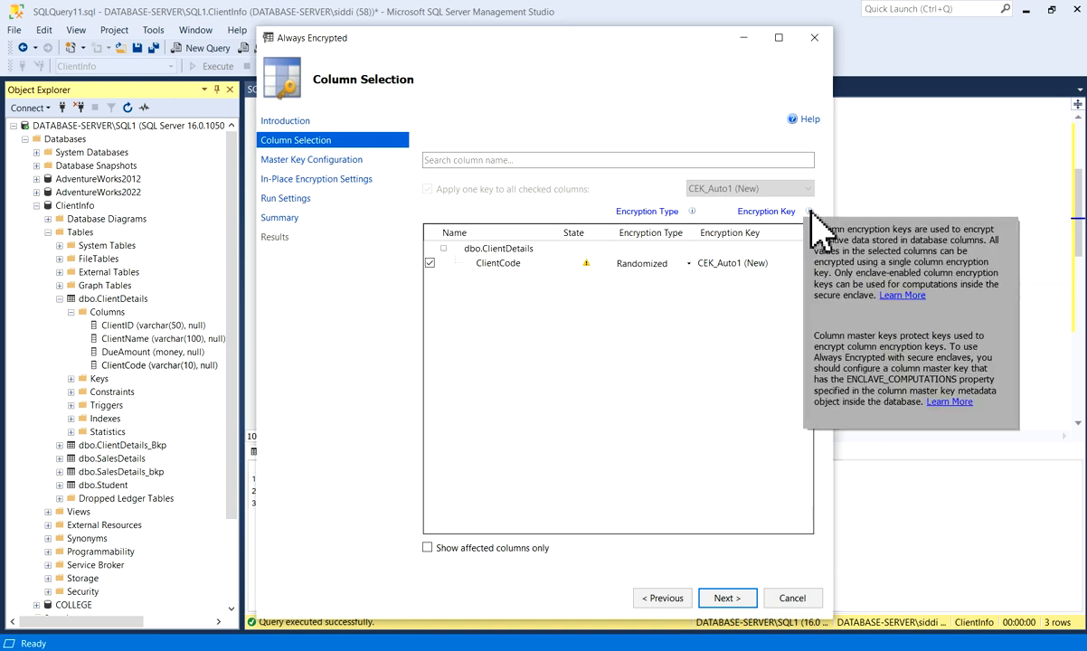
pyautogui.moveTo(894, 373)
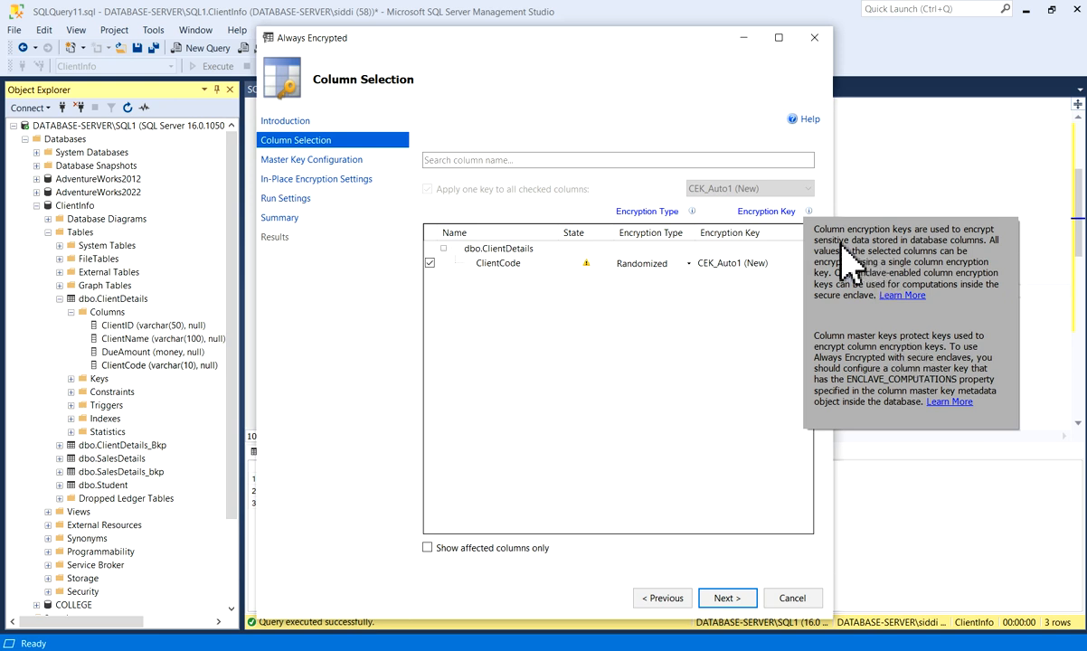
pyautogui.moveTo(691, 387)
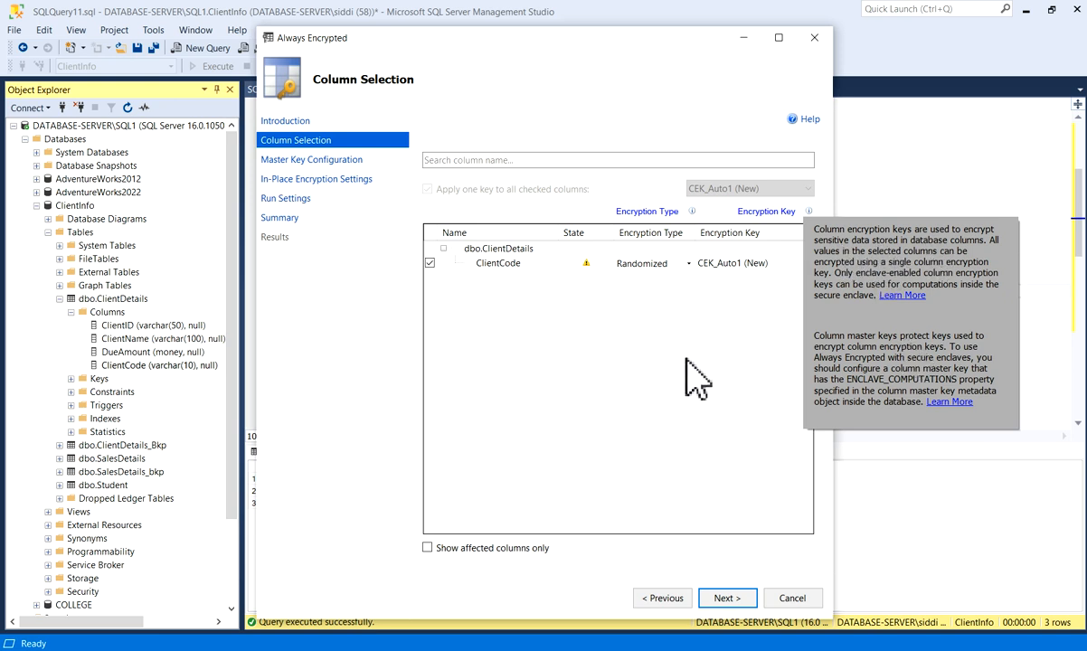
pyautogui.click(642, 264)
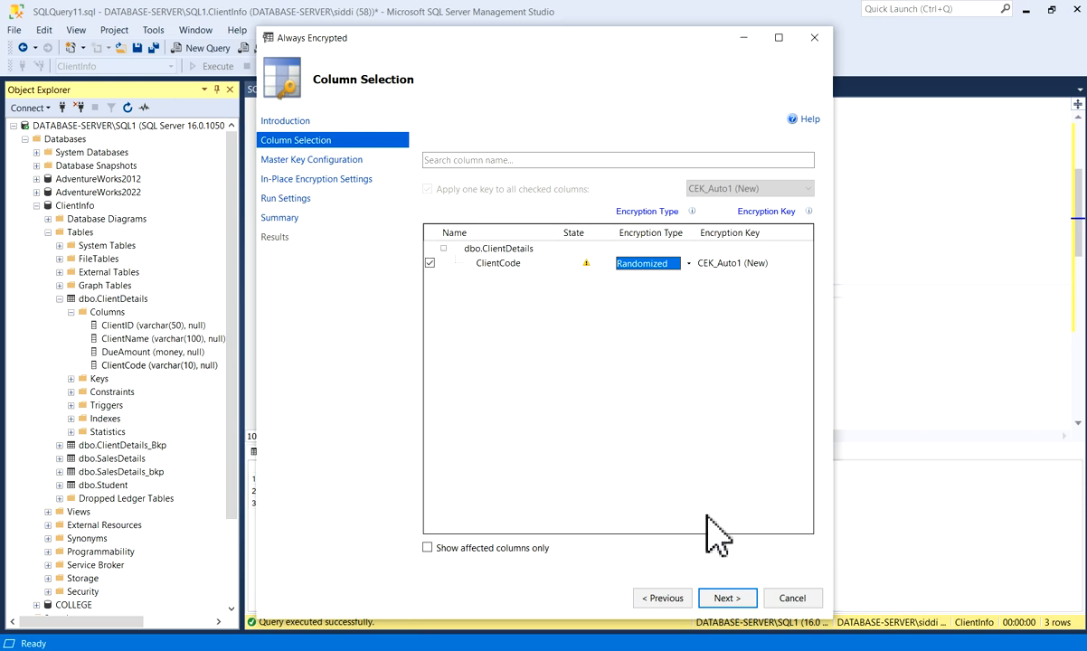
pyautogui.moveTo(742, 611)
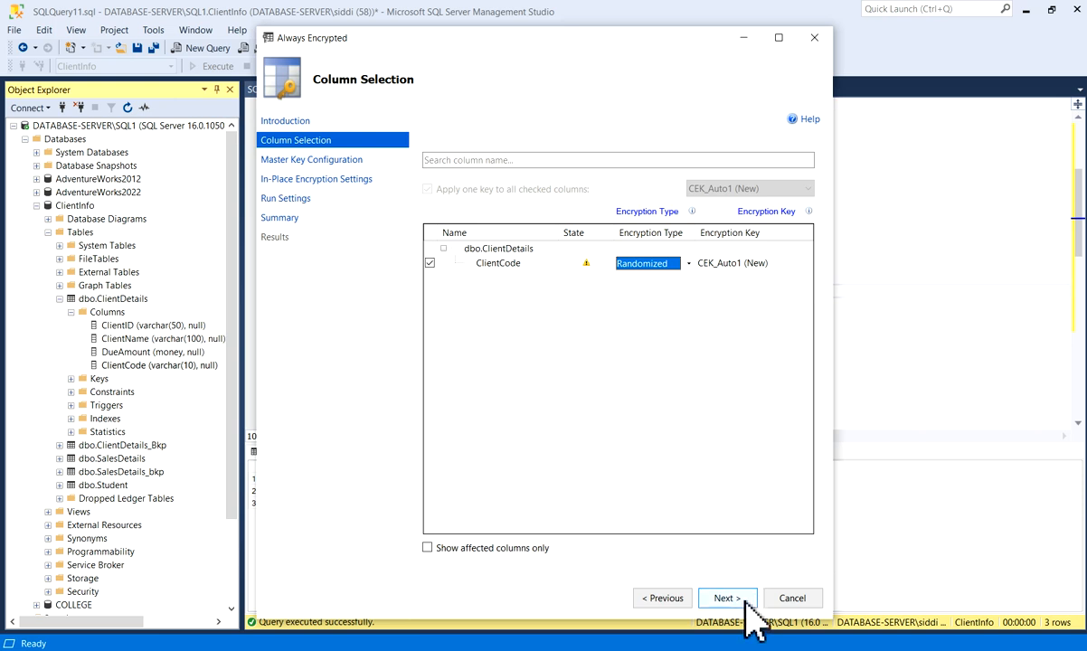
# Advance to Master Key Configuration, keeping an auto-generated key in the Current User Windows certificate store.
pyautogui.click(728, 597)
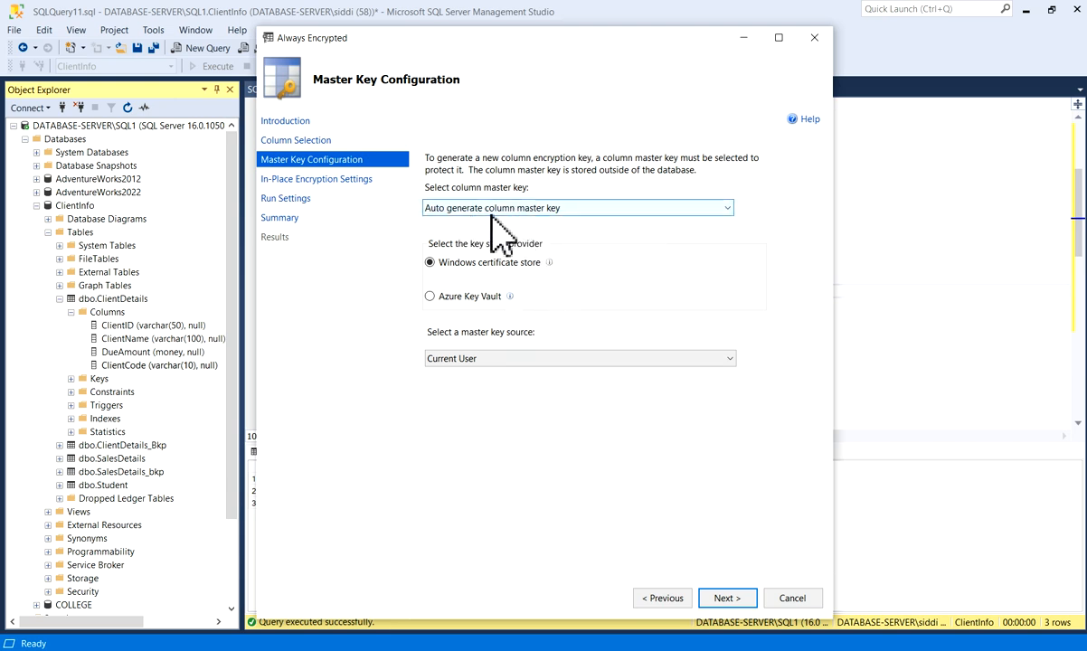
pyautogui.moveTo(564, 244)
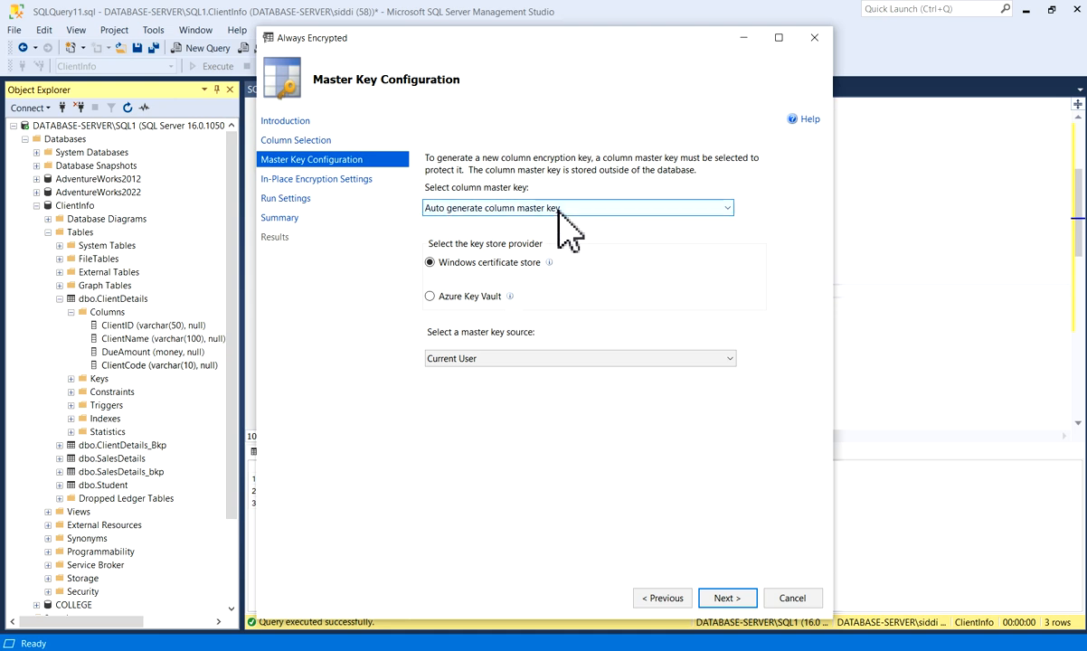
pyautogui.moveTo(489, 272)
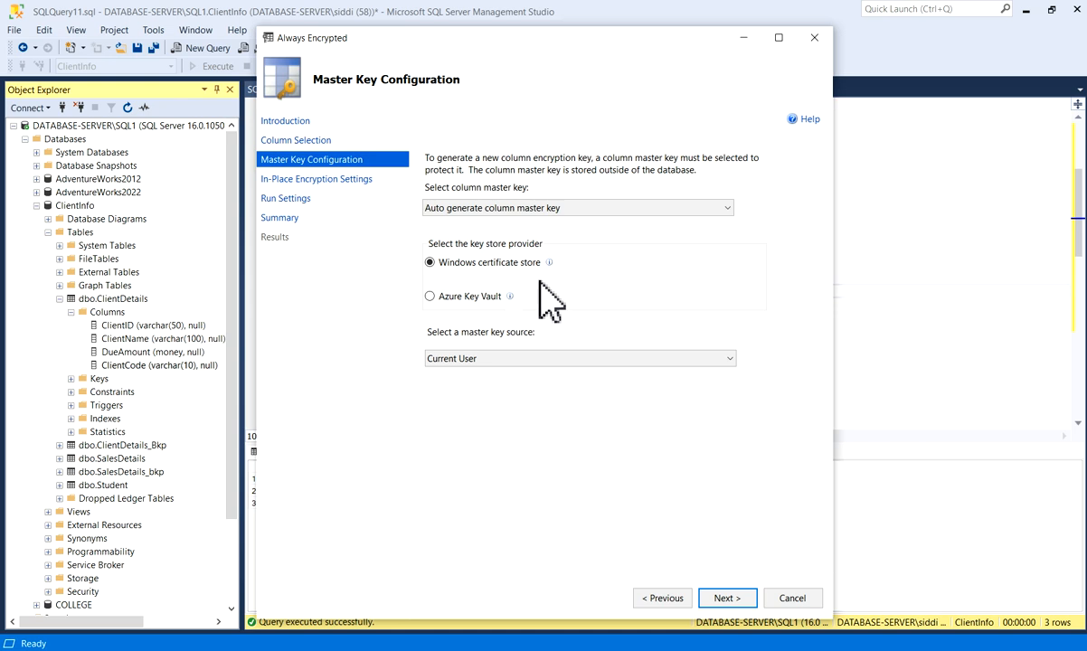
pyautogui.moveTo(478, 297)
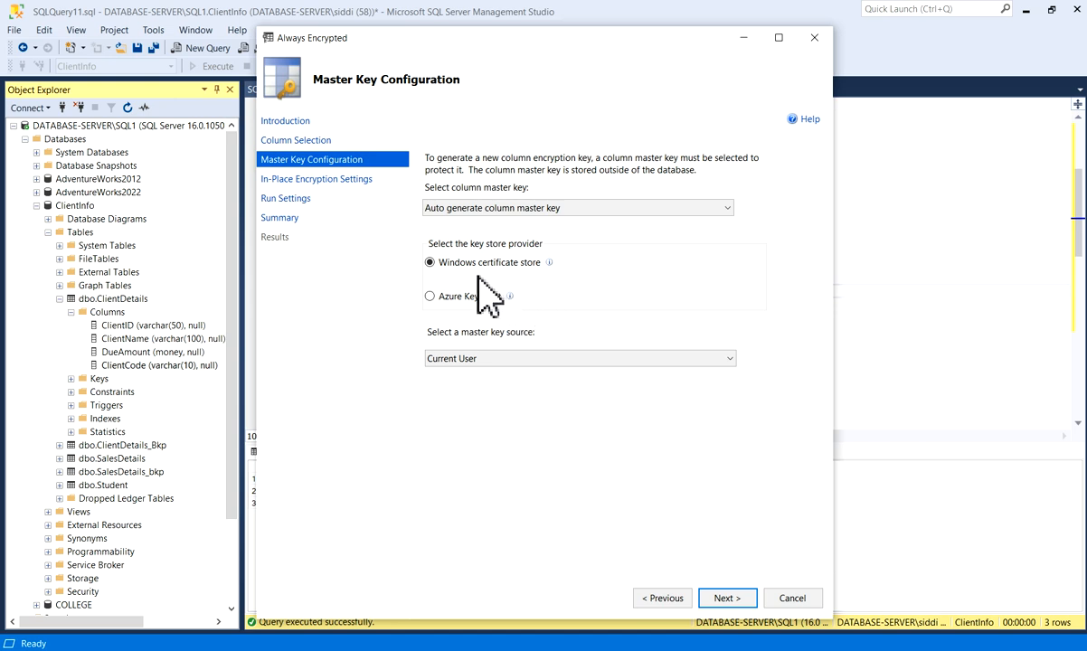
pyautogui.moveTo(539, 299)
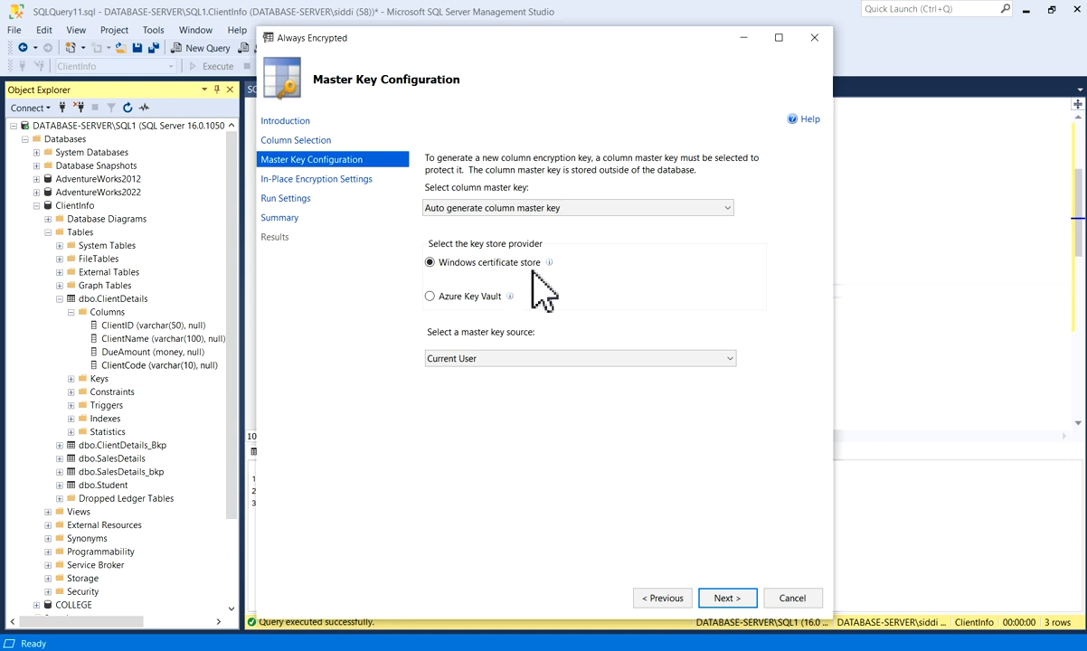
pyautogui.moveTo(508, 290)
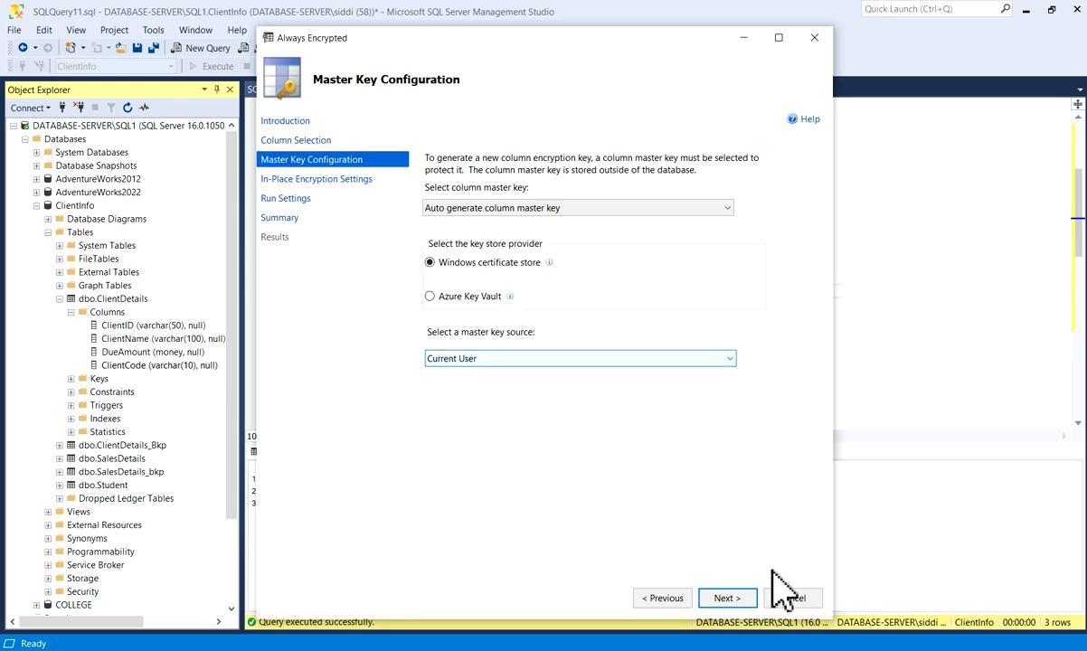
# Accept the master key settings and reach In-Place Encryption Settings.
pyautogui.click(726, 597)
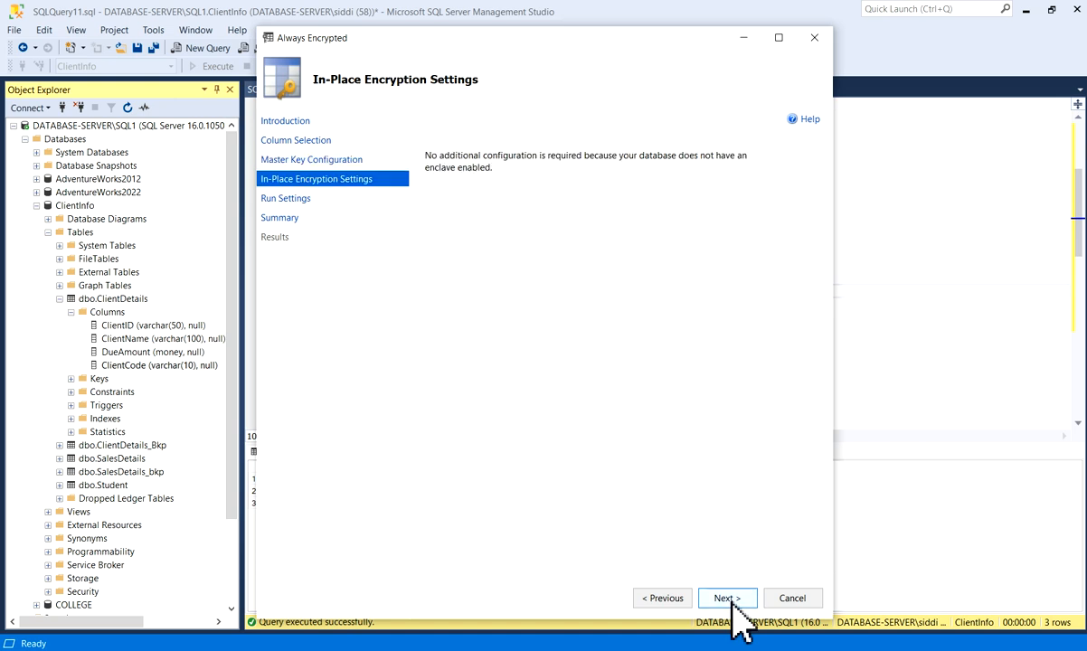
pyautogui.moveTo(352, 242)
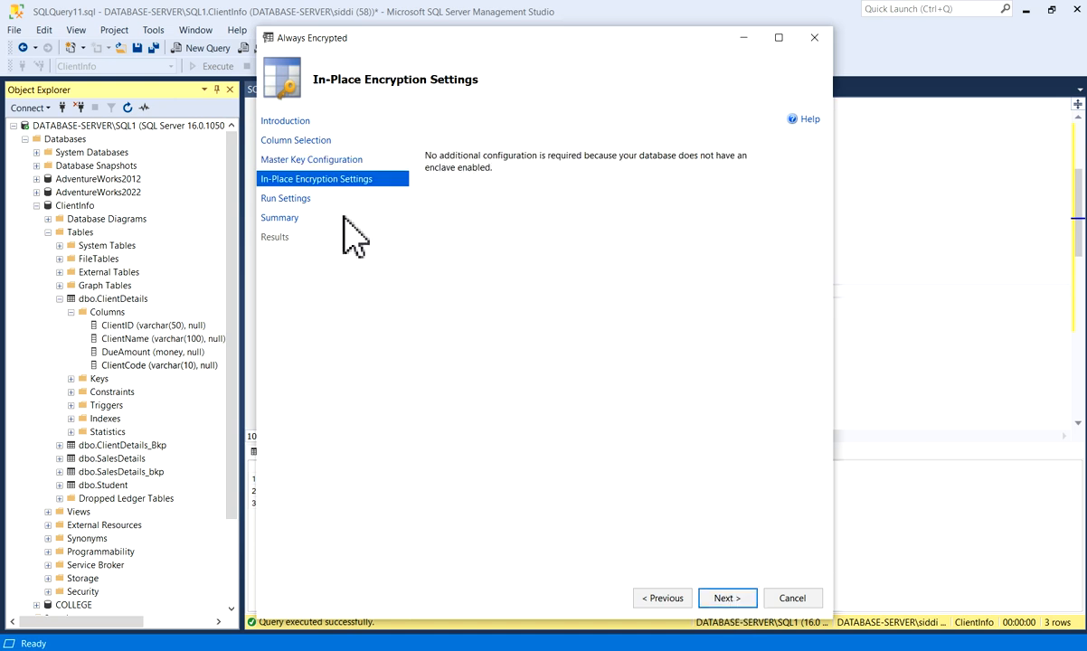
pyautogui.moveTo(557, 195)
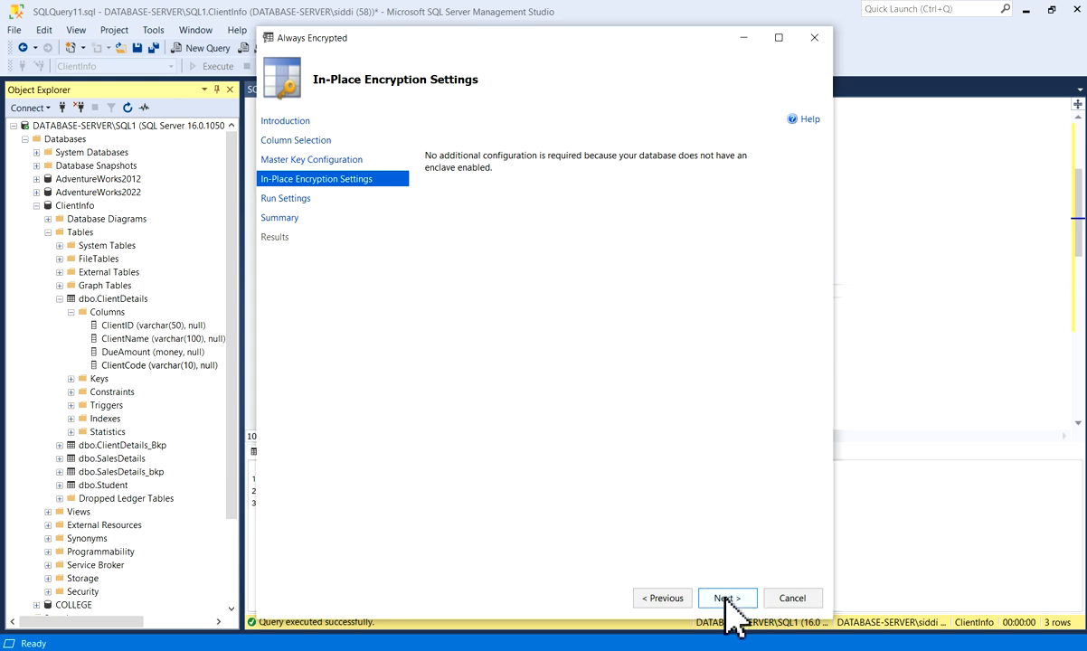
# Keep 'Proceed to finish now' in Run Settings and reach the Summary page.
pyautogui.click(727, 598)
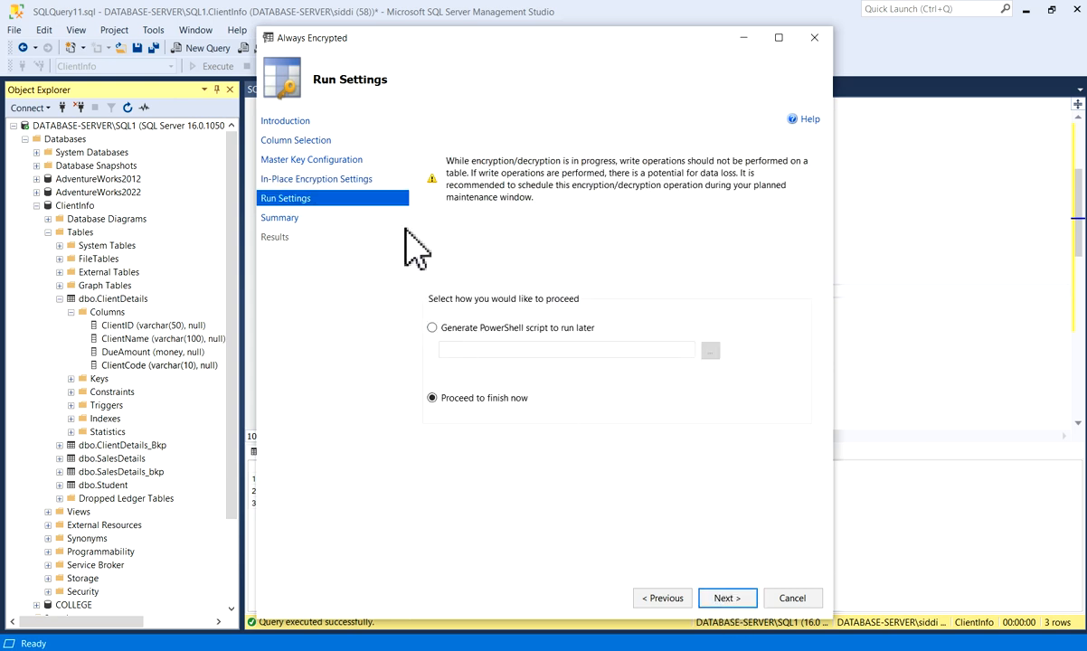
pyautogui.moveTo(559, 279)
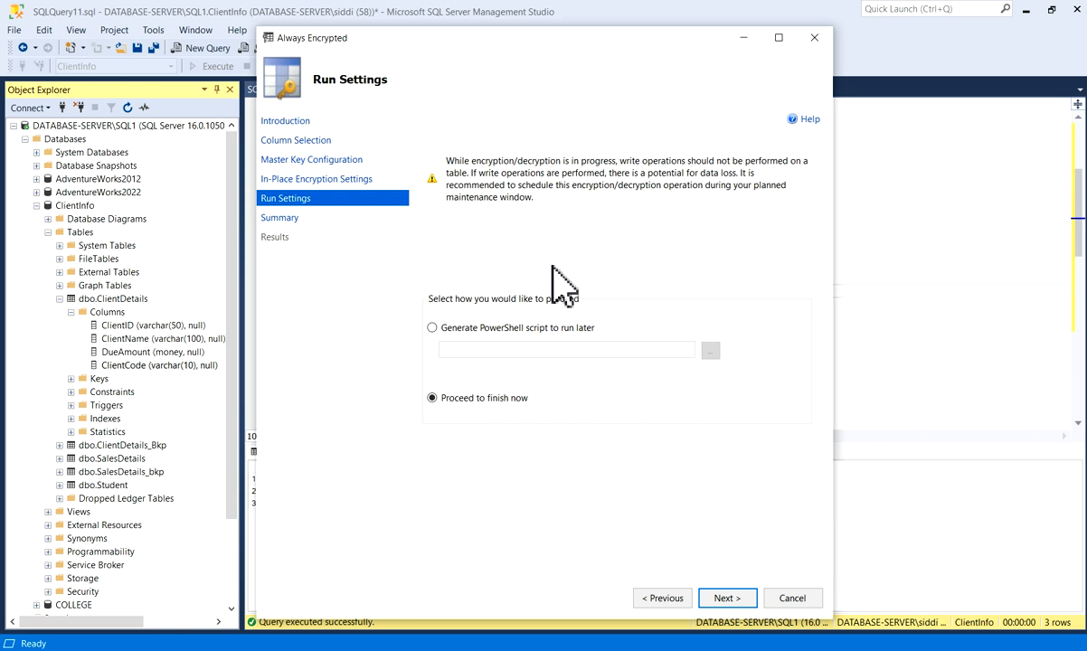
pyautogui.moveTo(586, 338)
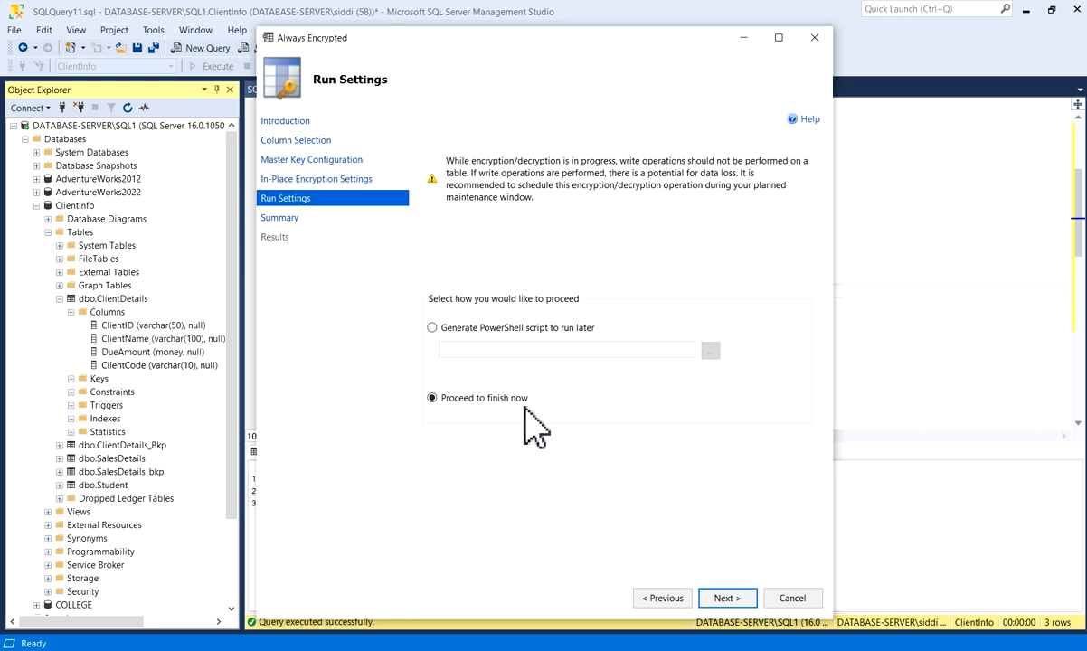
pyautogui.moveTo(503, 206)
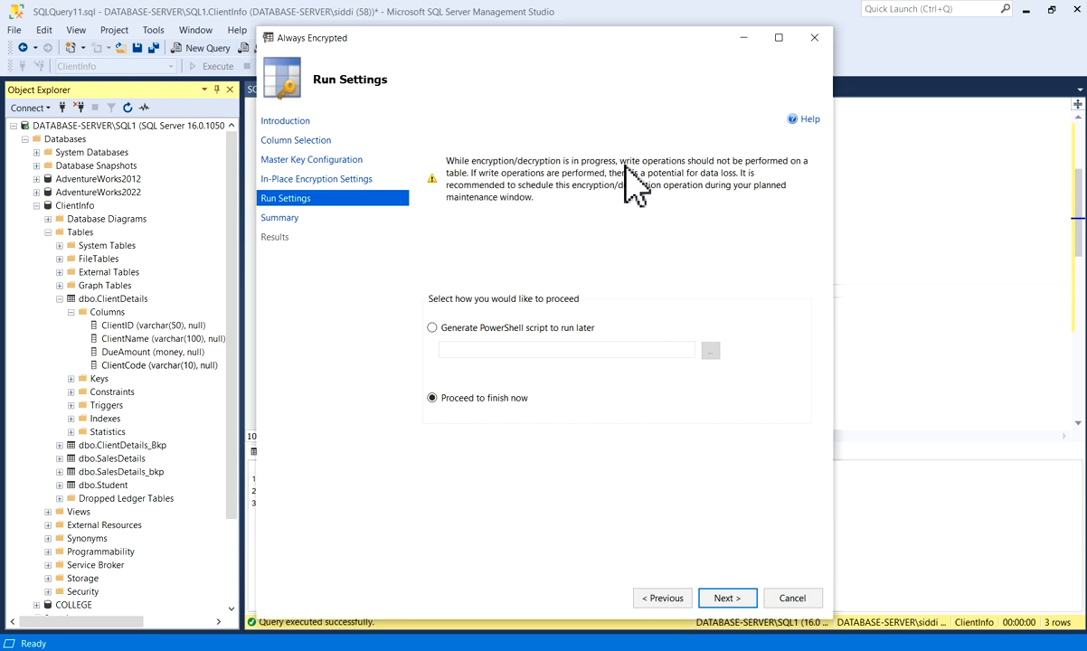
pyautogui.moveTo(794, 185)
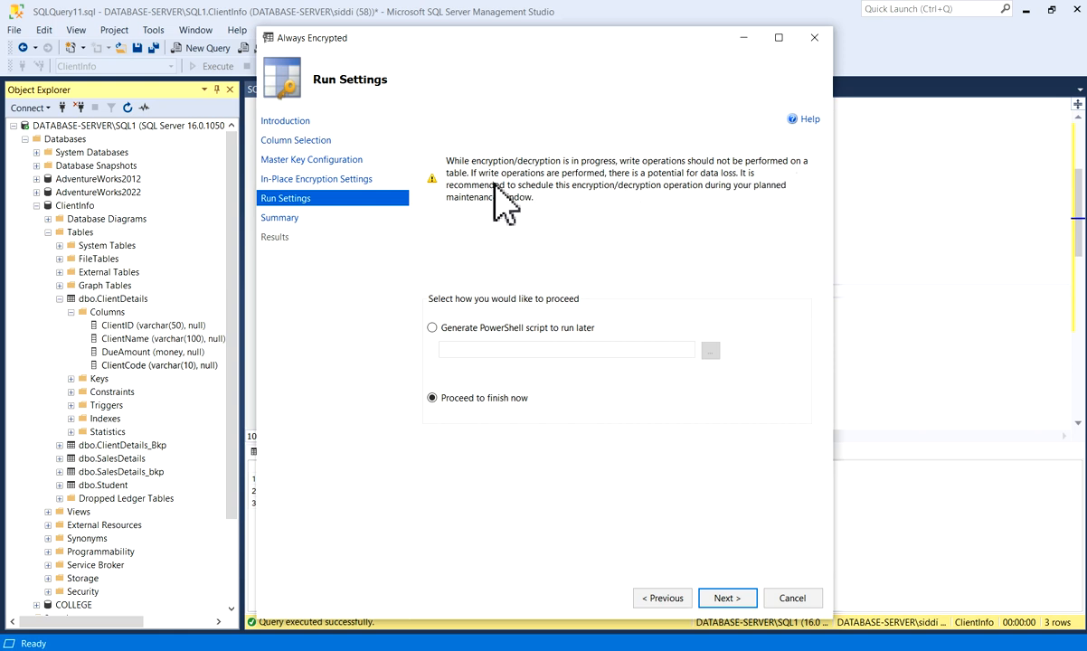
pyautogui.moveTo(690, 209)
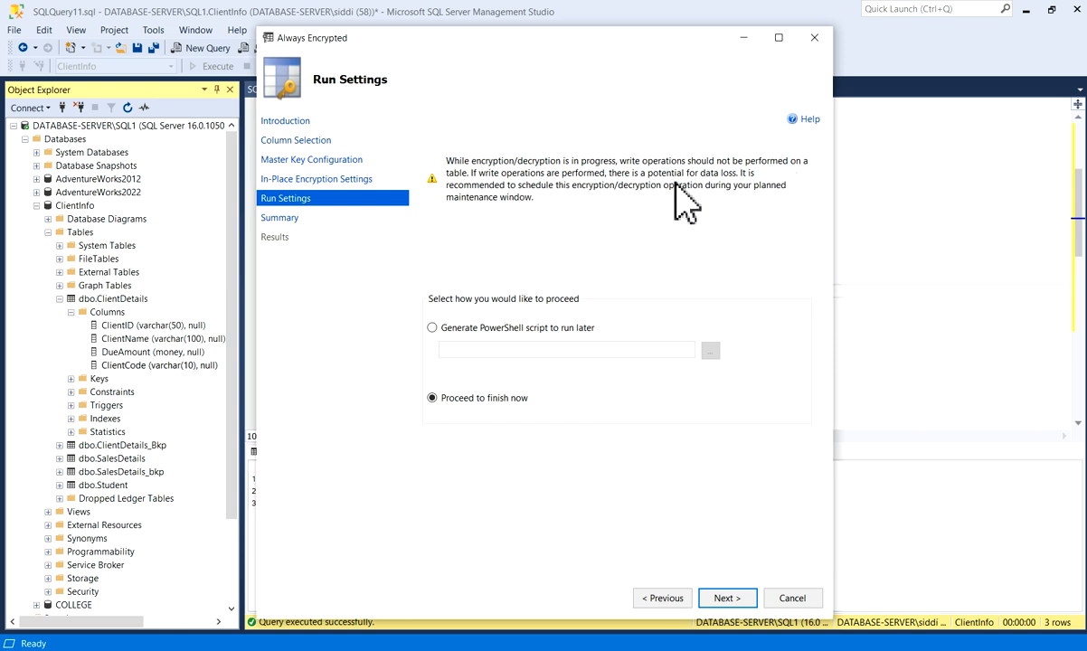
pyautogui.moveTo(723, 217)
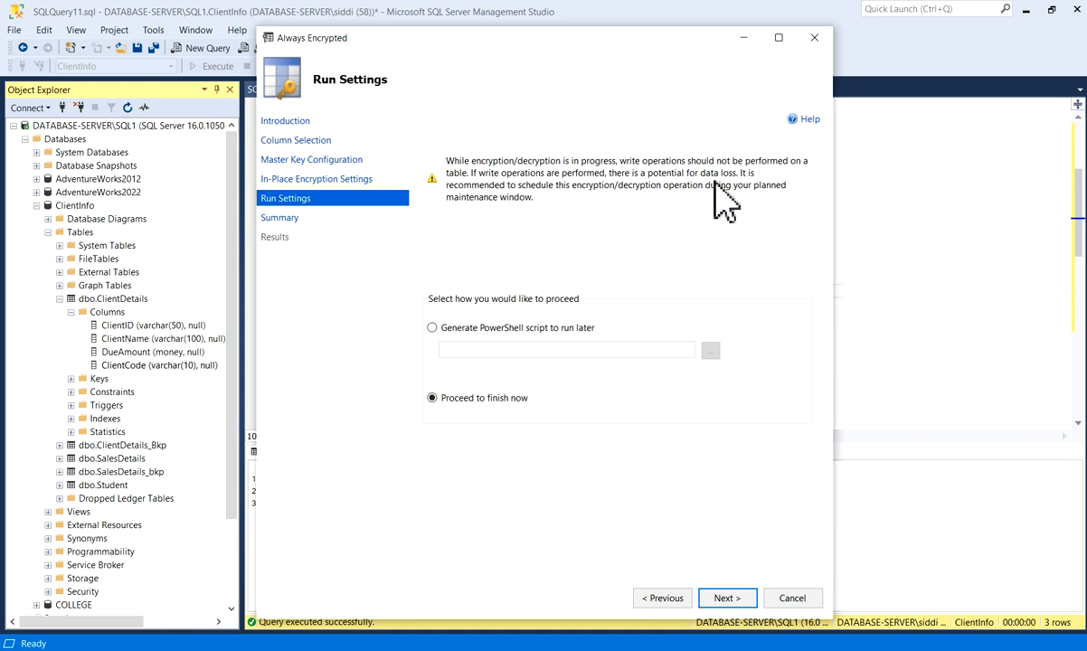
pyautogui.moveTo(588, 220)
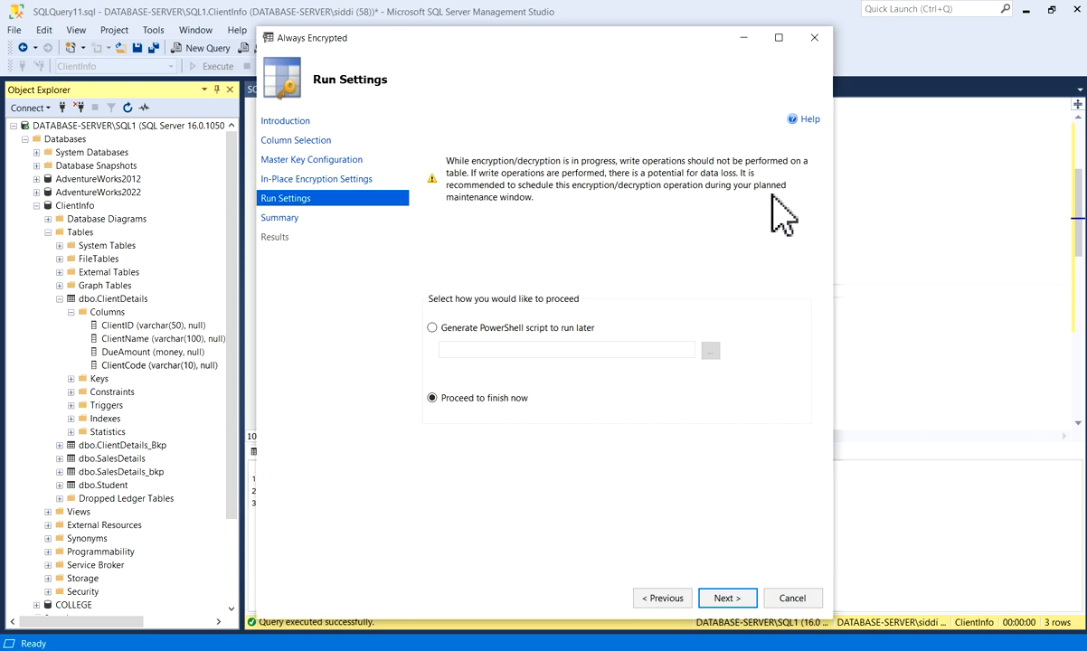
pyautogui.moveTo(620, 257)
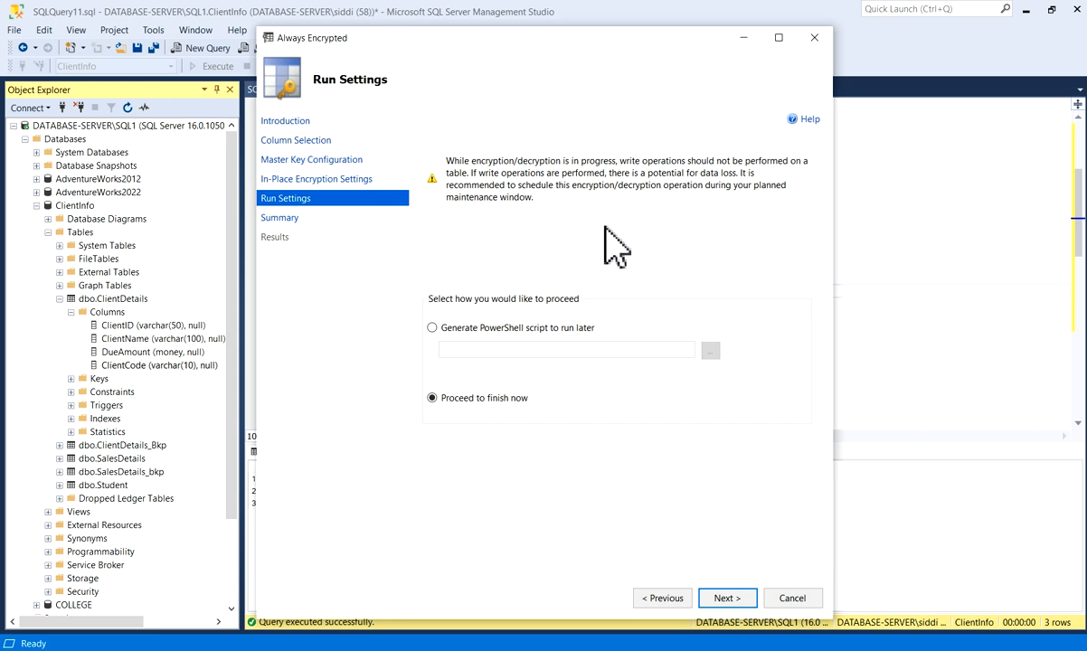
pyautogui.moveTo(640, 237)
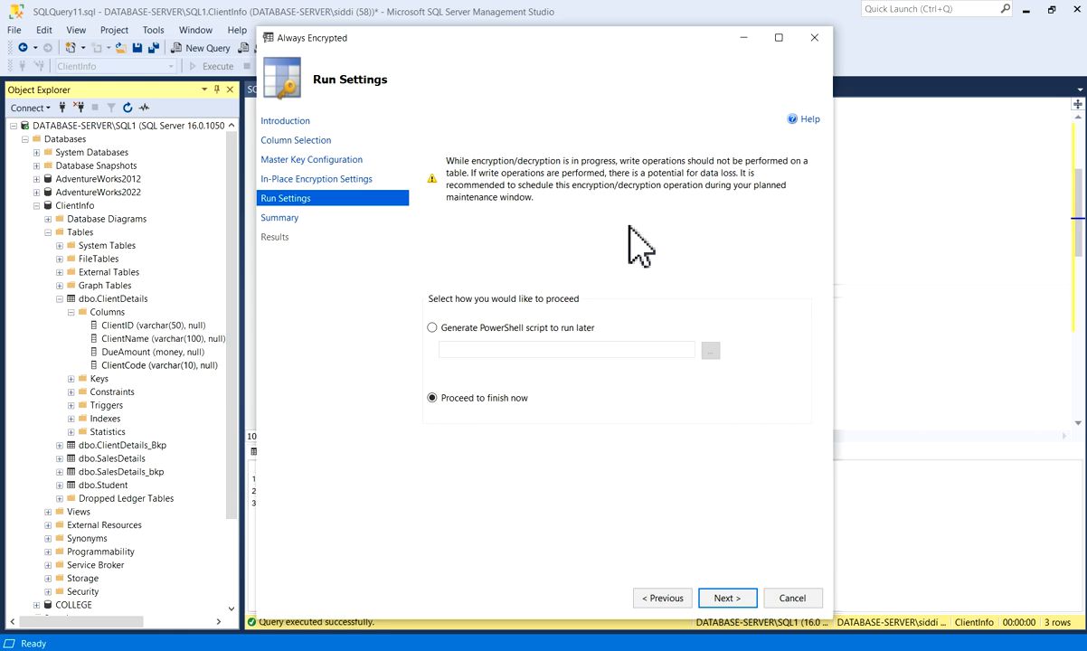
pyautogui.moveTo(681, 593)
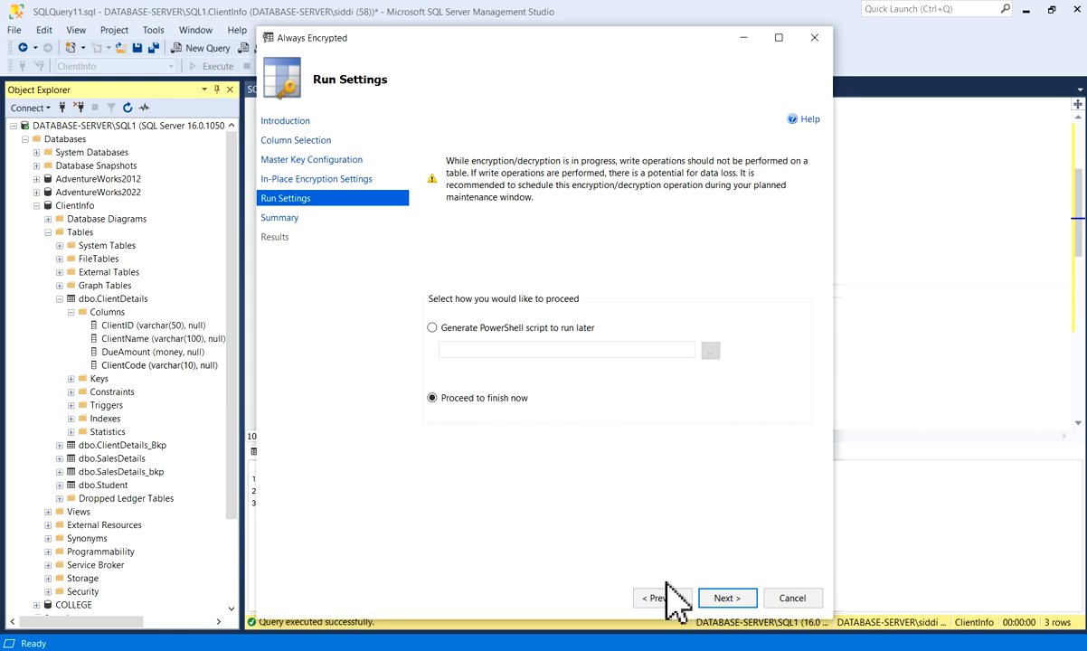
pyautogui.click(727, 597)
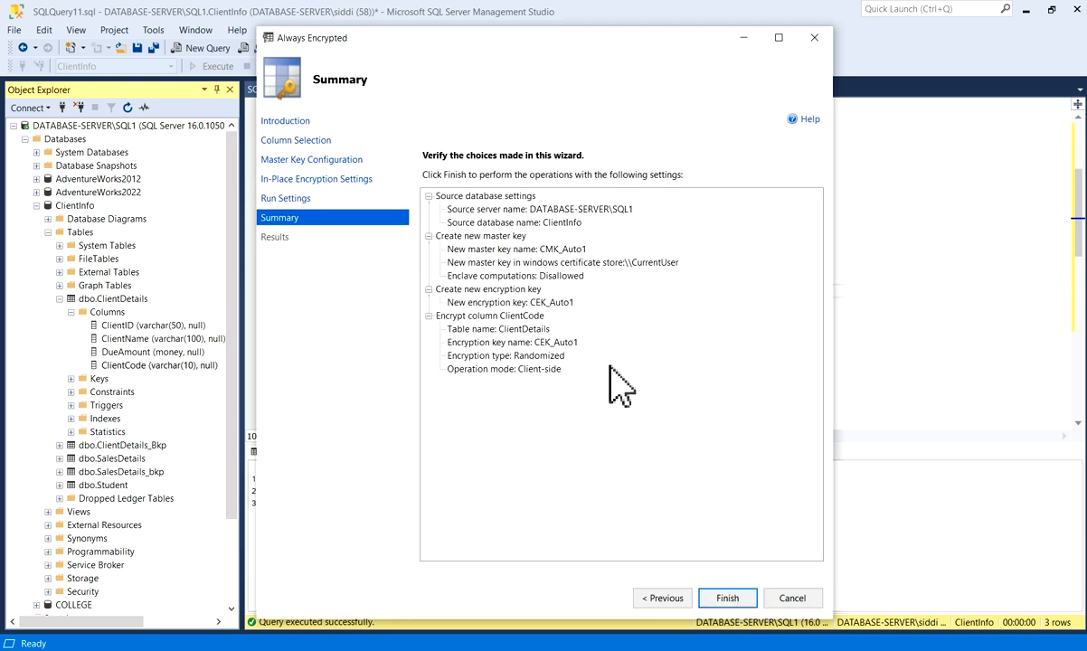
pyautogui.moveTo(492, 237)
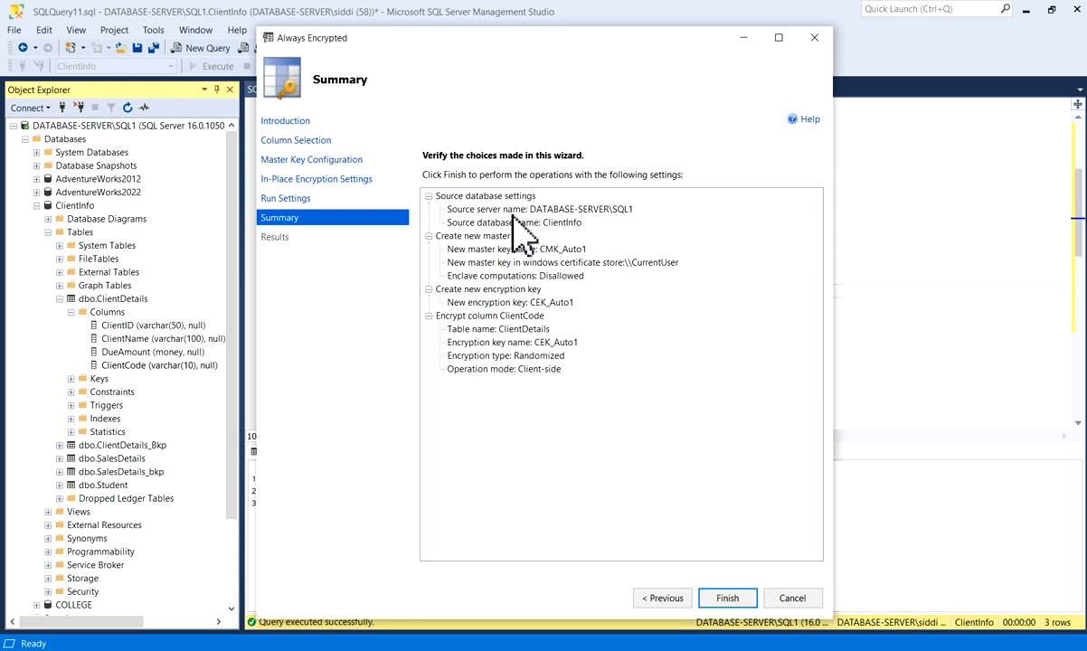
pyautogui.moveTo(561, 249)
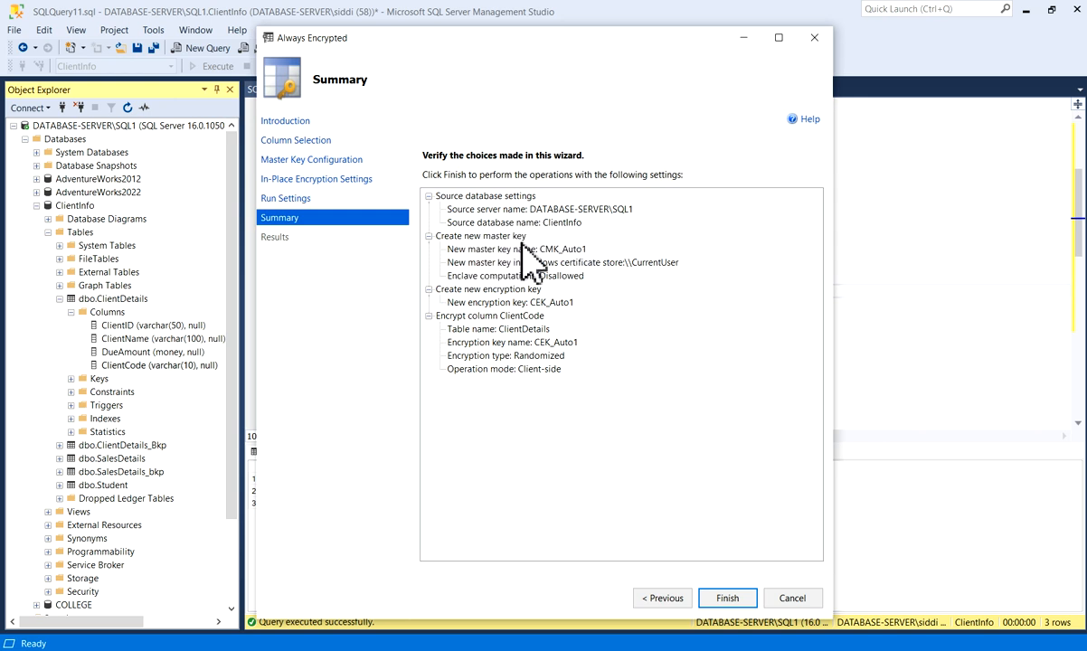
pyautogui.moveTo(575, 272)
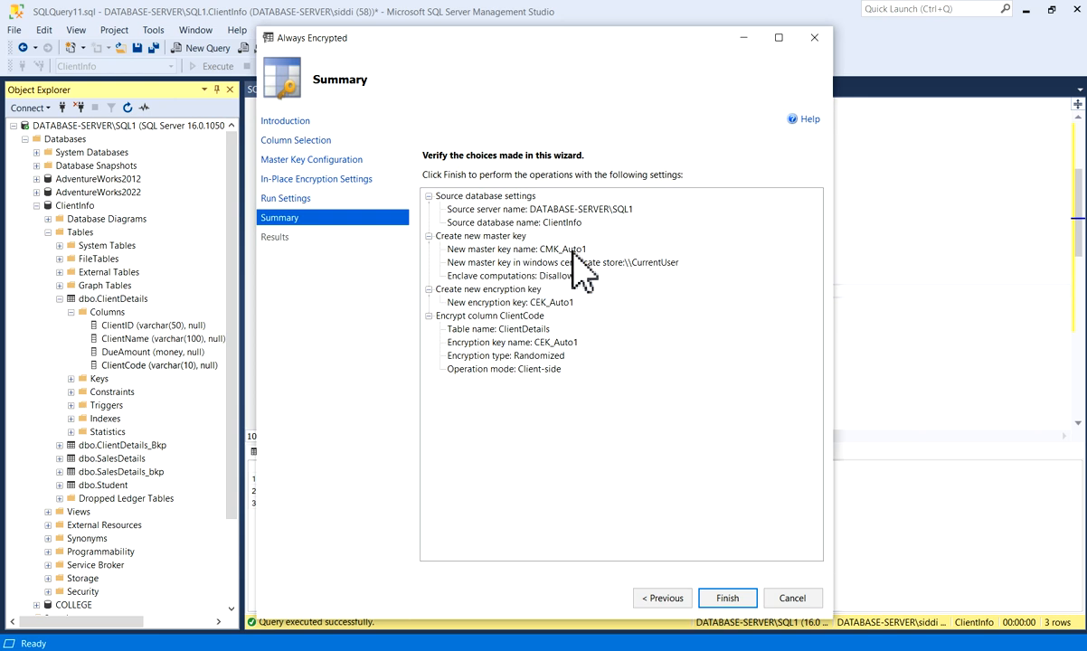
pyautogui.moveTo(534, 311)
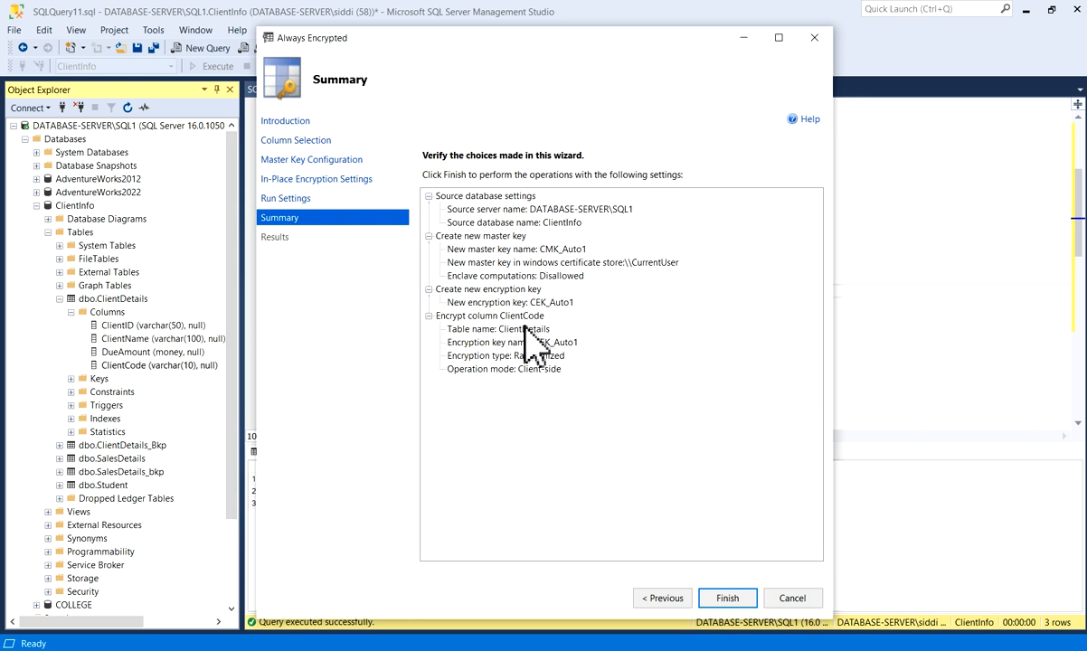
pyautogui.moveTo(510, 366)
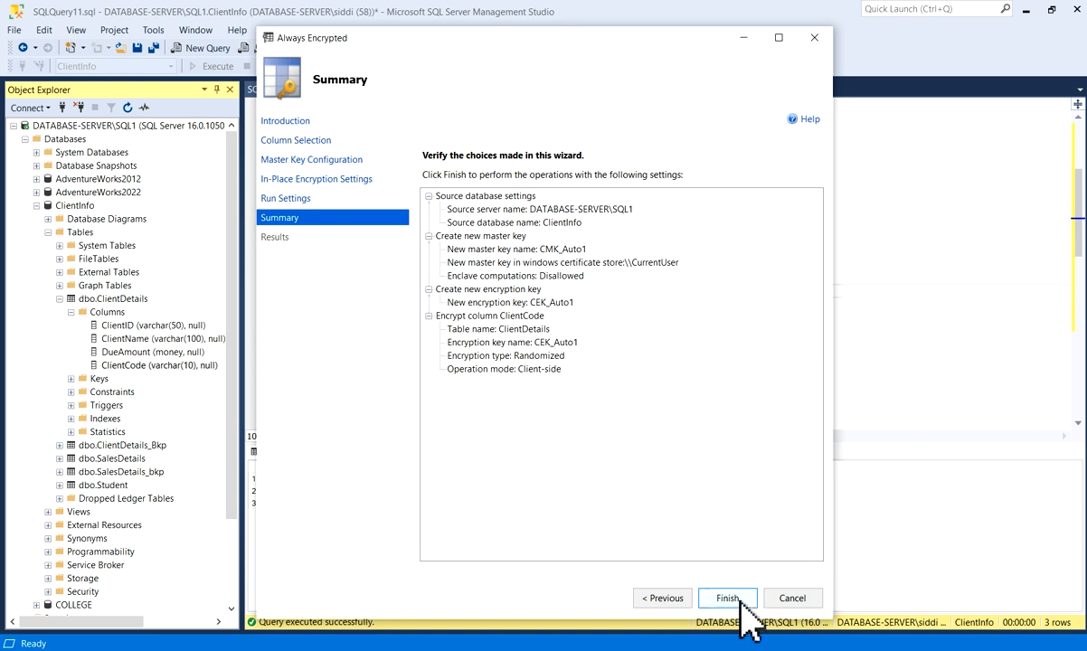
# Finish the wizard to encrypt ClientCode Randomized with new CMK_Auto1 and CEK_Auto1 keys.
pyautogui.click(728, 597)
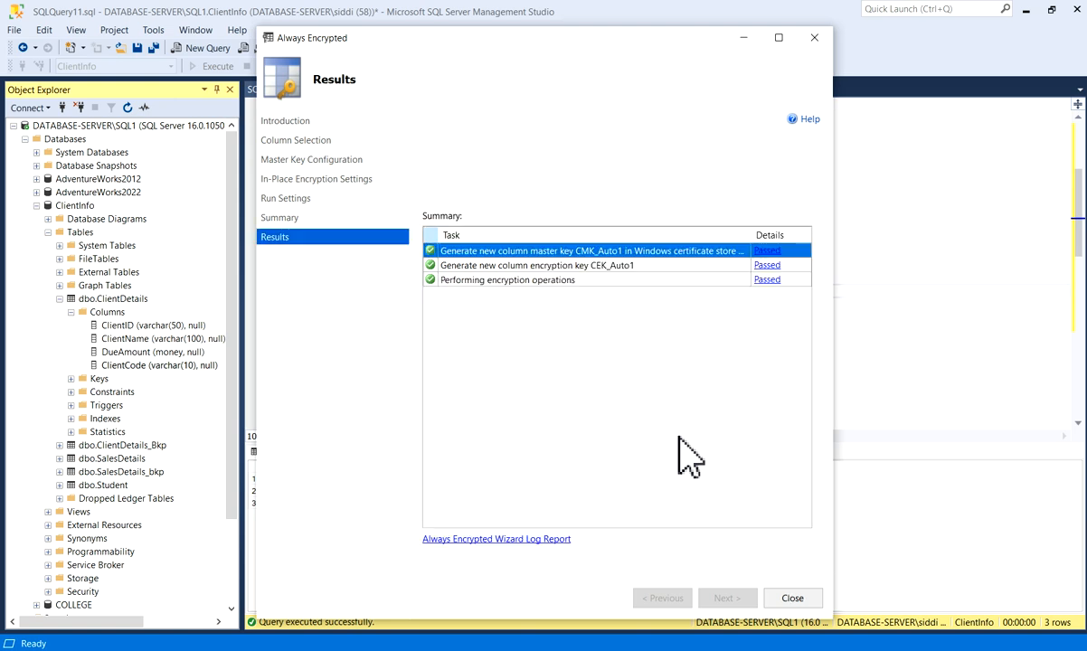
pyautogui.moveTo(633, 412)
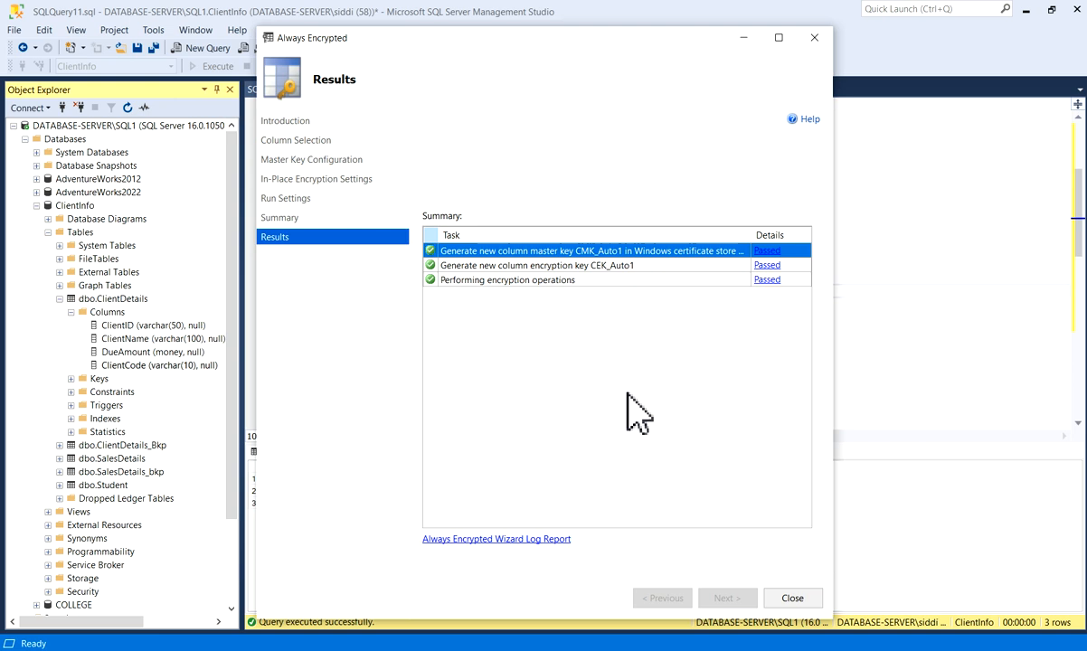
pyautogui.moveTo(792, 597)
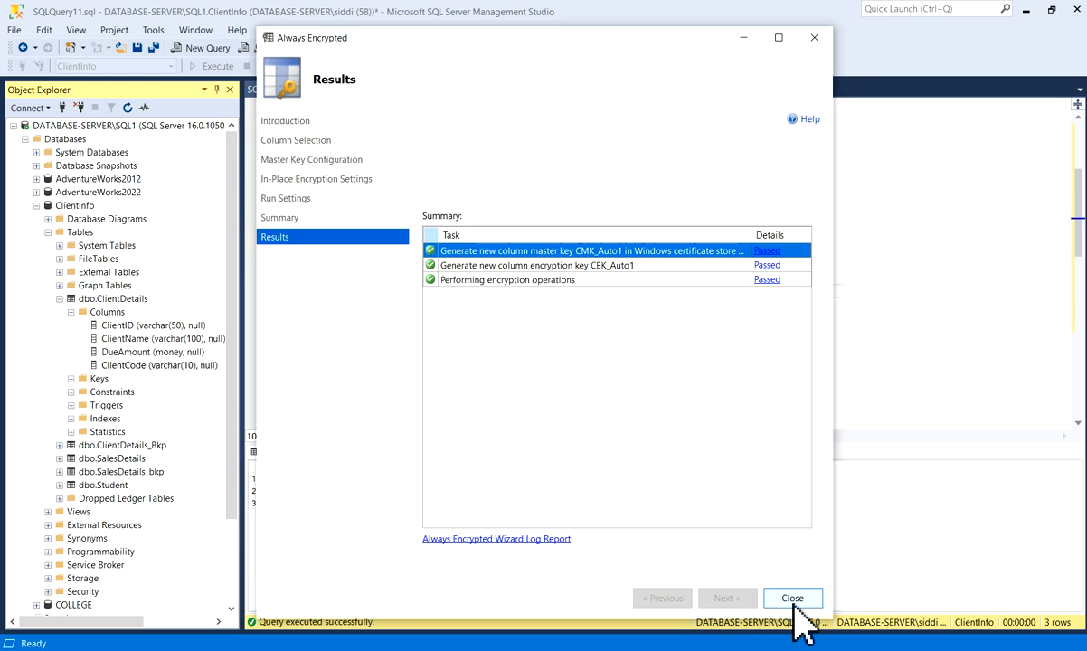
# Close the finished Always Encrypted wizard after all Results tasks show Passed.
pyautogui.click(793, 597)
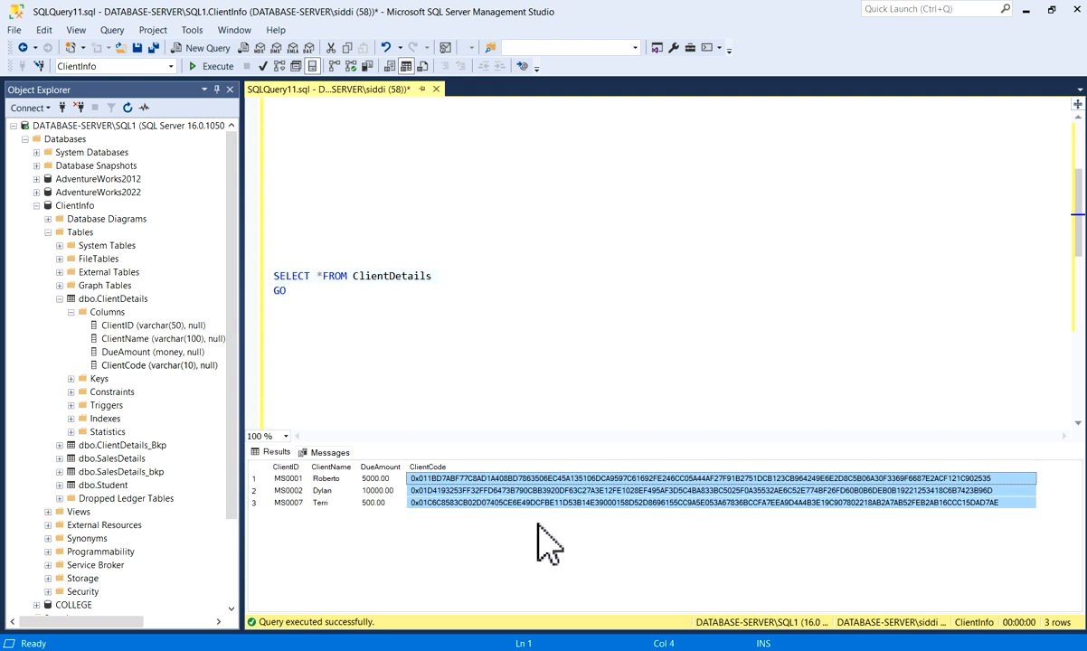
pyautogui.moveTo(540, 528)
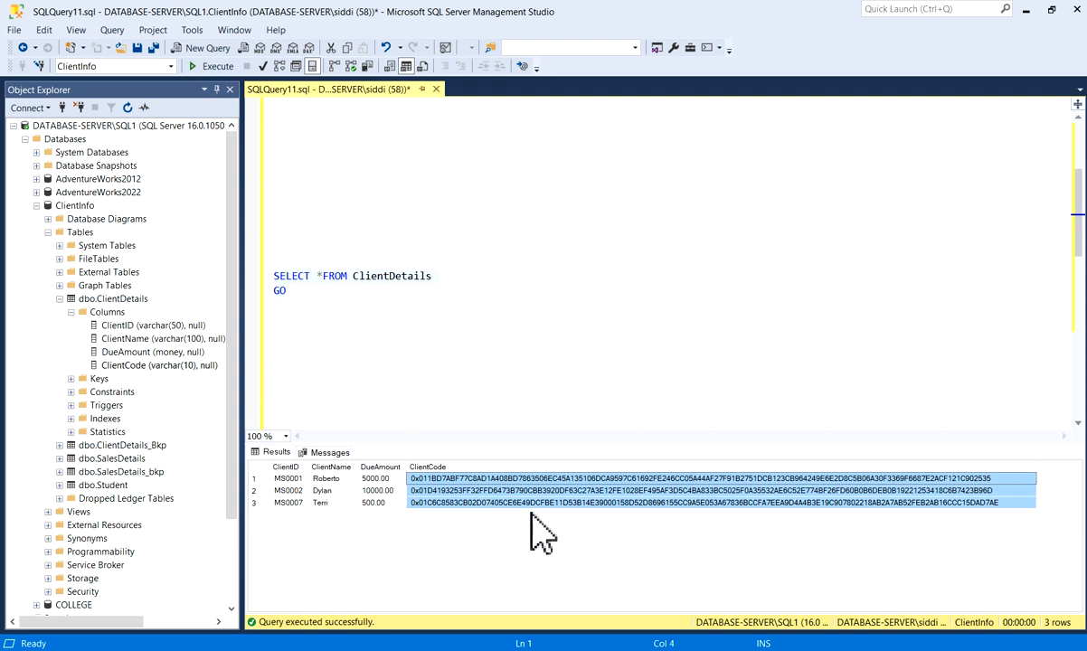
# Inspect an encrypted binary ClientCode value in the ClientDetails results grid.
pyautogui.click(561, 490)
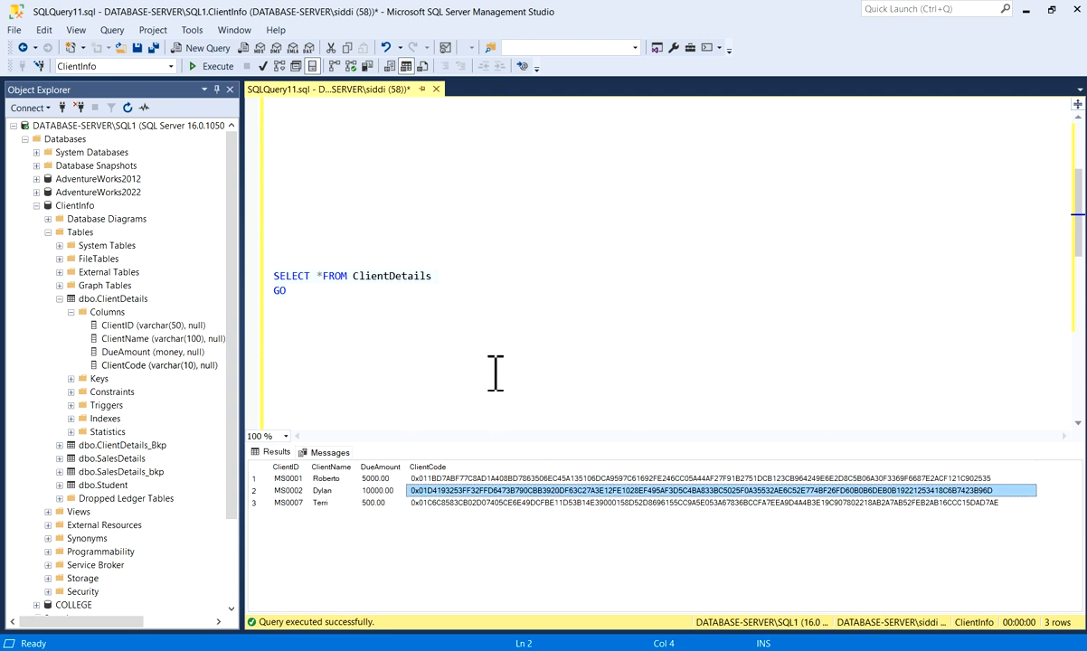
pyautogui.moveTo(468, 365)
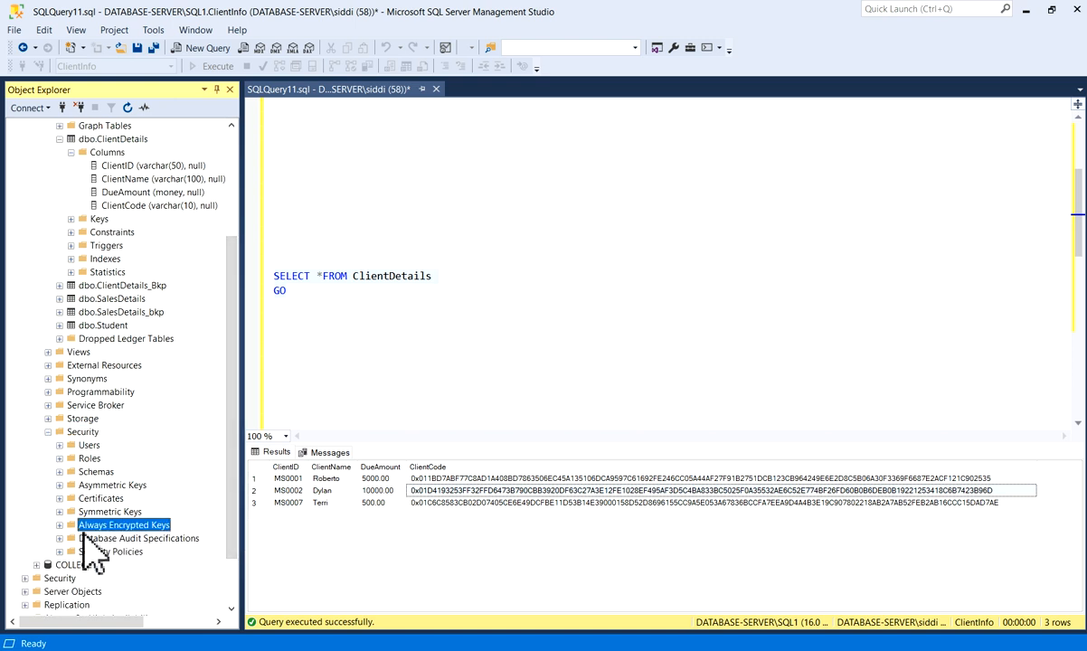
# Refresh Always Encrypted Keys so CMK_Auto1 and CEK_Auto1 appear in Object Explorer.
pyautogui.rightClick(123, 525)
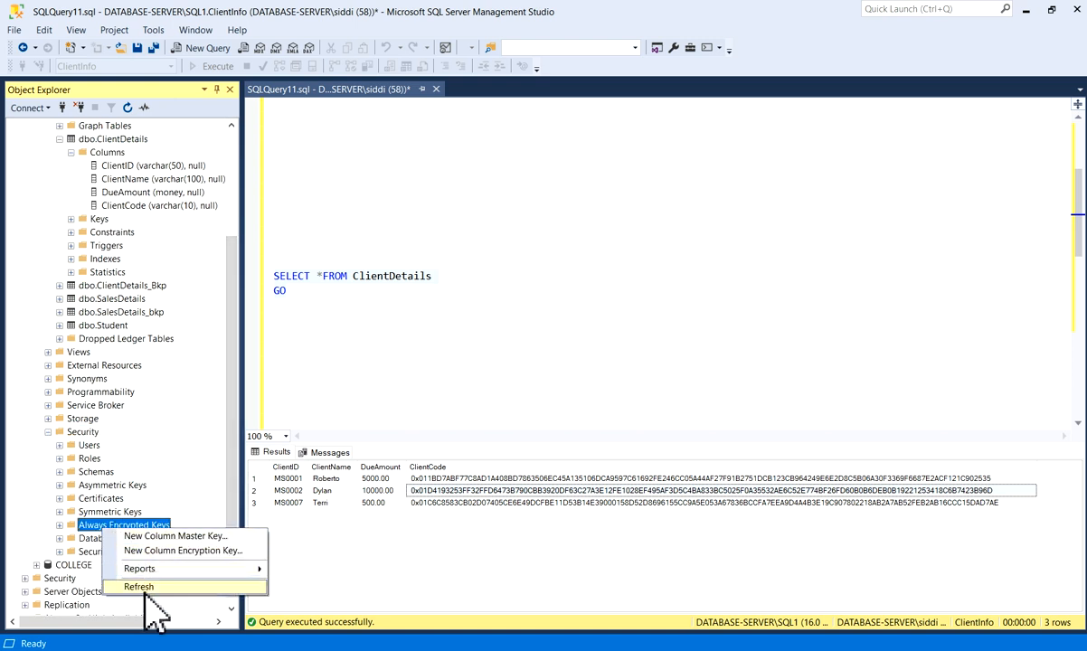
pyautogui.click(159, 586)
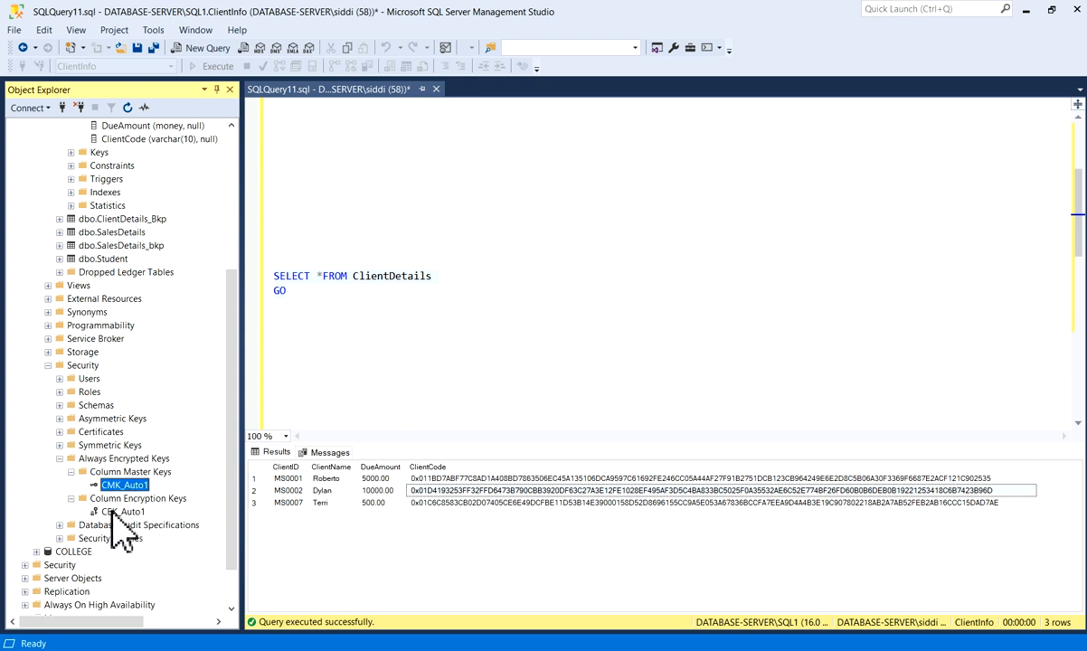
pyautogui.click(122, 510)
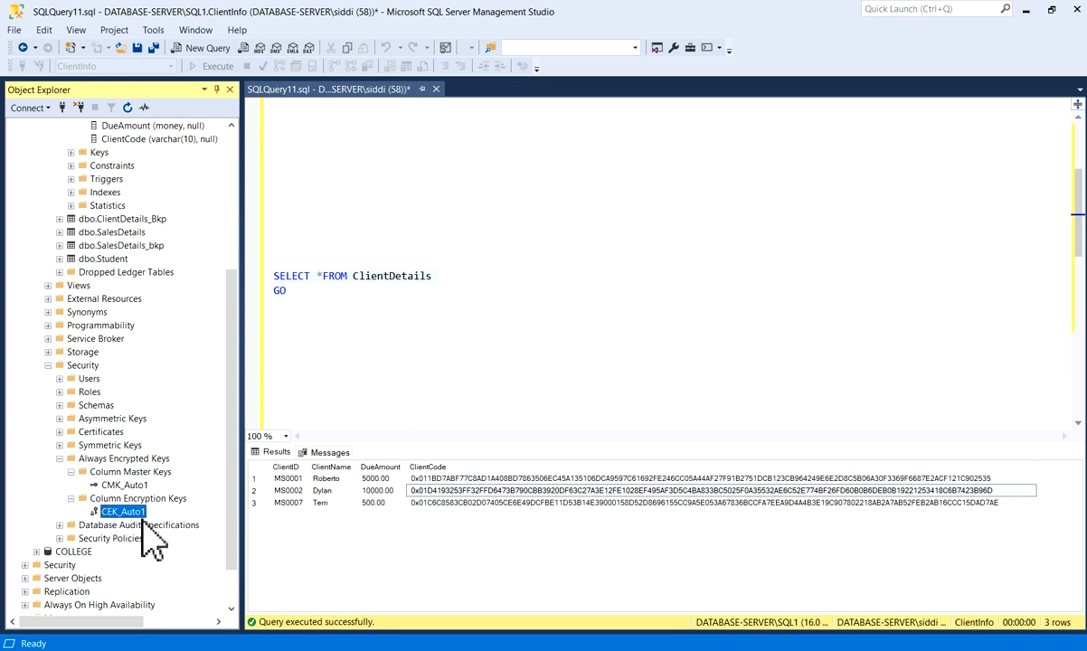
pyautogui.moveTo(161, 564)
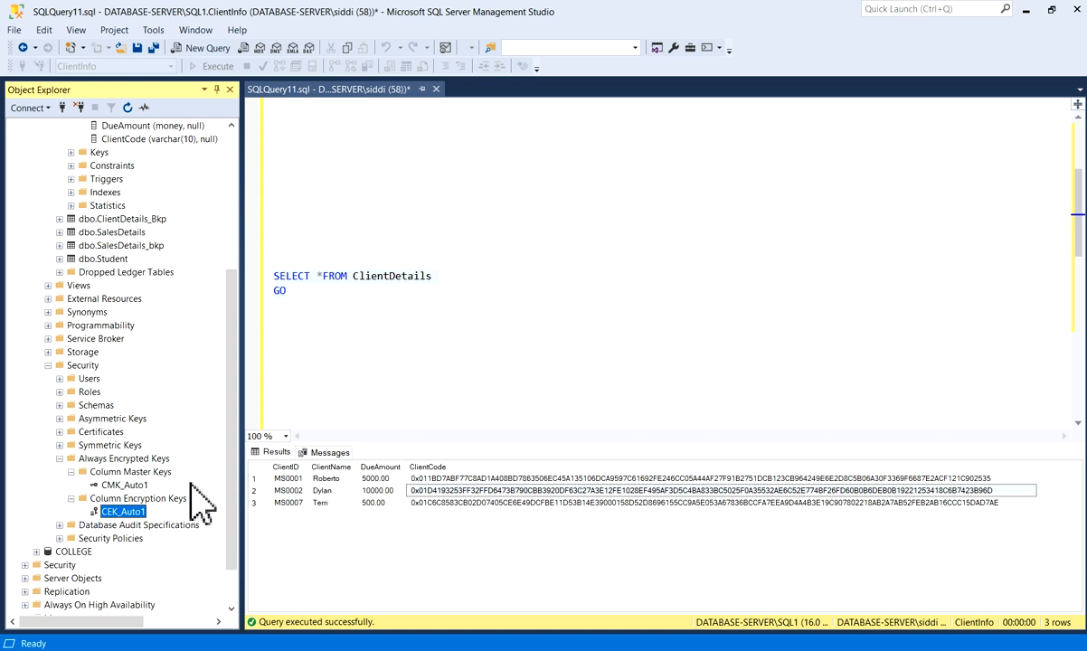
pyautogui.moveTo(239, 515)
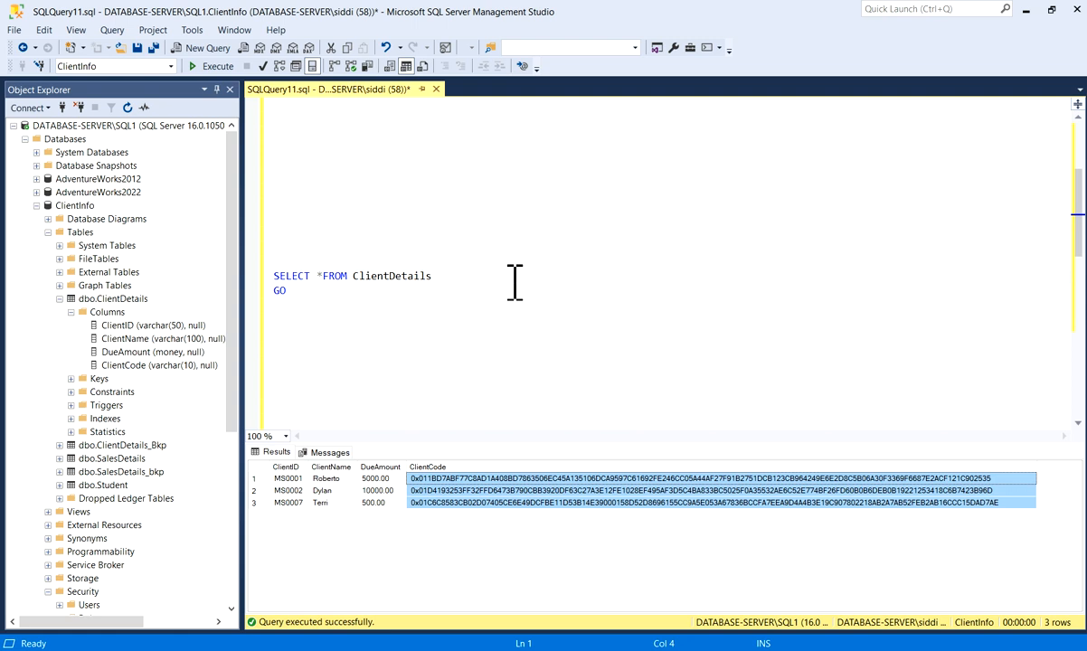
pyautogui.moveTo(536, 293)
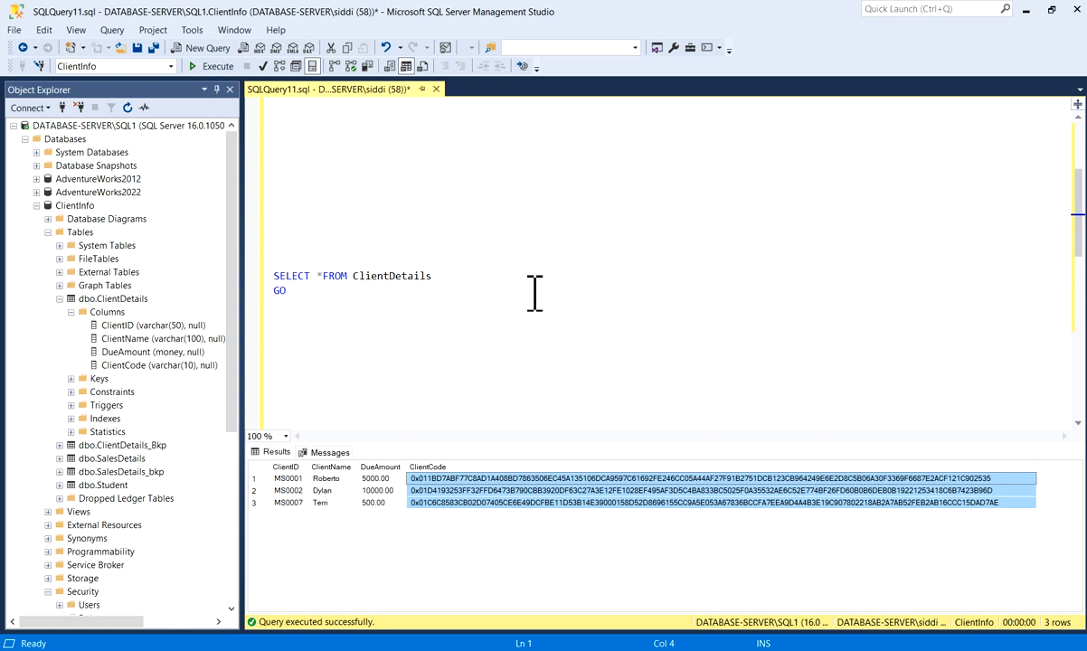
pyautogui.moveTo(536, 308)
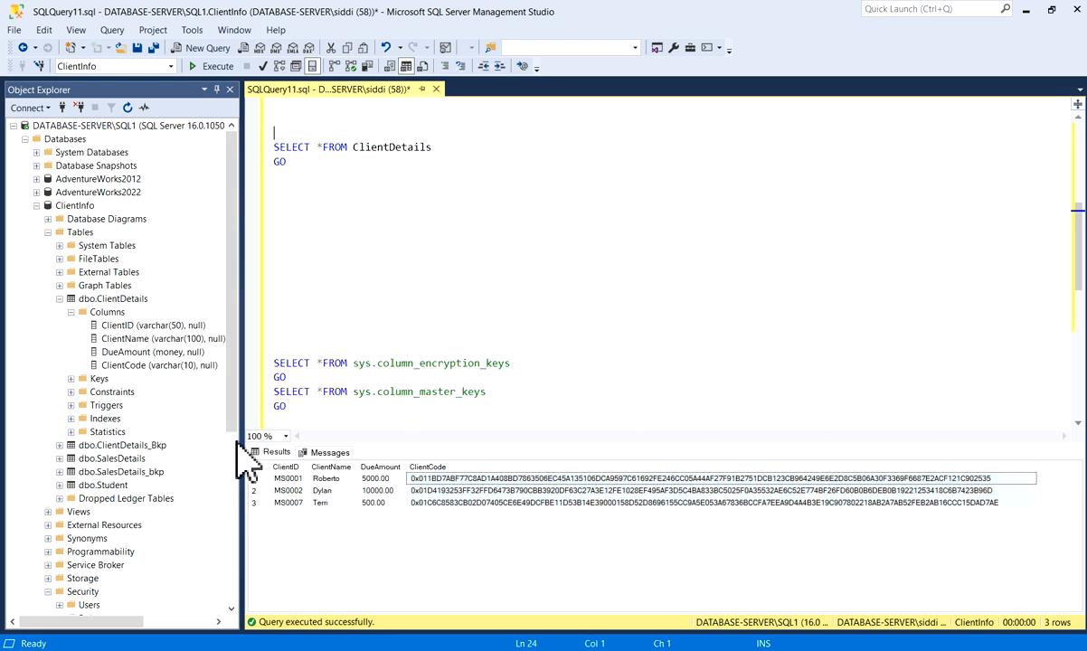
# Review the CEK_Auto1 row returned from sys.column_encryption_keys.
pyautogui.scroll(-3)
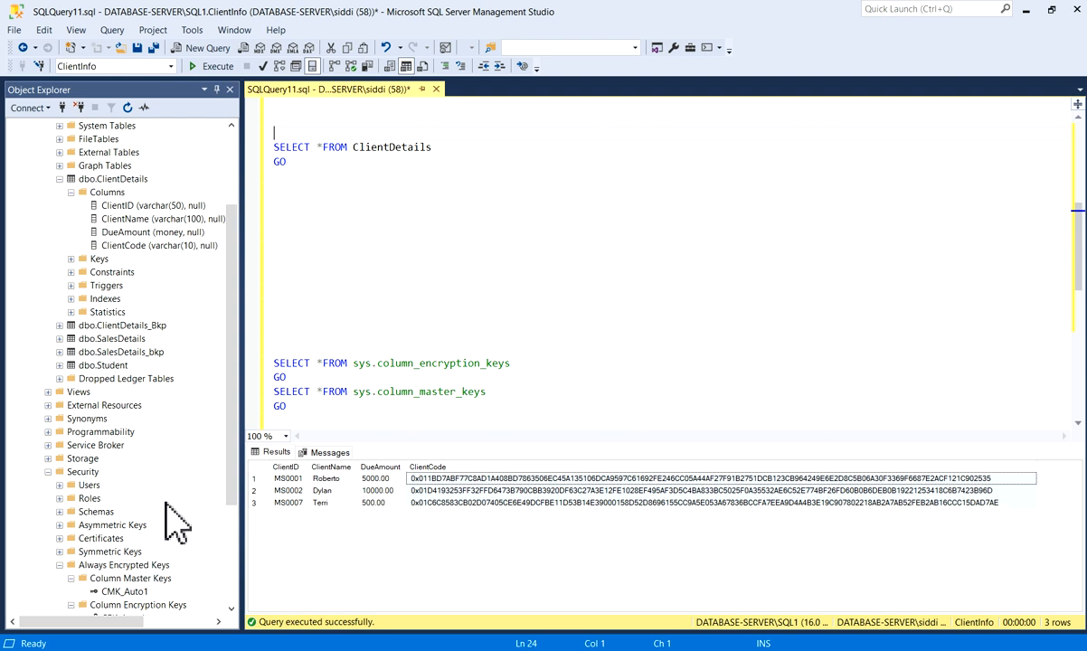
pyautogui.moveTo(174, 565)
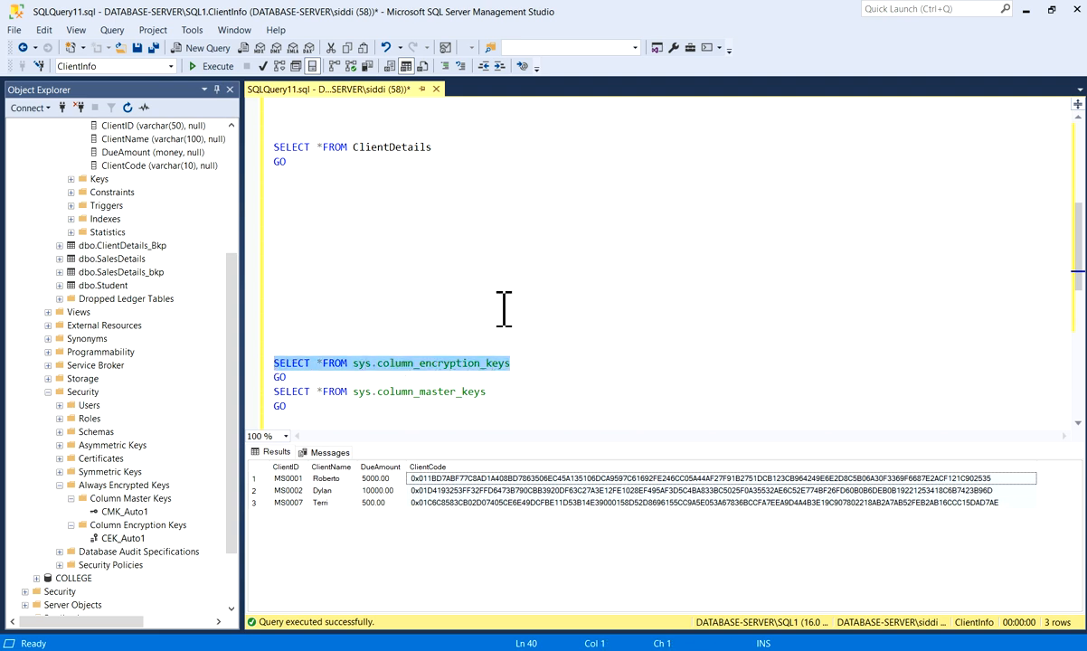
pyautogui.moveTo(271, 136)
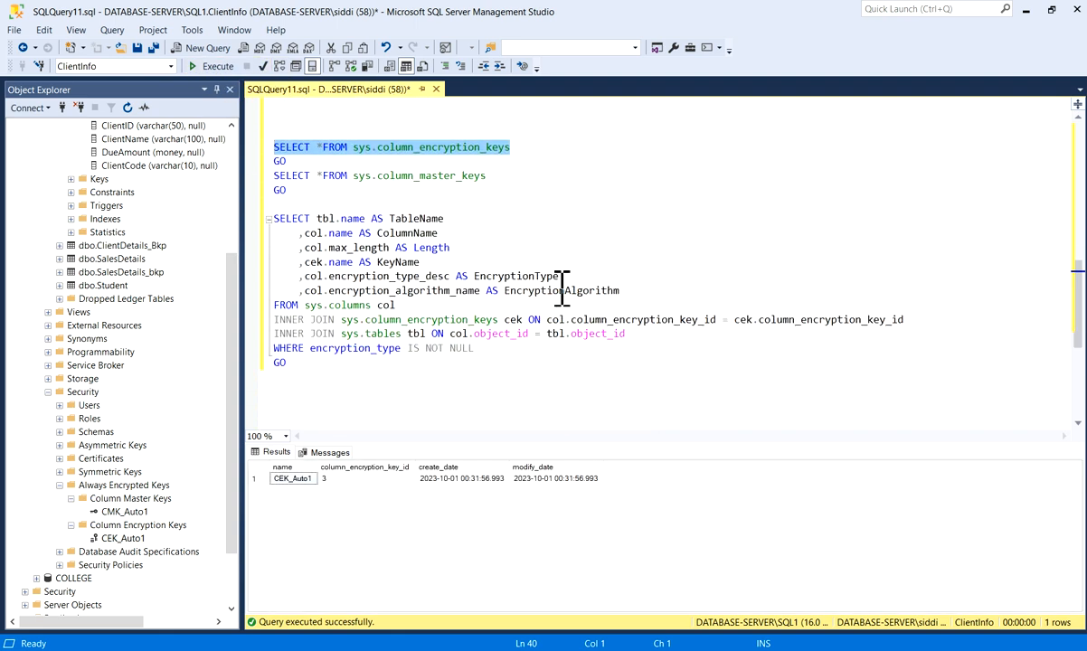
pyautogui.click(291, 477)
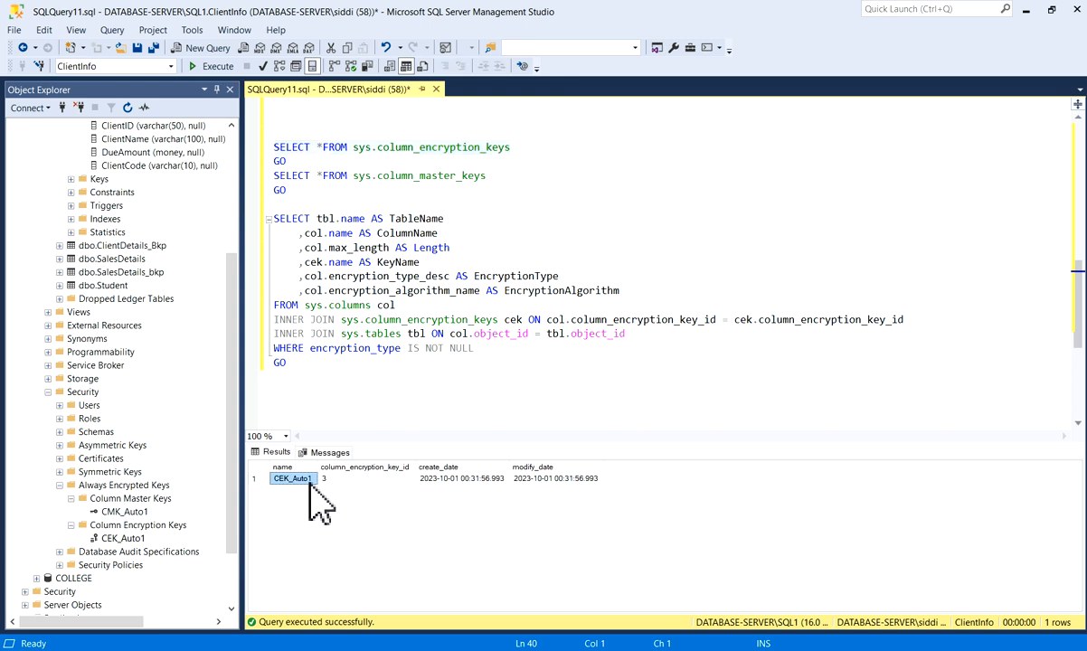
pyautogui.click(365, 477)
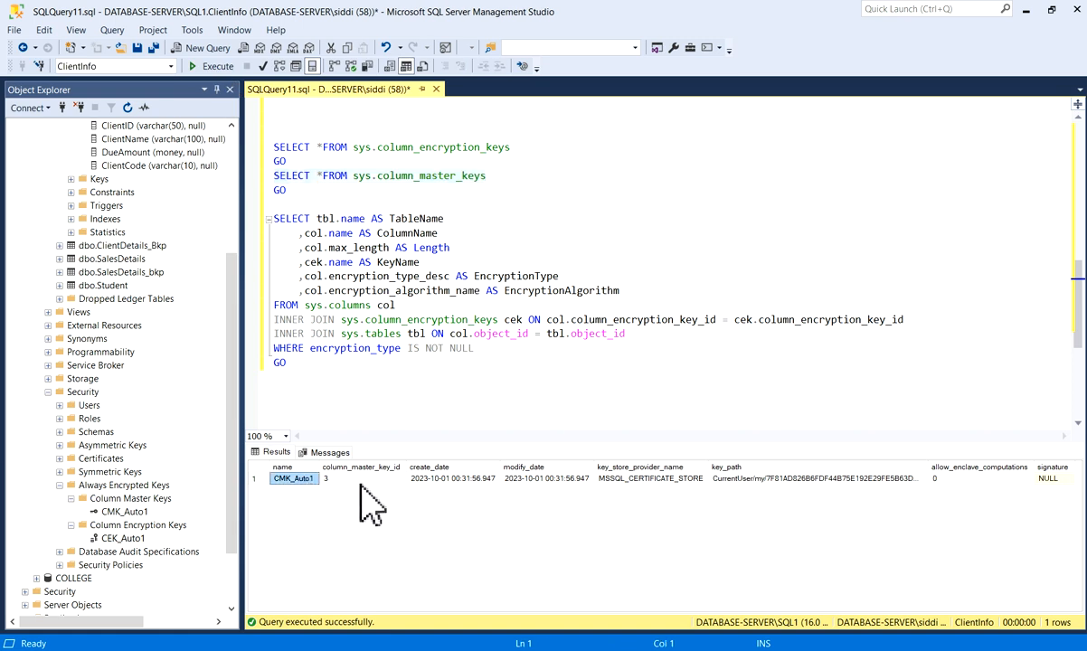
# Review the CMK_Auto1 master key row, including its modification date and certificate store.
pyautogui.click(546, 478)
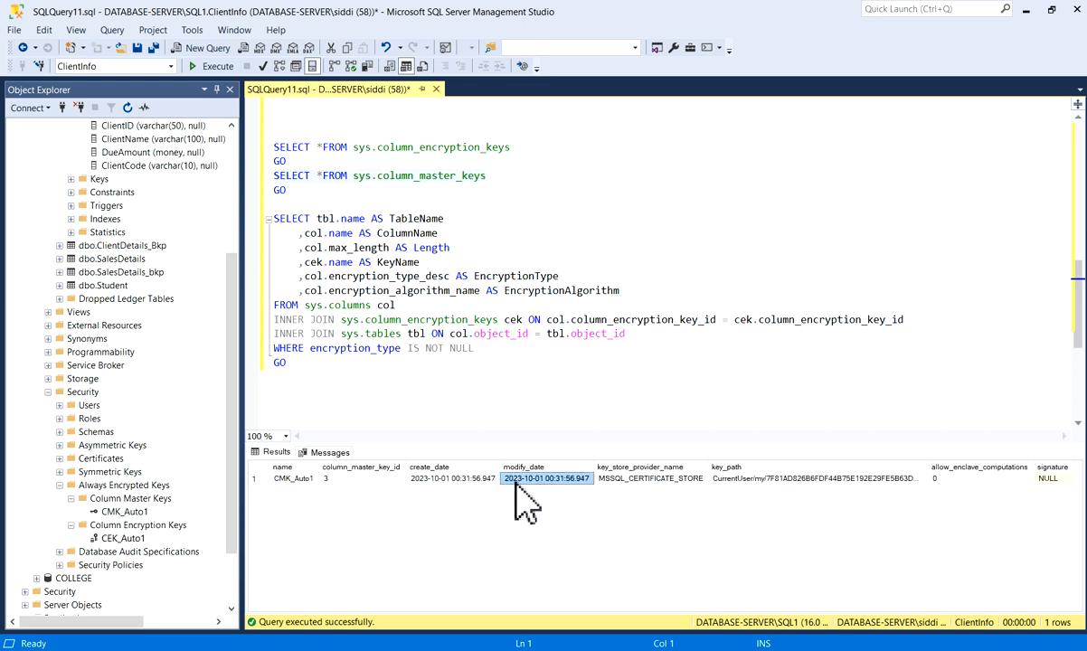
pyautogui.click(823, 477)
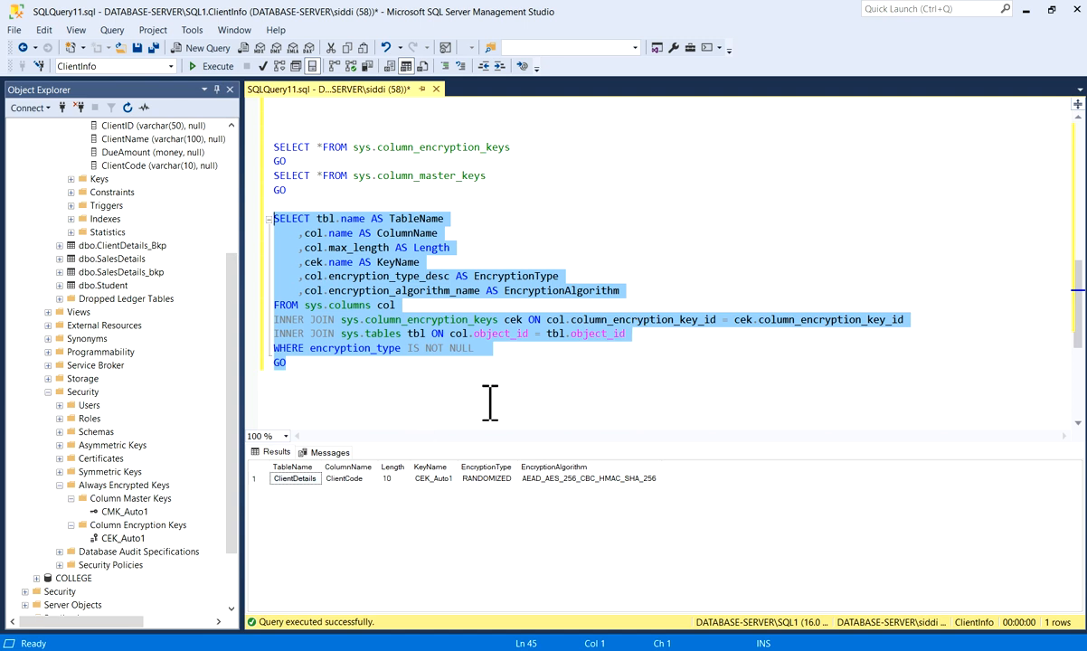
pyautogui.click(354, 304)
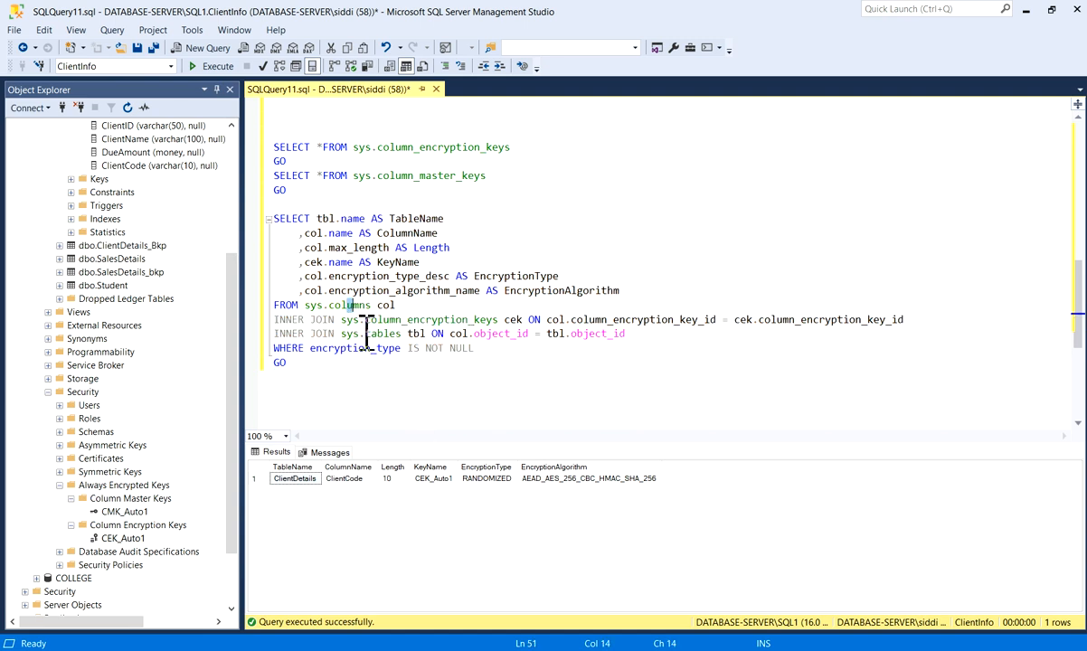
pyautogui.click(418, 333)
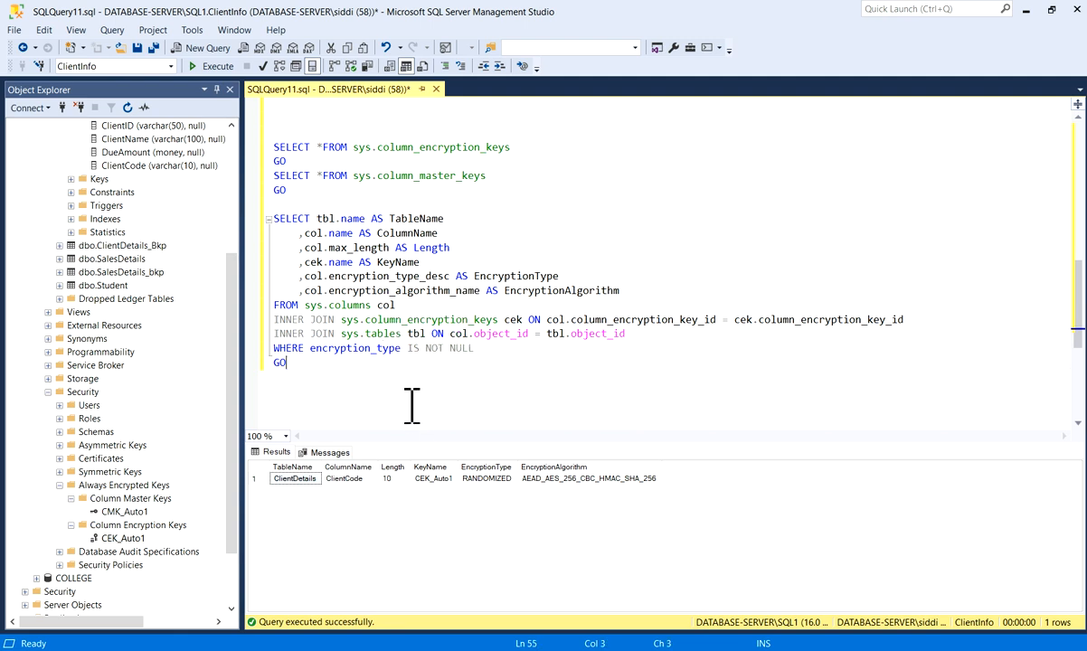
pyautogui.click(293, 478)
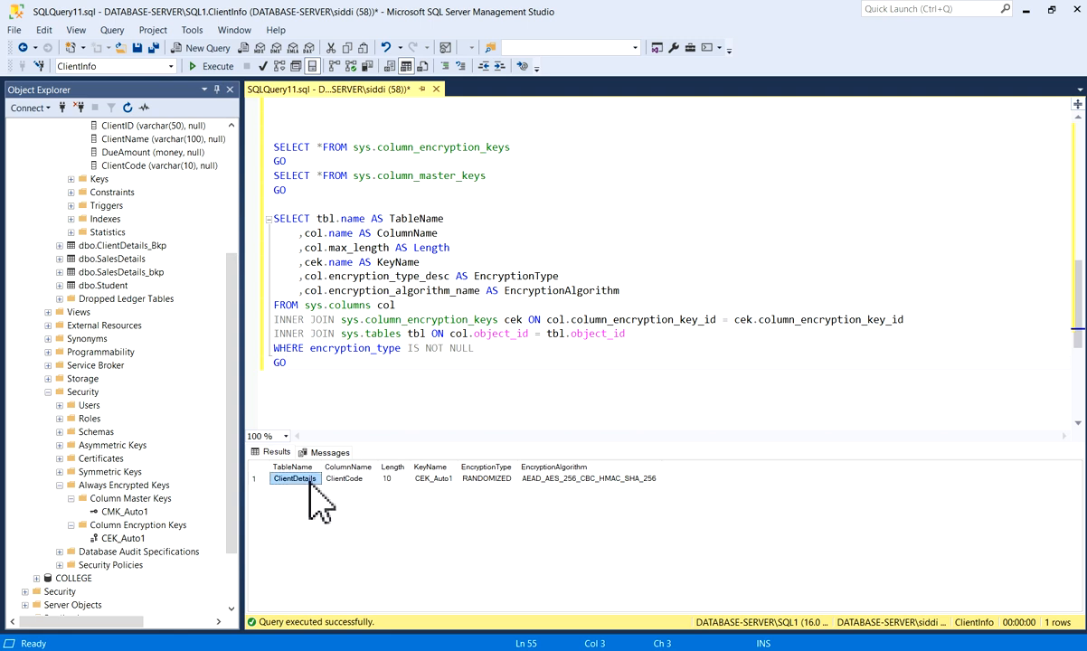
pyautogui.click(348, 477)
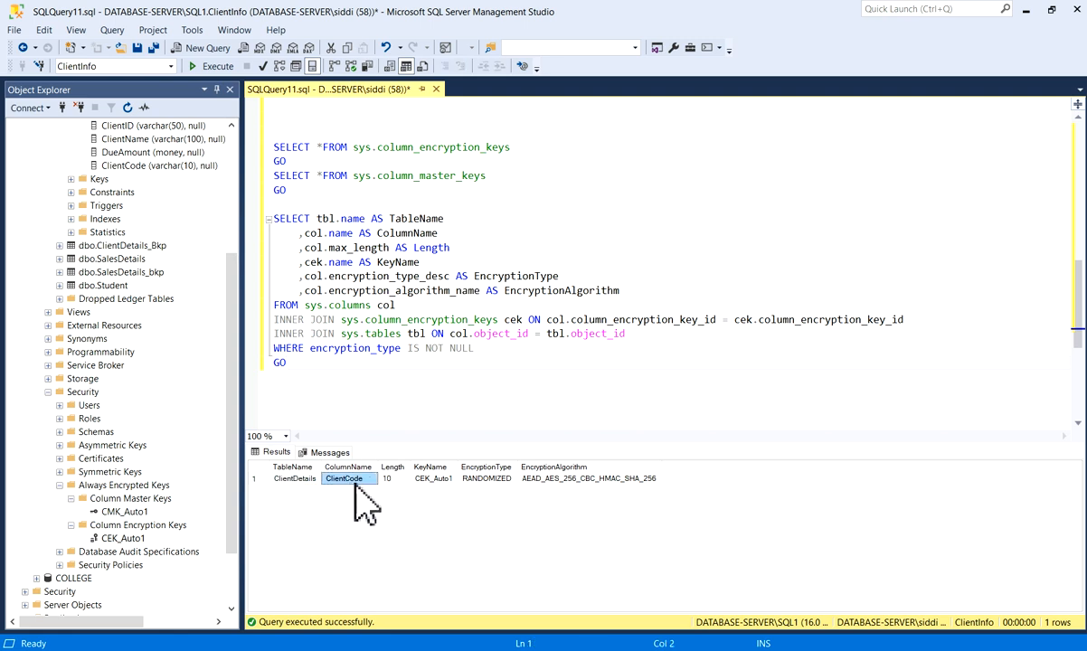
pyautogui.click(433, 478)
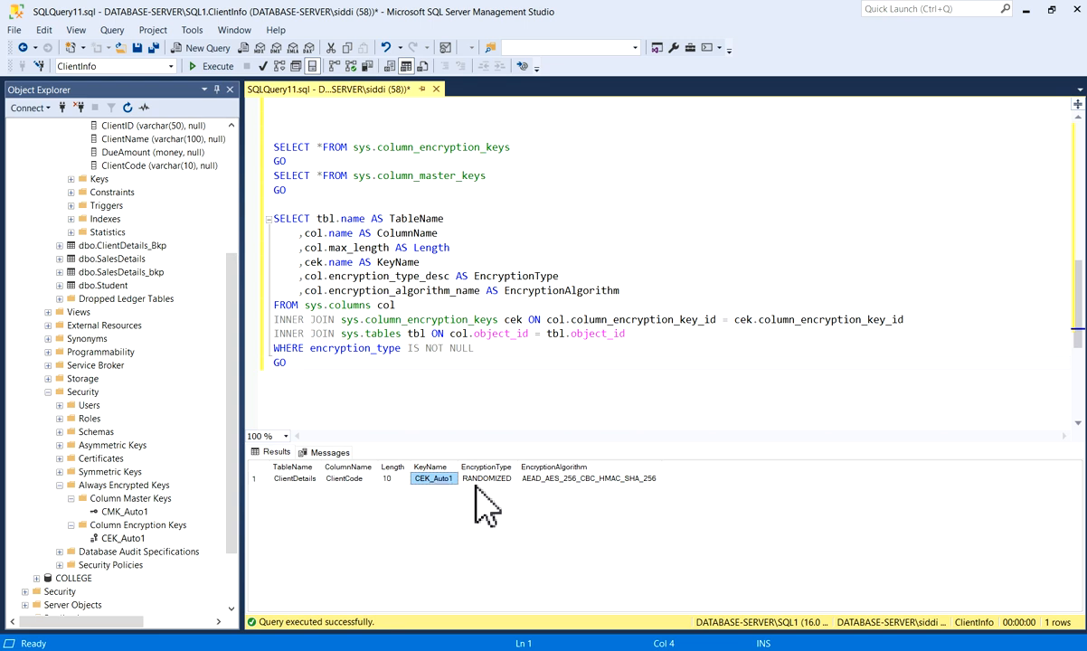
pyautogui.click(487, 478)
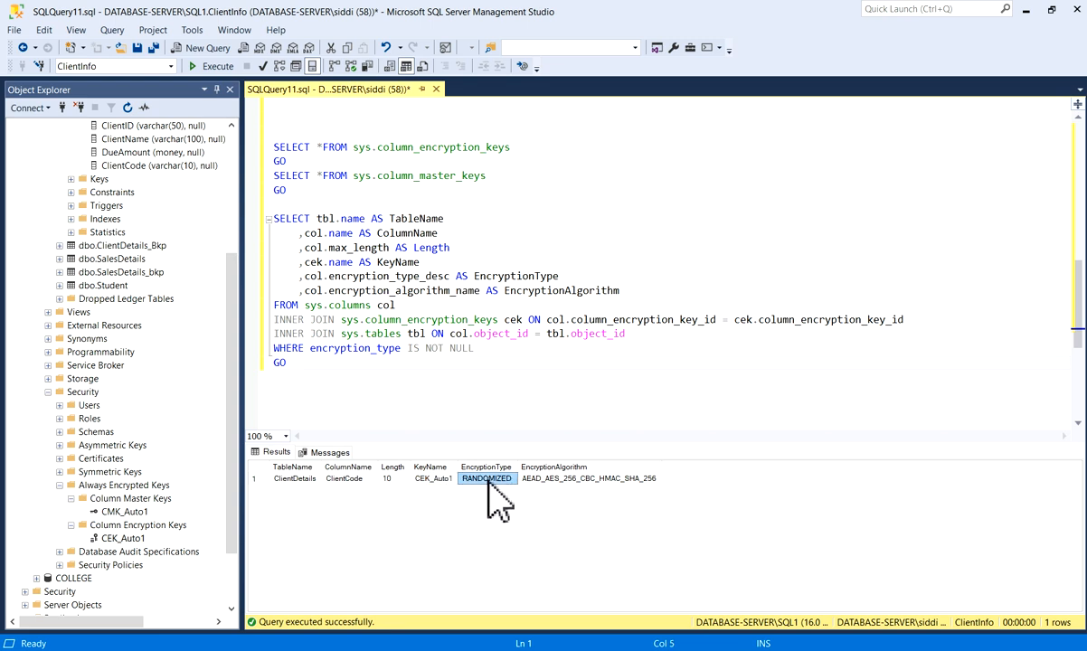
pyautogui.moveTo(590, 500)
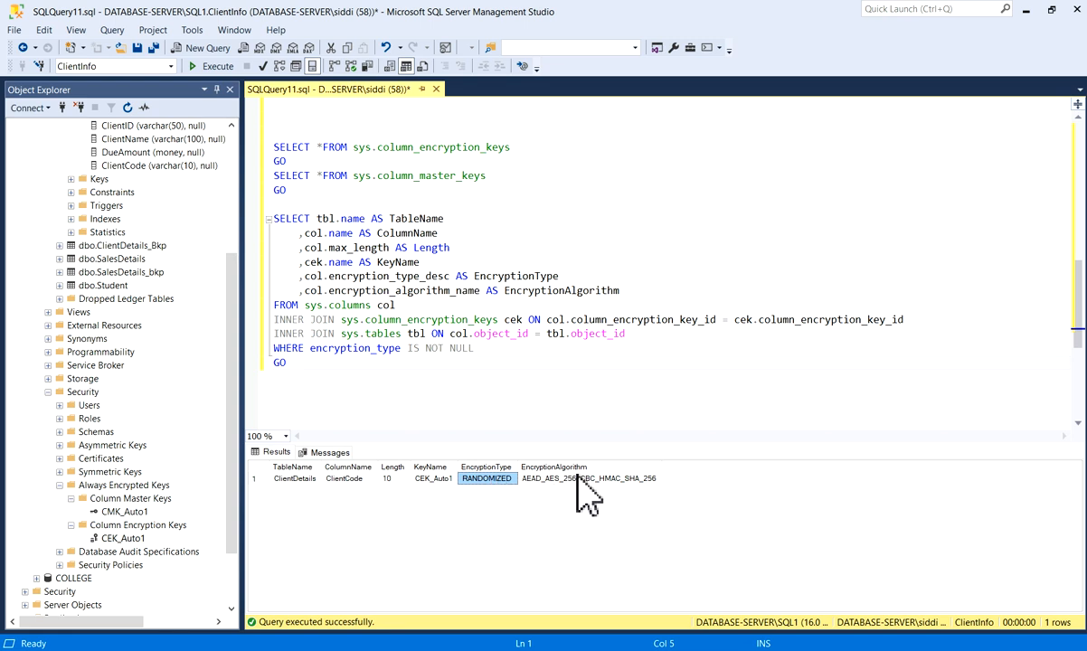
pyautogui.click(588, 477)
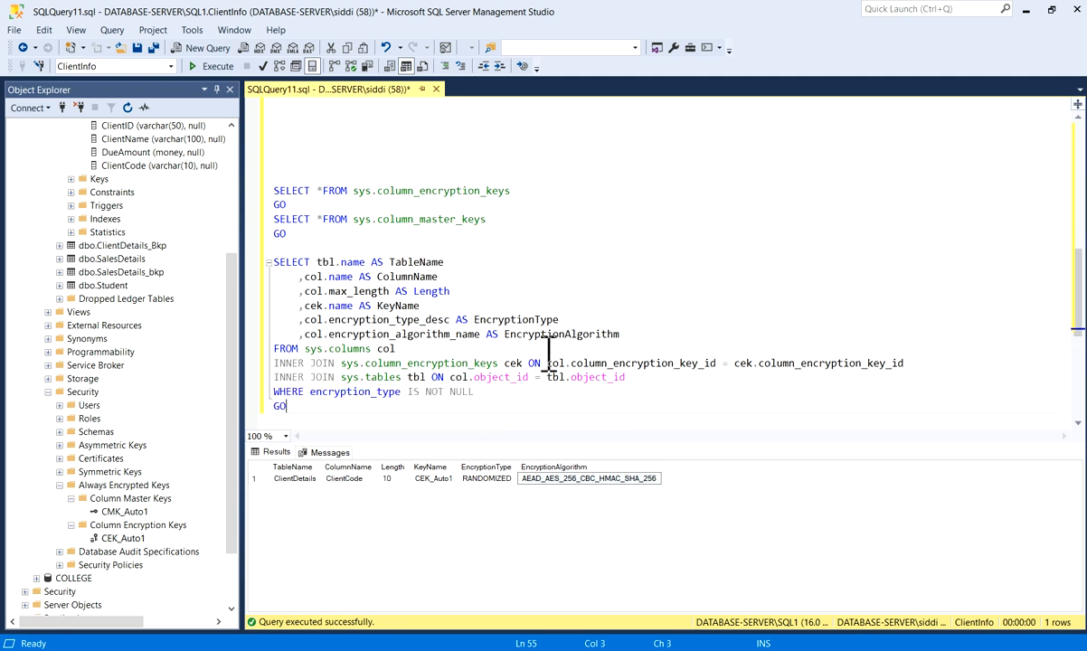
pyautogui.moveTo(594, 332)
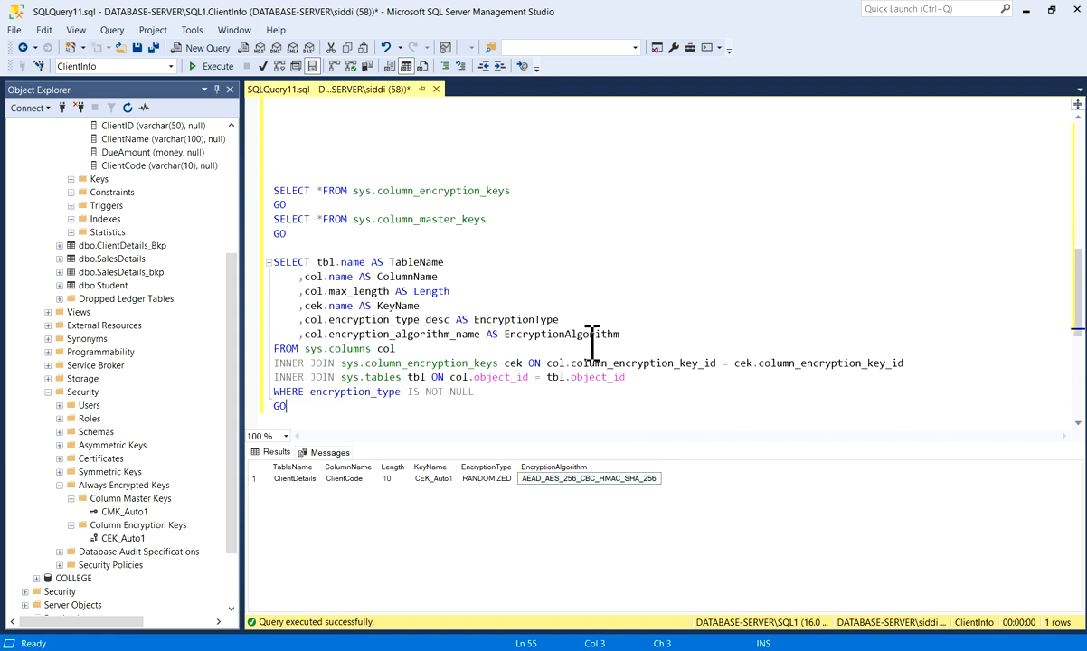
pyautogui.moveTo(617, 300)
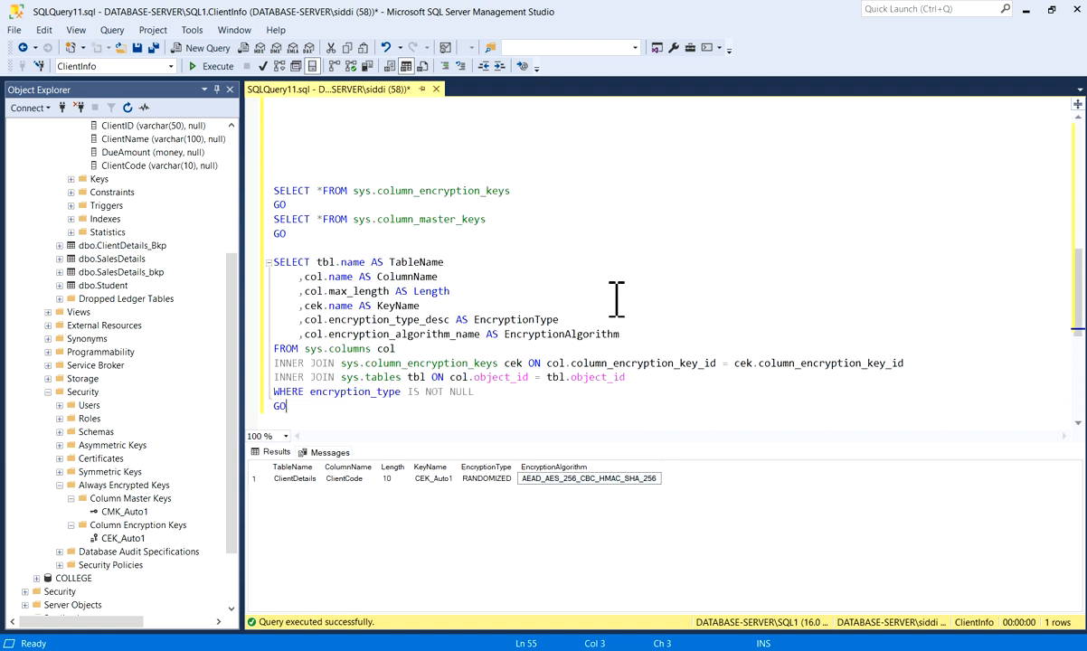